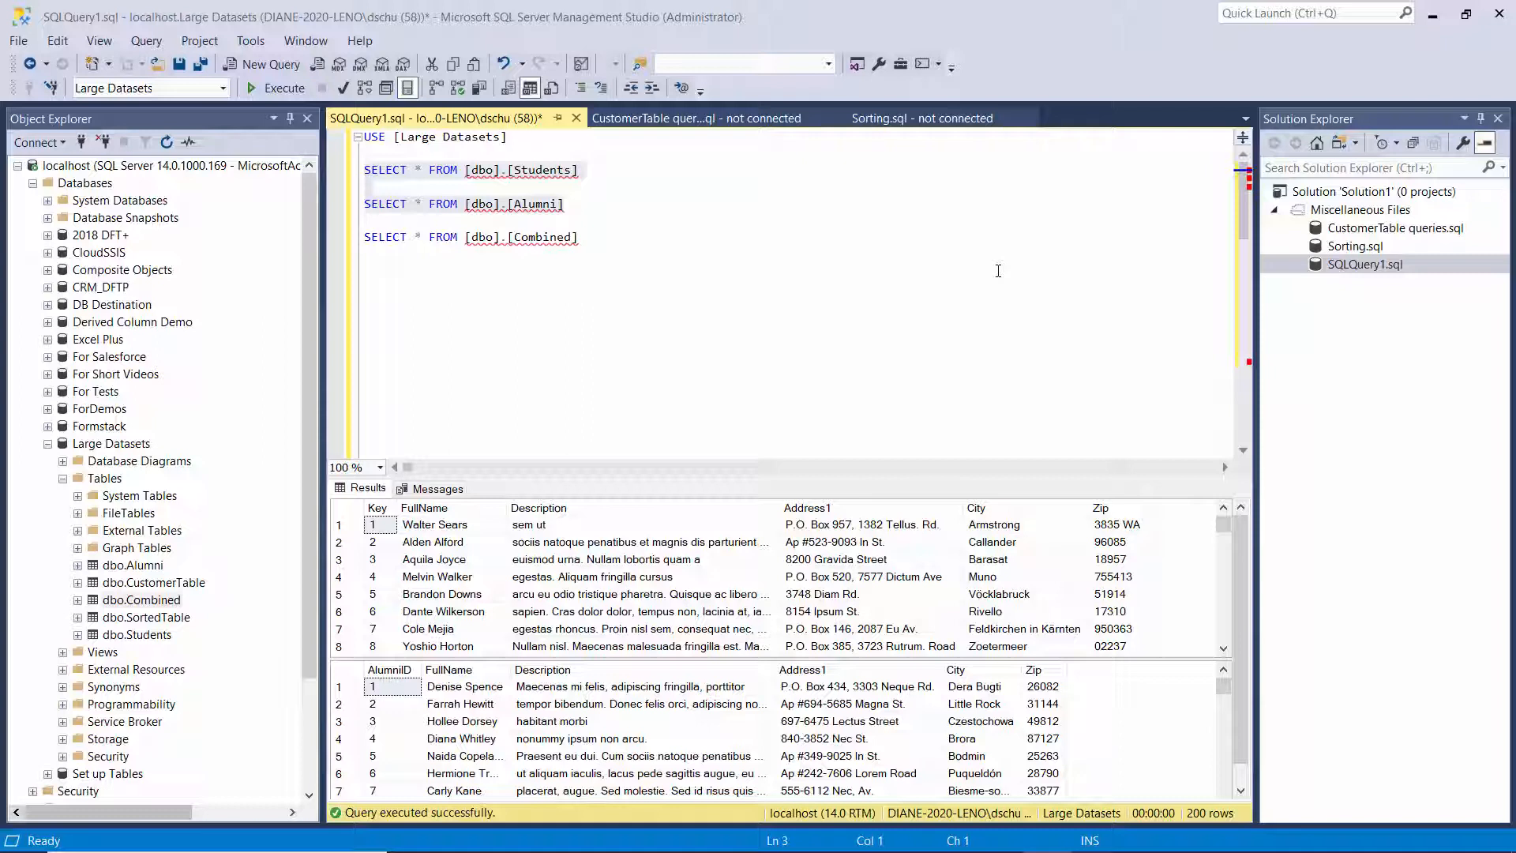
{"action": "mouse_move", "coordinate": [986, 367]}
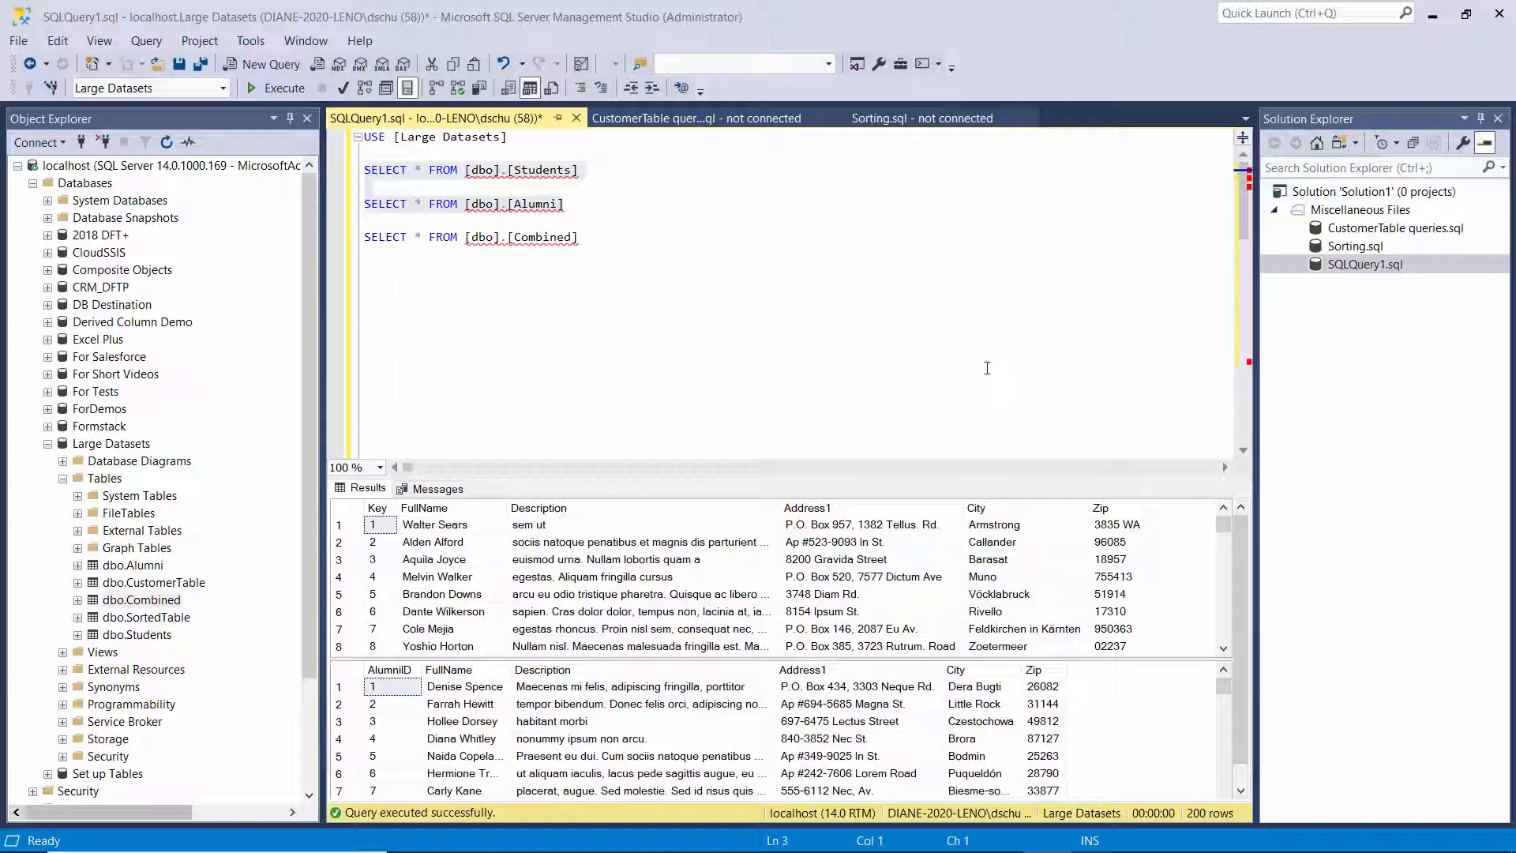
Add an OLE DB Source to the data flow and rename it Student Table.
{"action": "left_click", "coordinate": [806, 832]}
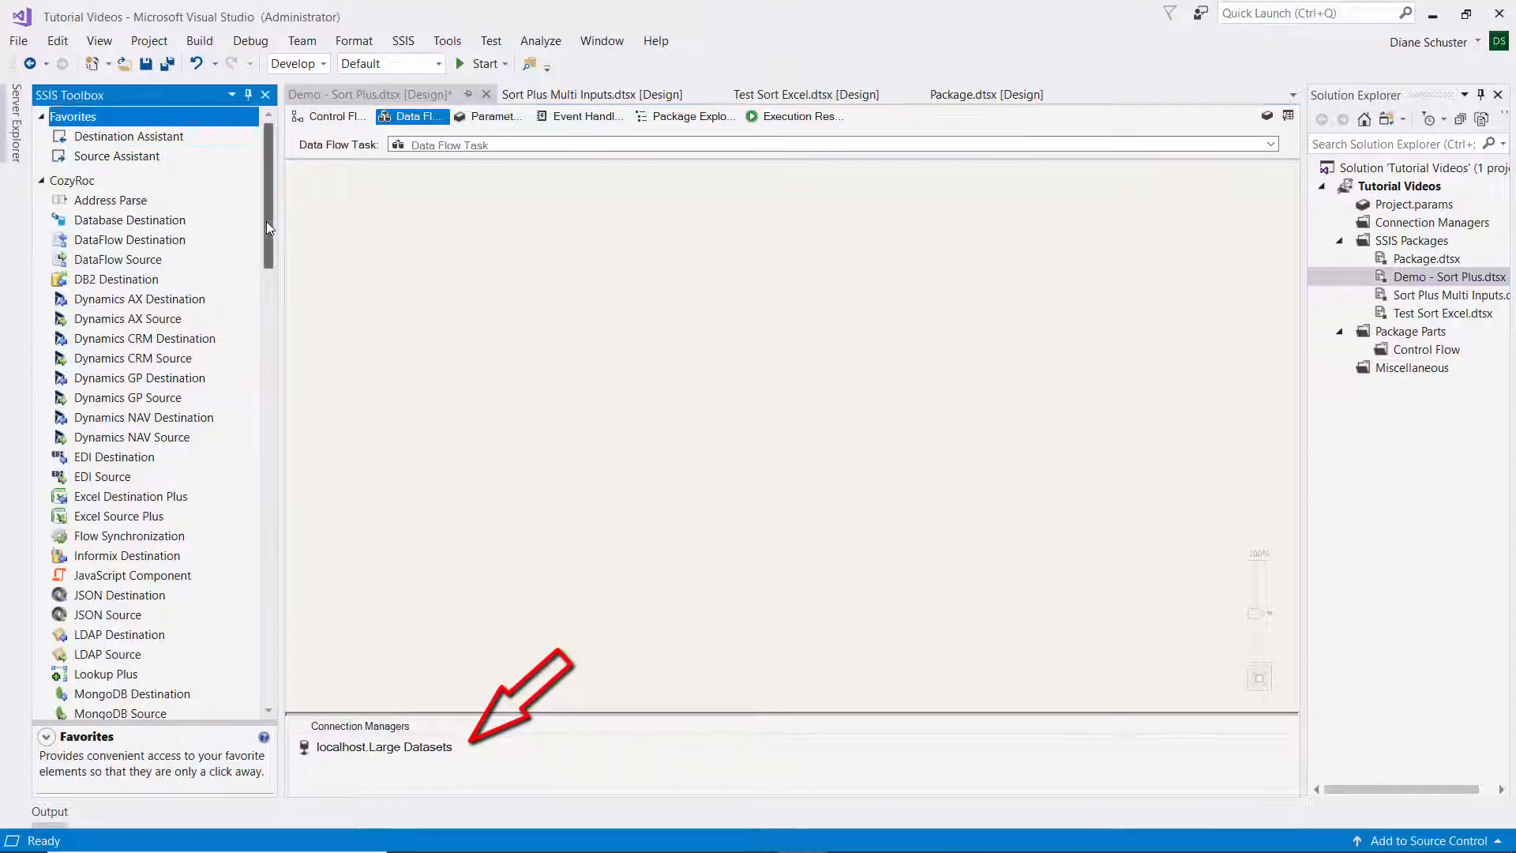
{"action": "scroll", "scroll_direction": "down", "scroll_amount": 3}
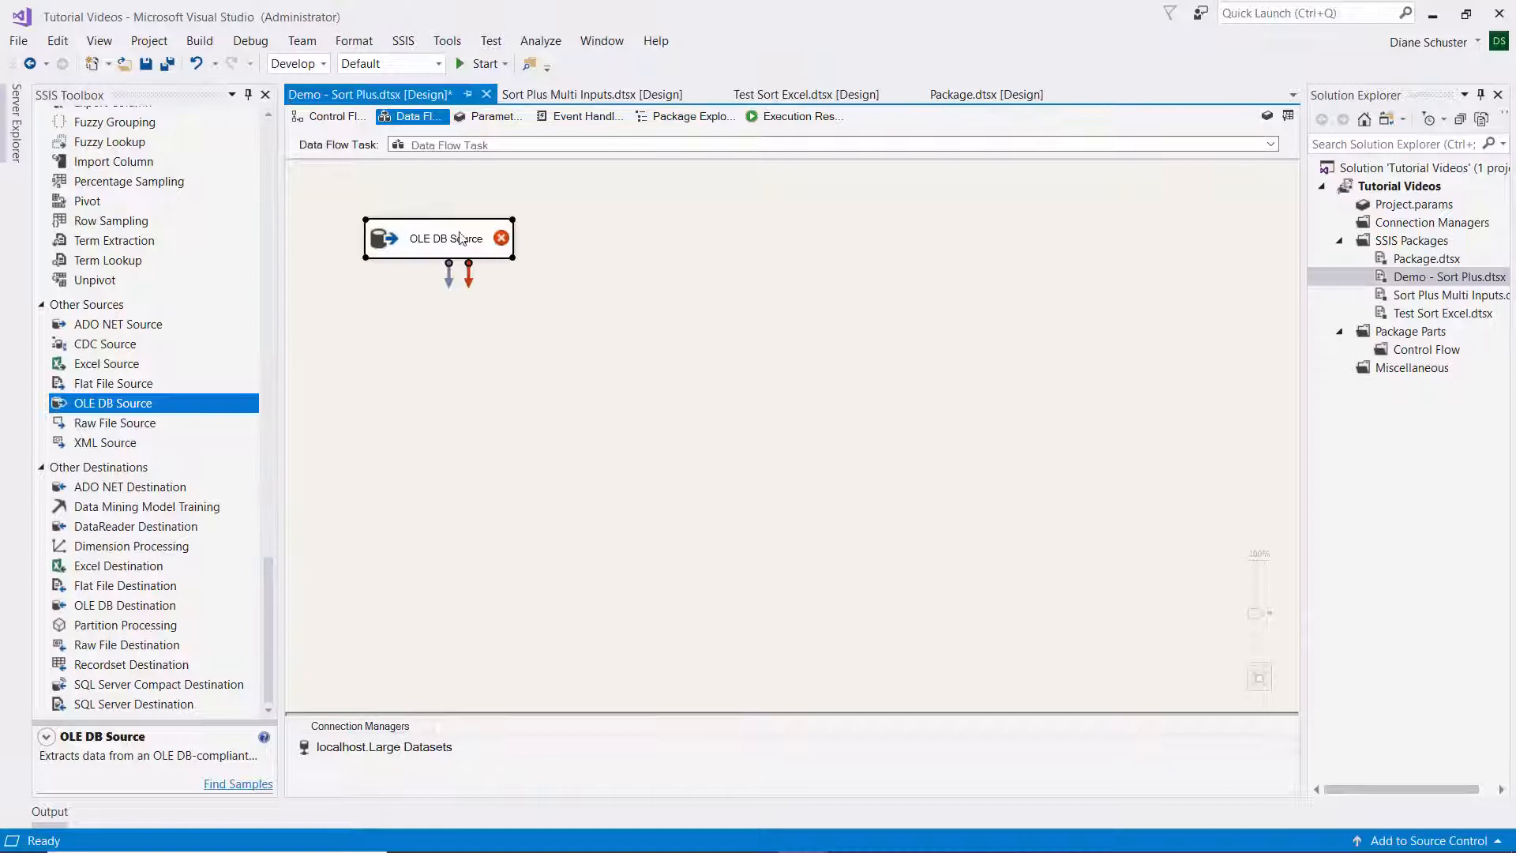
{"action": "double_click", "coordinate": [445, 239]}
{"action": "type", "text": "Student Ta"}
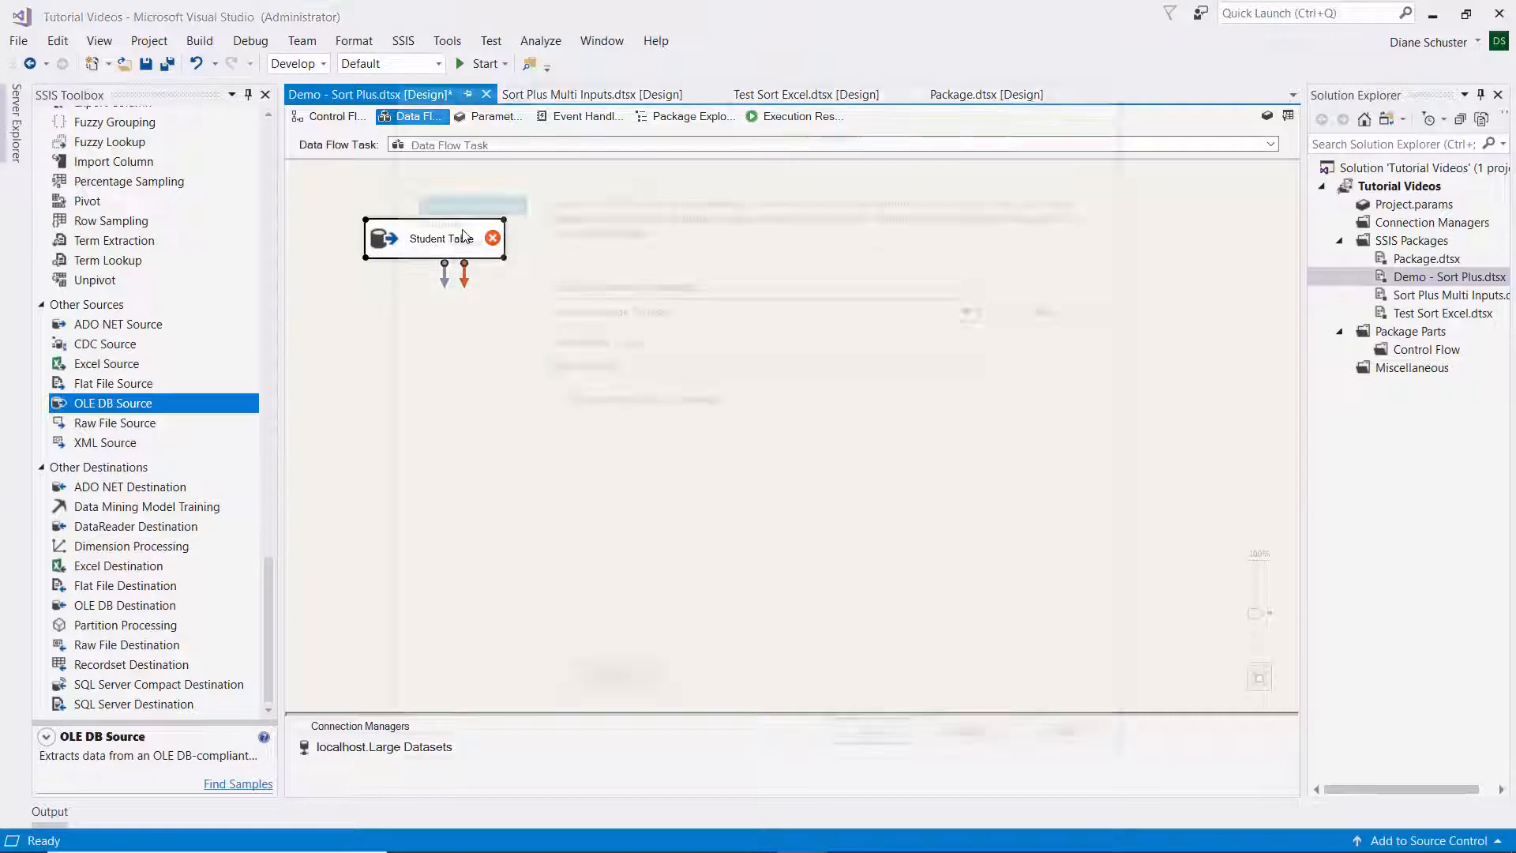
Point Student Table at [dbo].[Students] and exclude the Key column.
{"action": "double_click", "coordinate": [435, 238]}
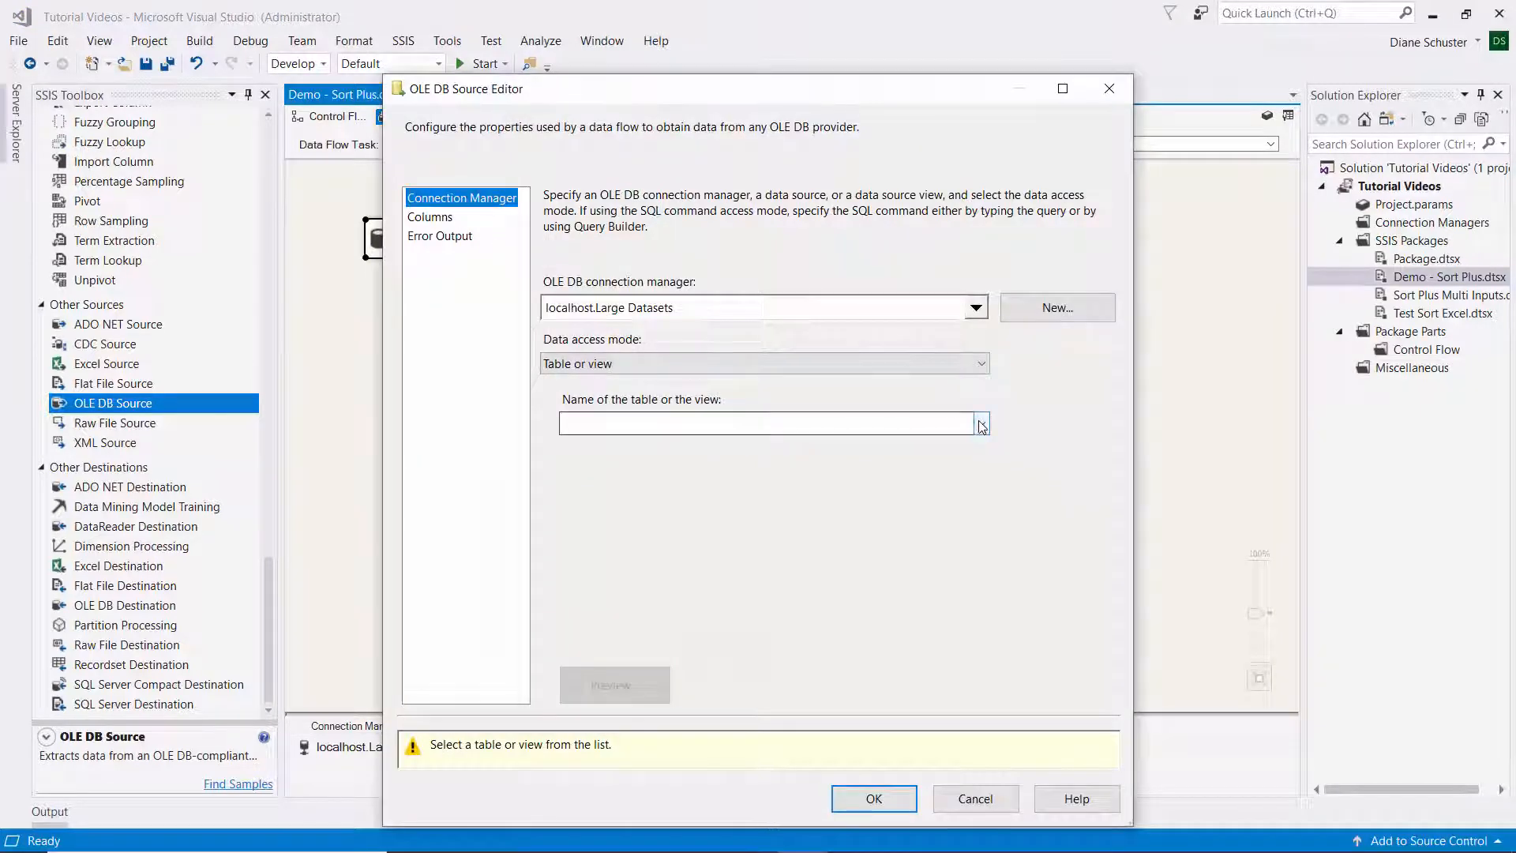
{"action": "left_click", "coordinate": [979, 423]}
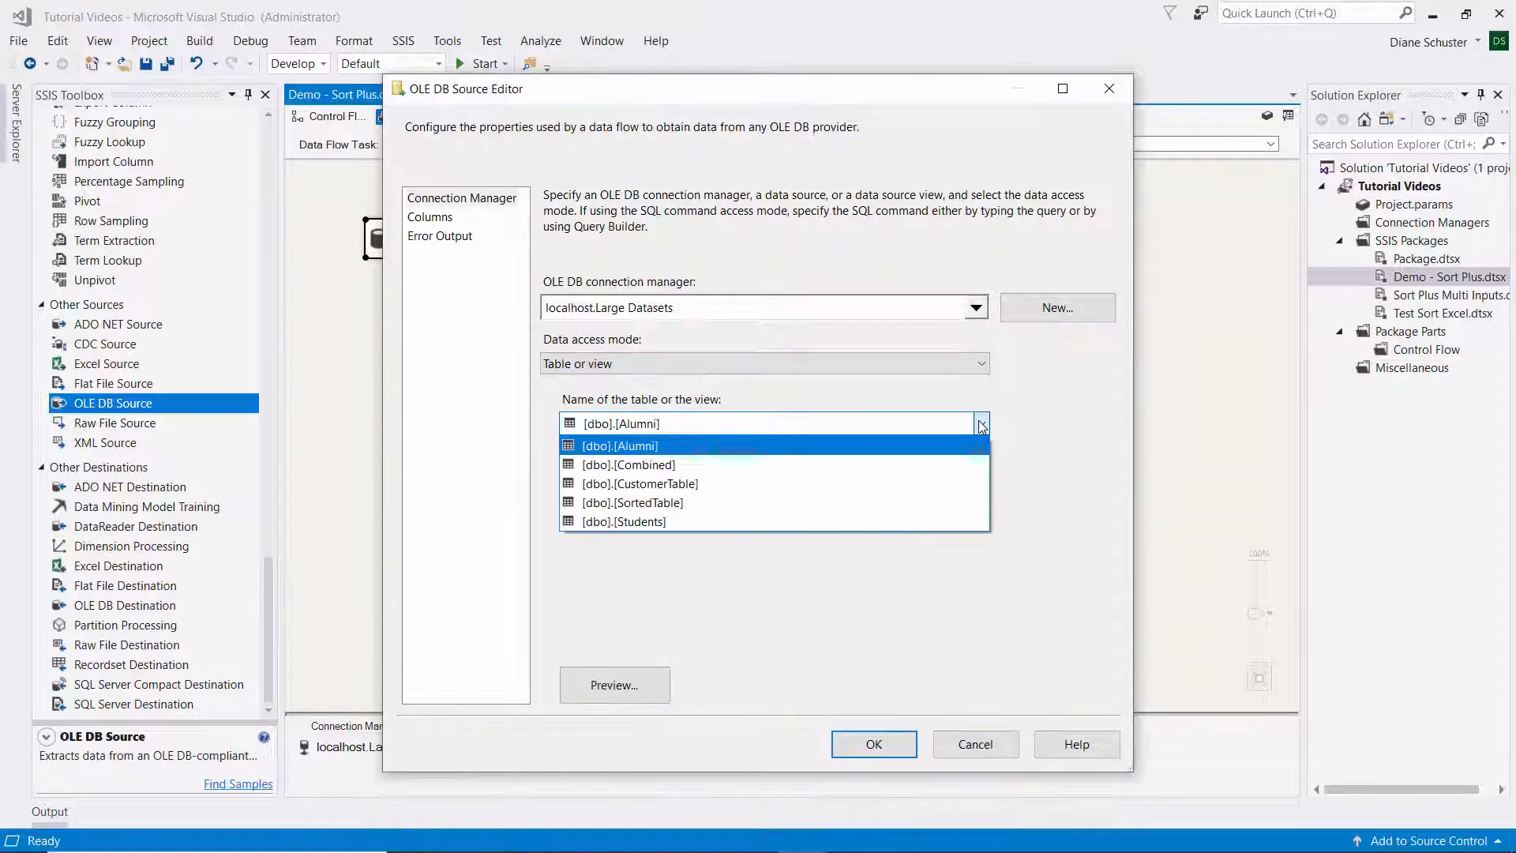
{"action": "left_click", "coordinate": [619, 444]}
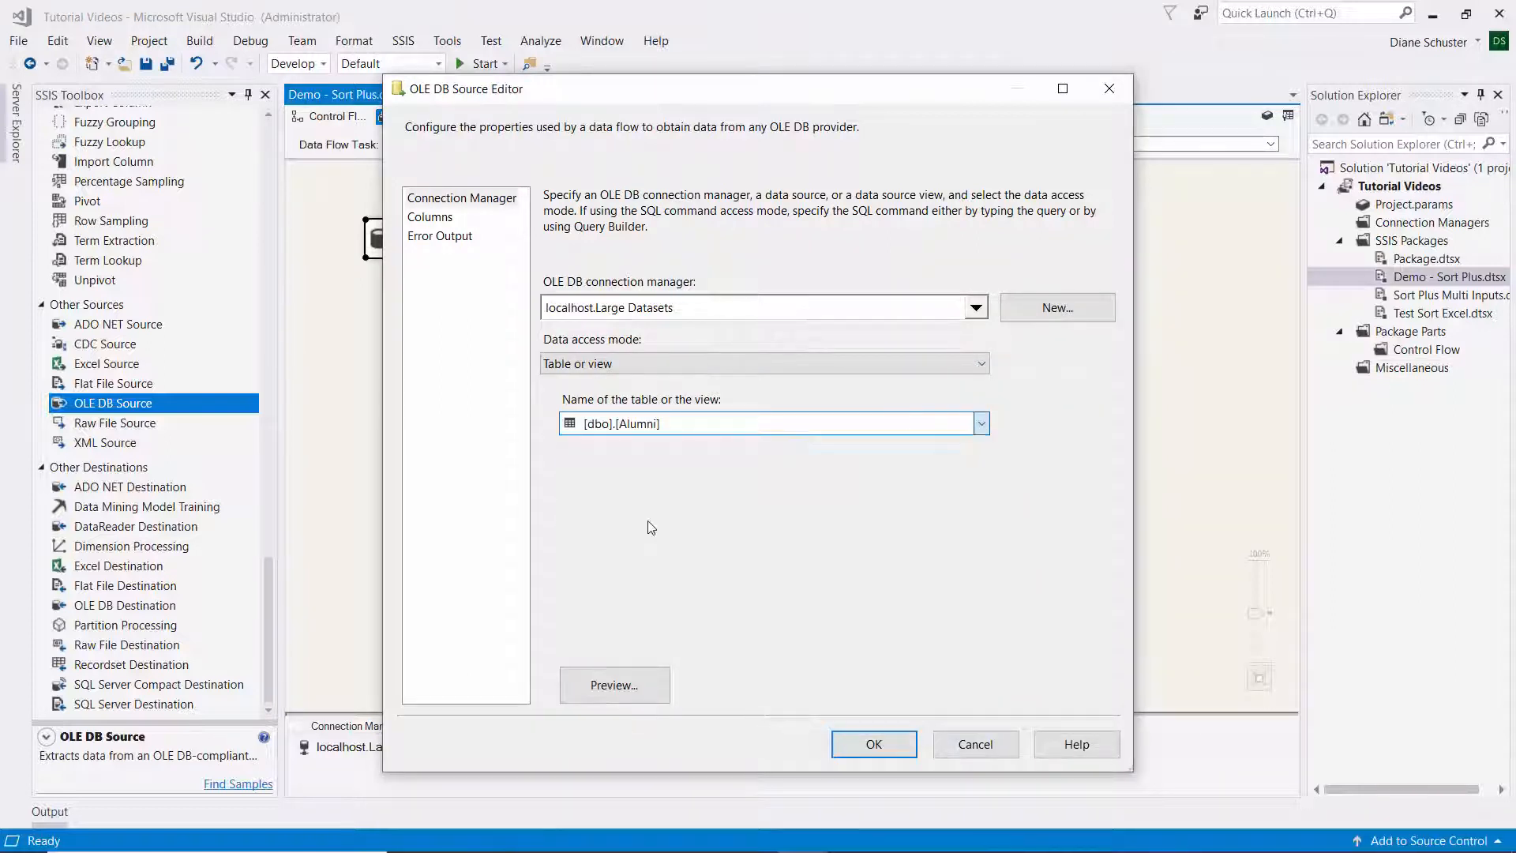
{"action": "left_click", "coordinate": [979, 424]}
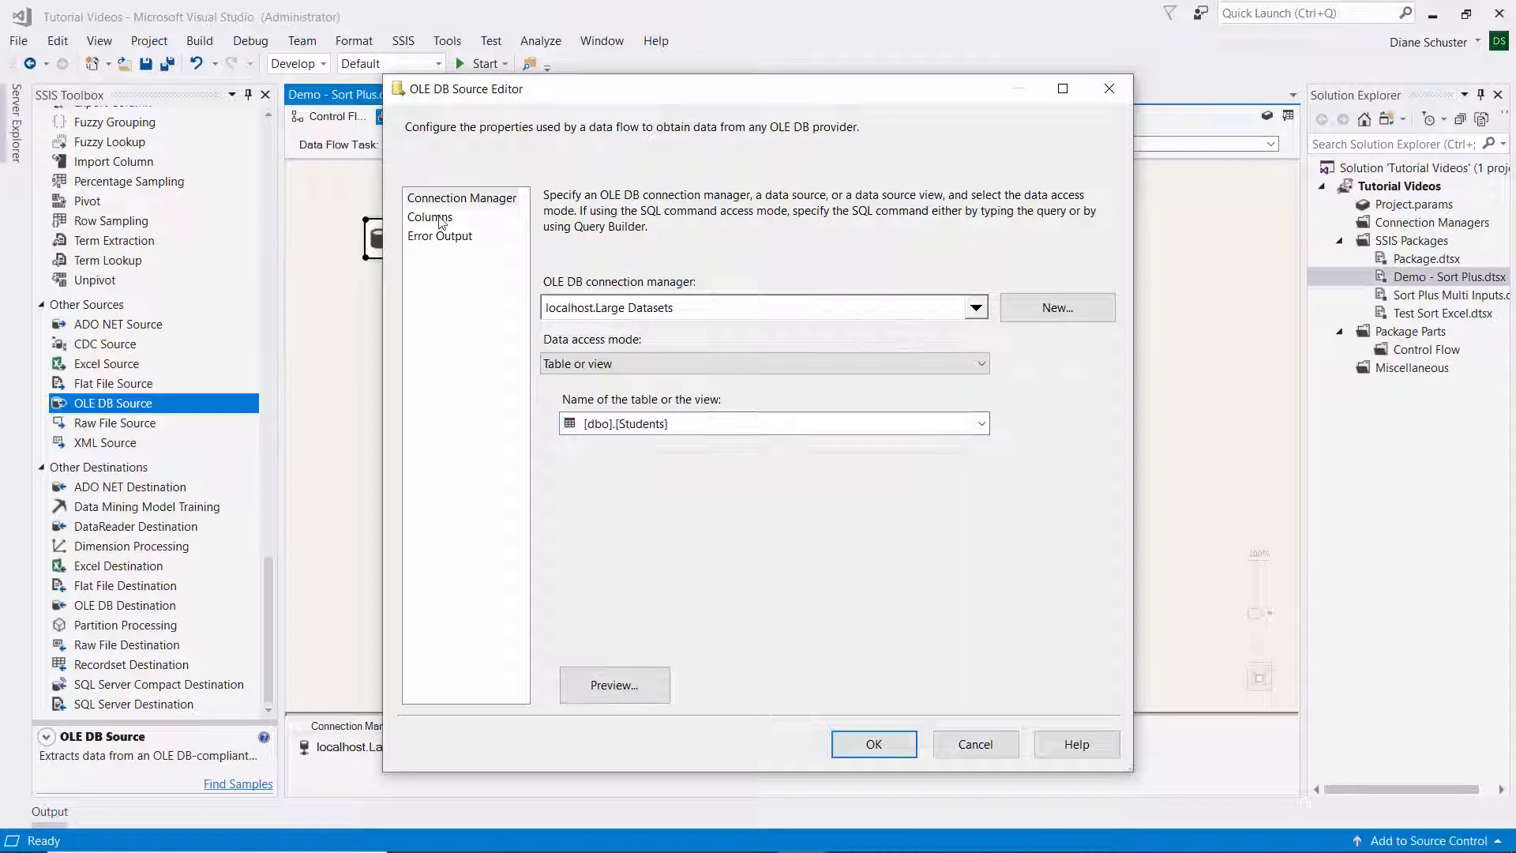
{"action": "left_click", "coordinate": [461, 198]}
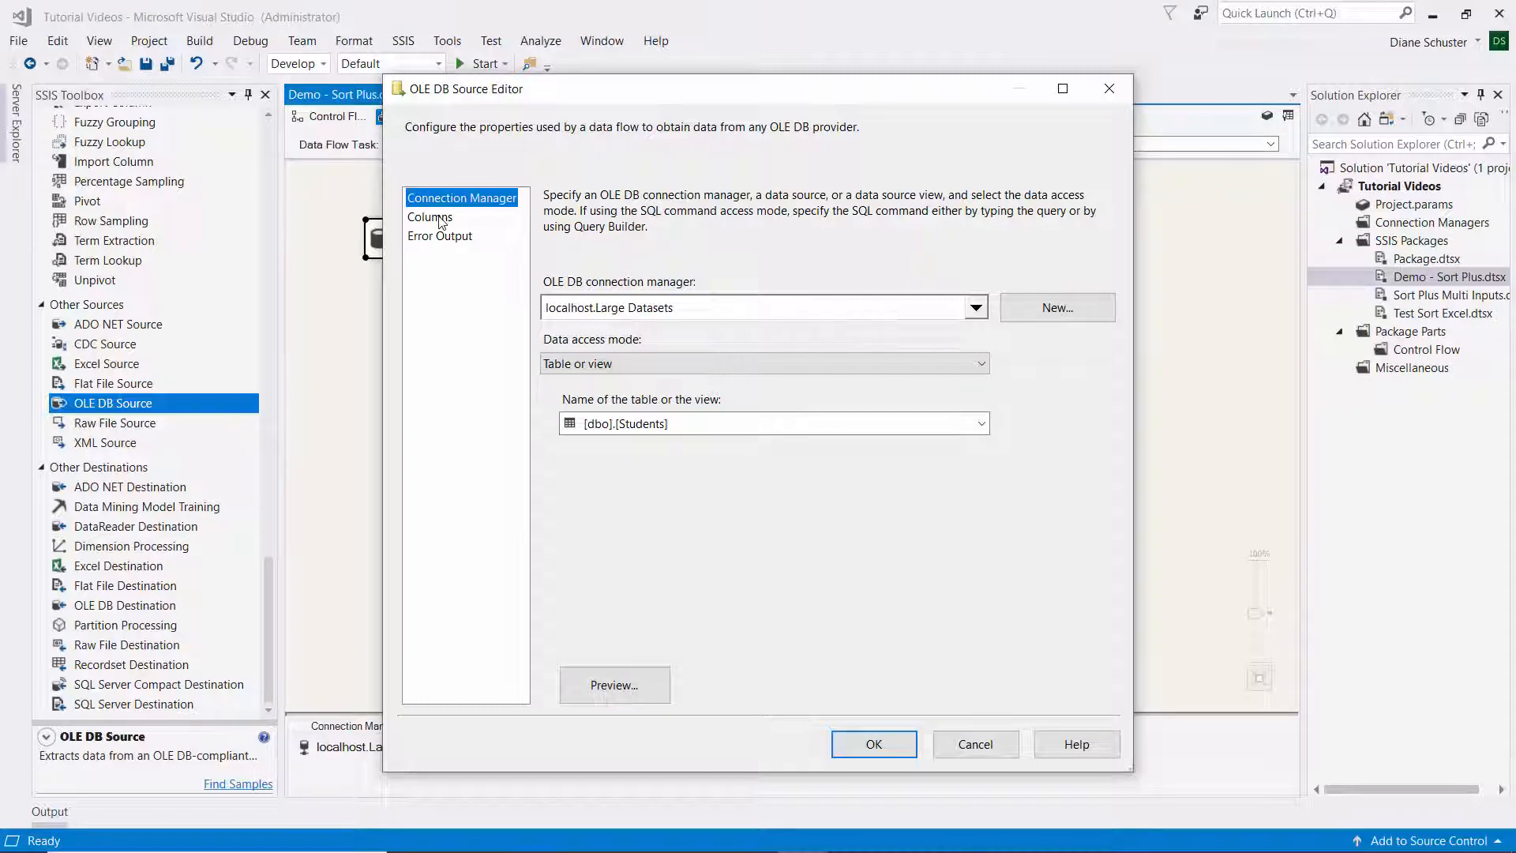
{"action": "left_click", "coordinate": [430, 216]}
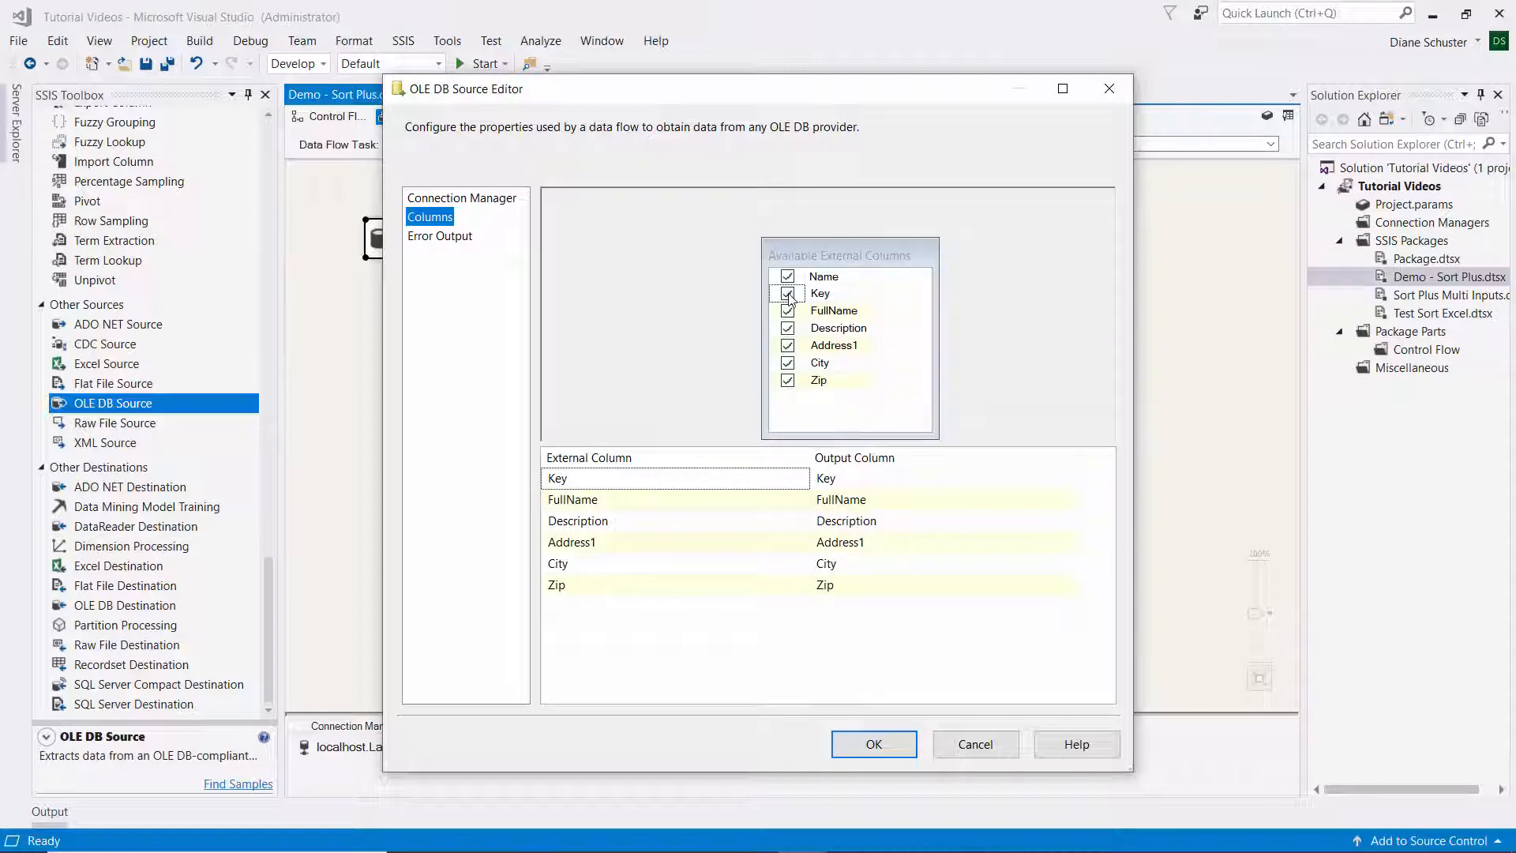
{"action": "left_click", "coordinate": [788, 293]}
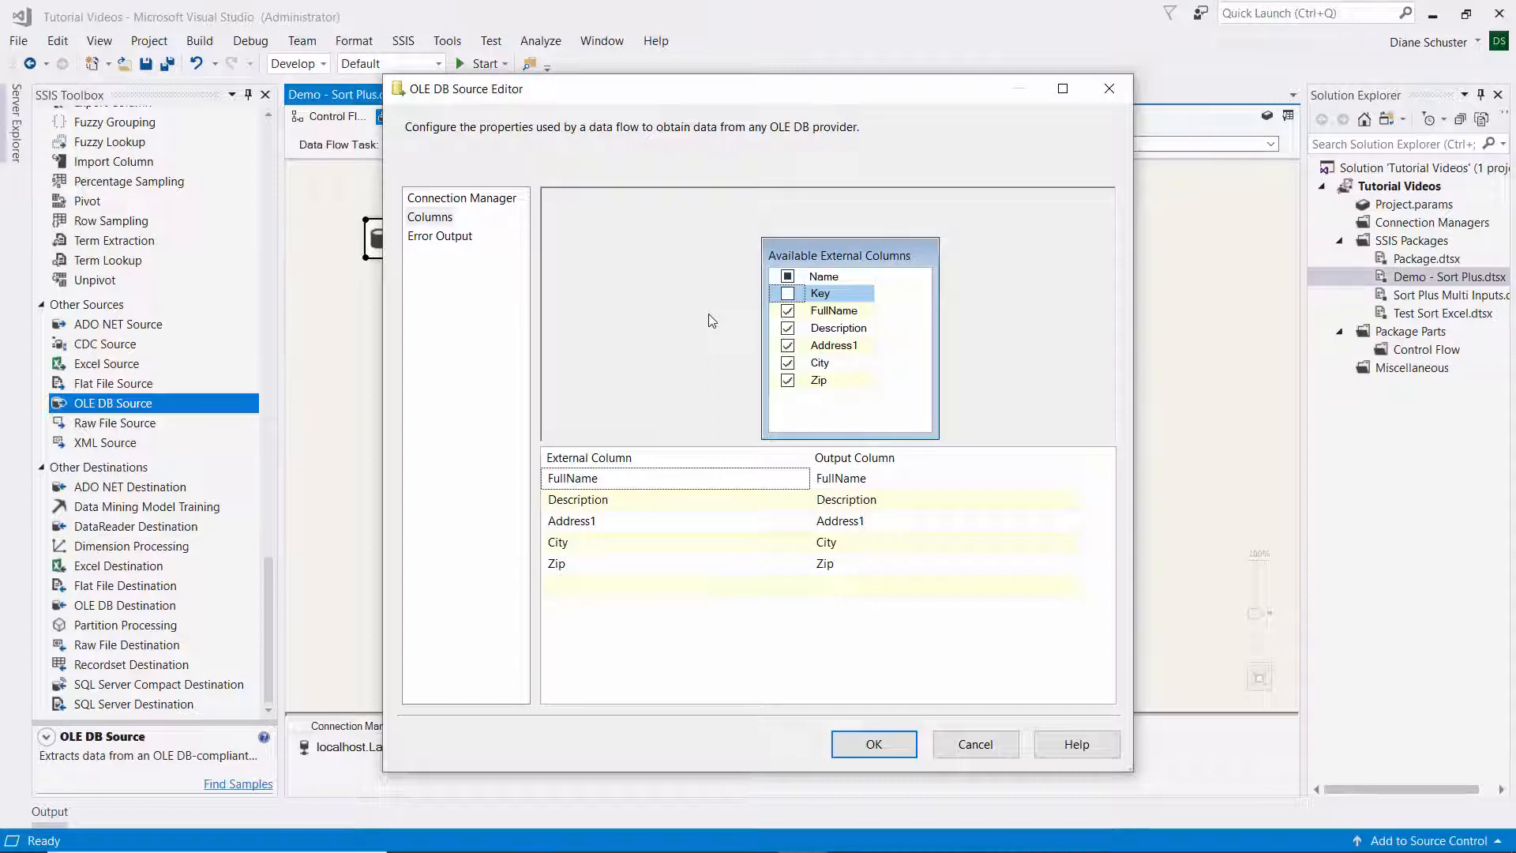
{"action": "mouse_move", "coordinate": [863, 701]}
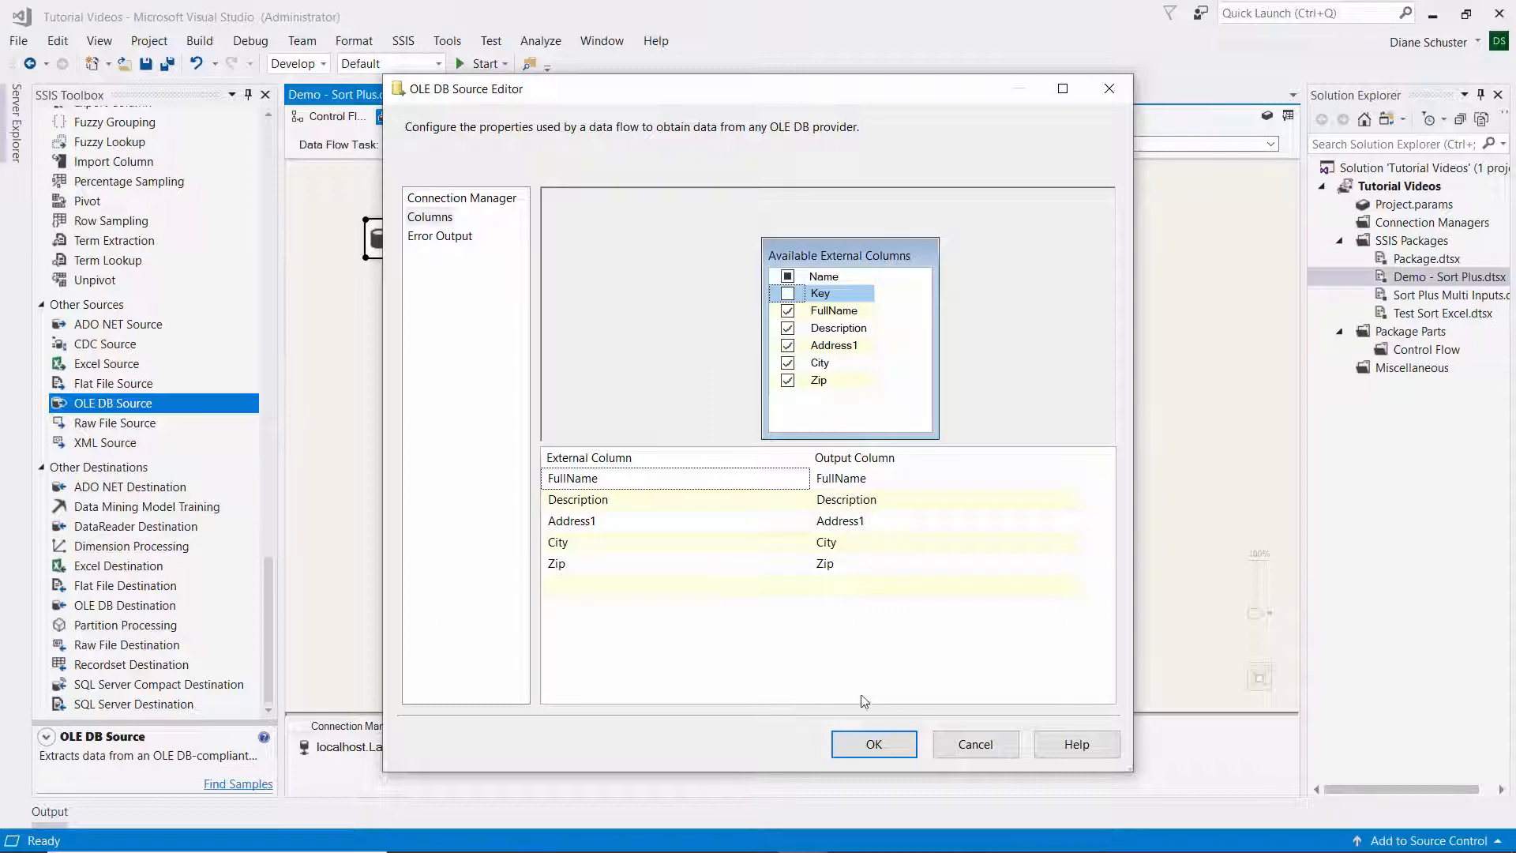
{"action": "left_click", "coordinate": [872, 744]}
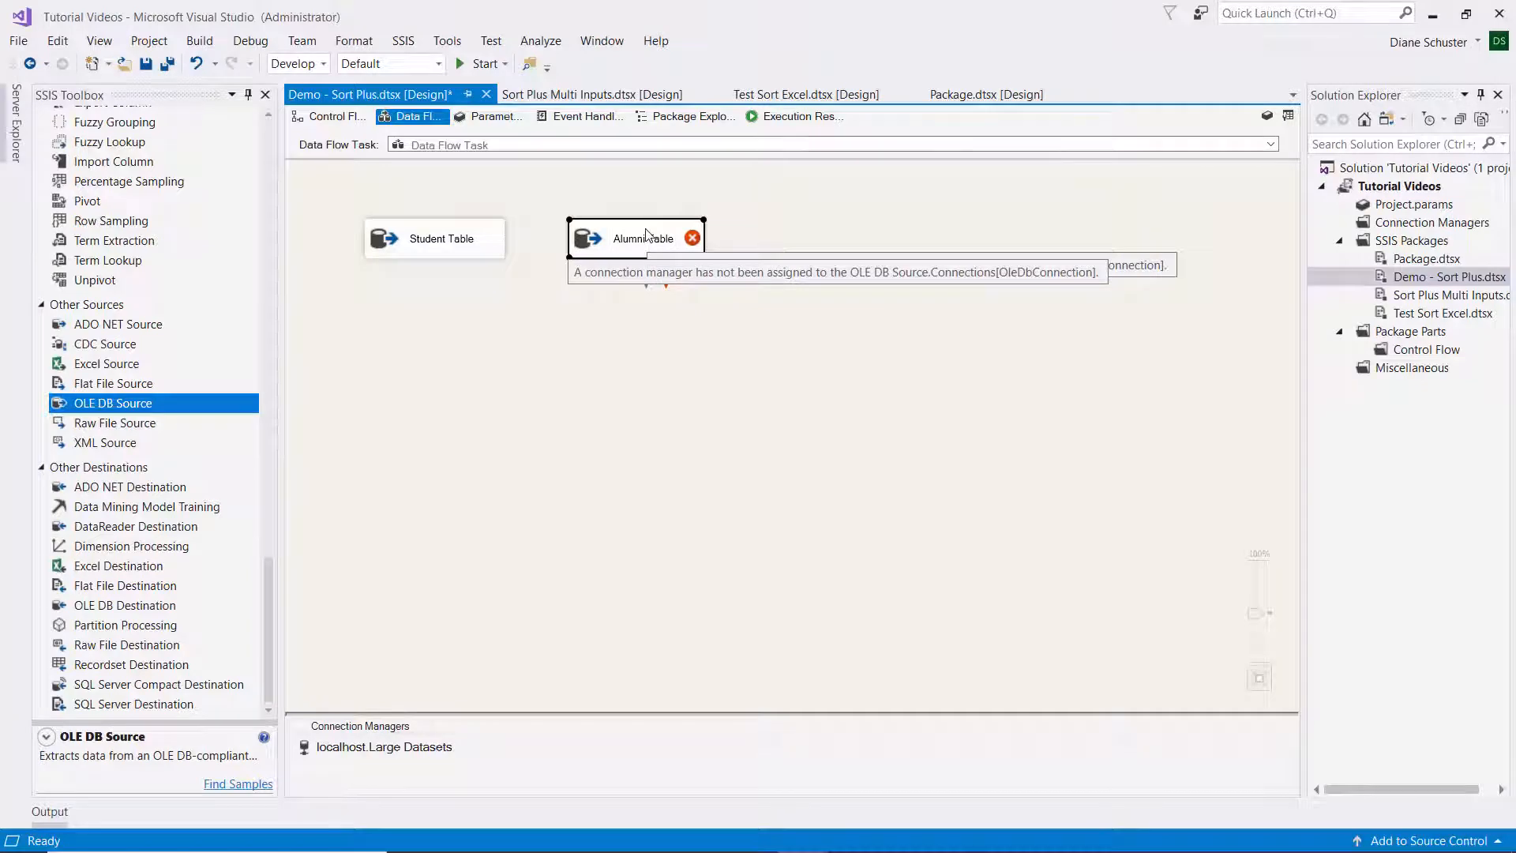
Point the Alumni Table source at [dbo].[Alumni] and exclude the AlumniID column.
{"action": "double_click", "coordinate": [637, 238]}
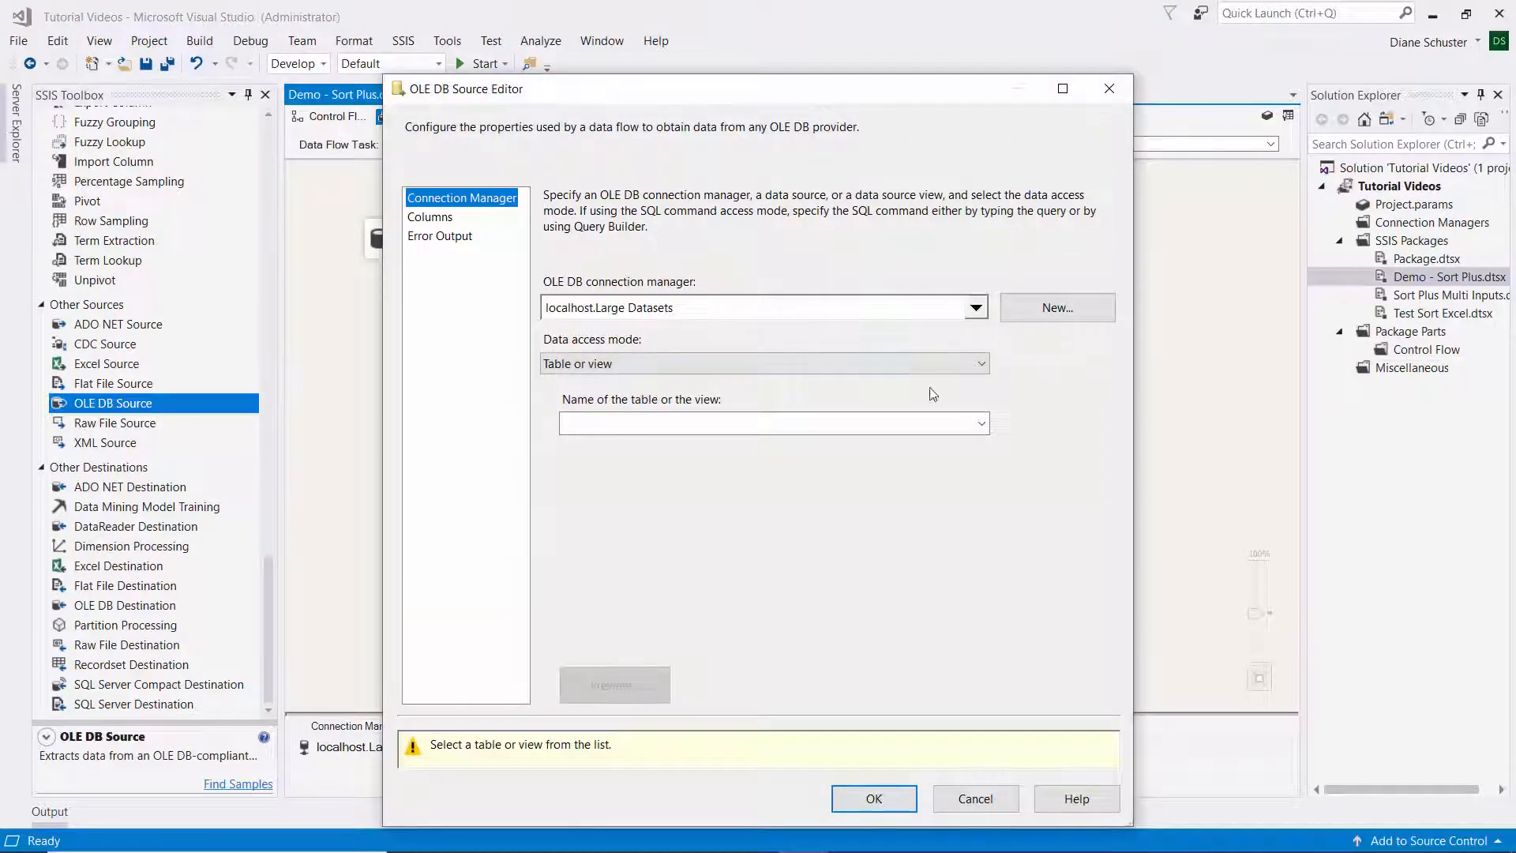
{"action": "left_click", "coordinate": [976, 424]}
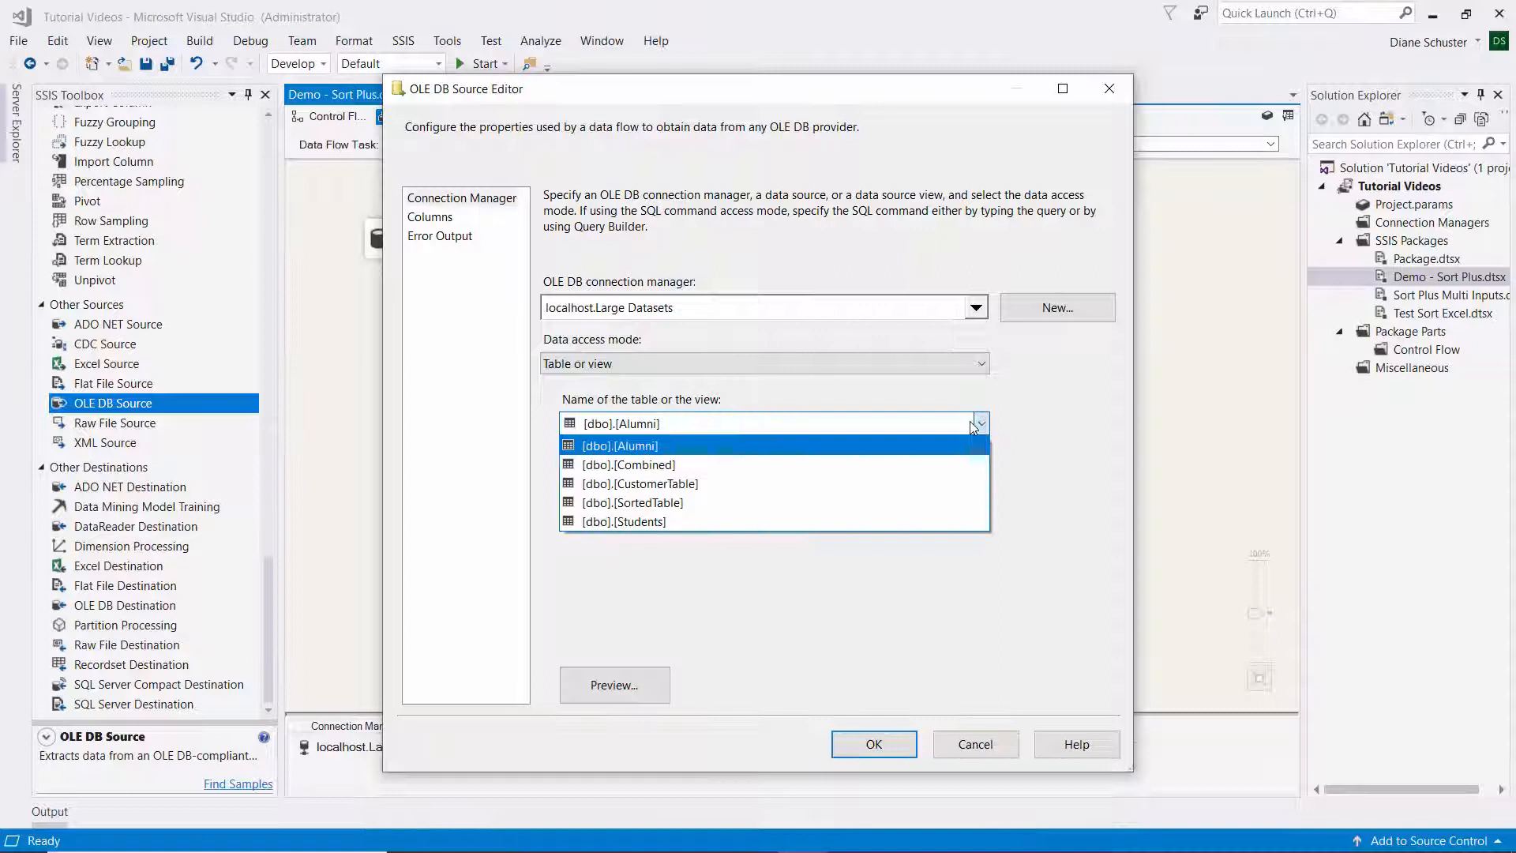
{"action": "left_click", "coordinate": [619, 445]}
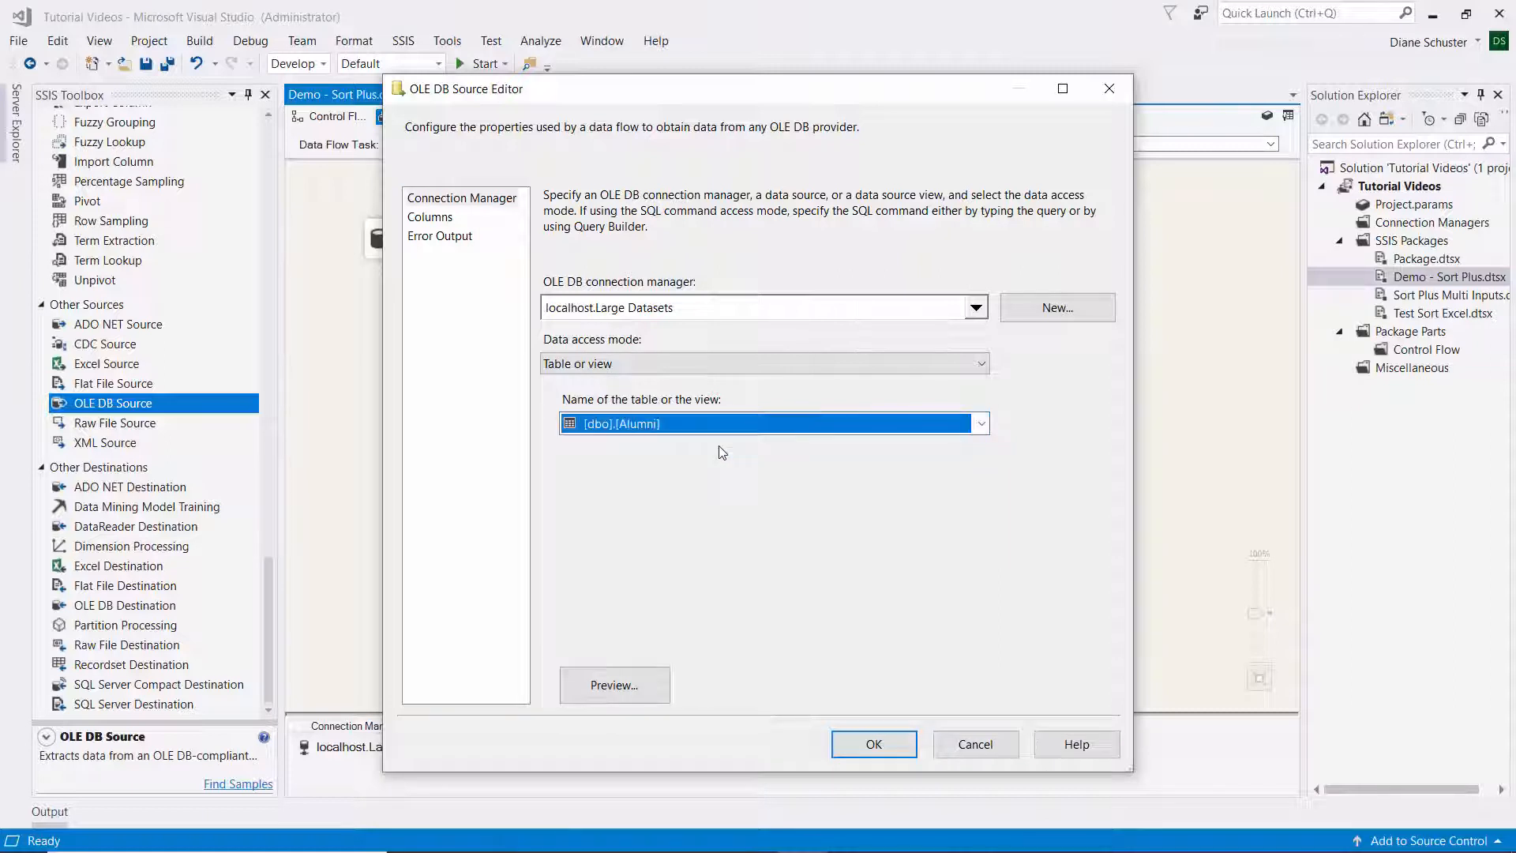
{"action": "left_click", "coordinate": [430, 216]}
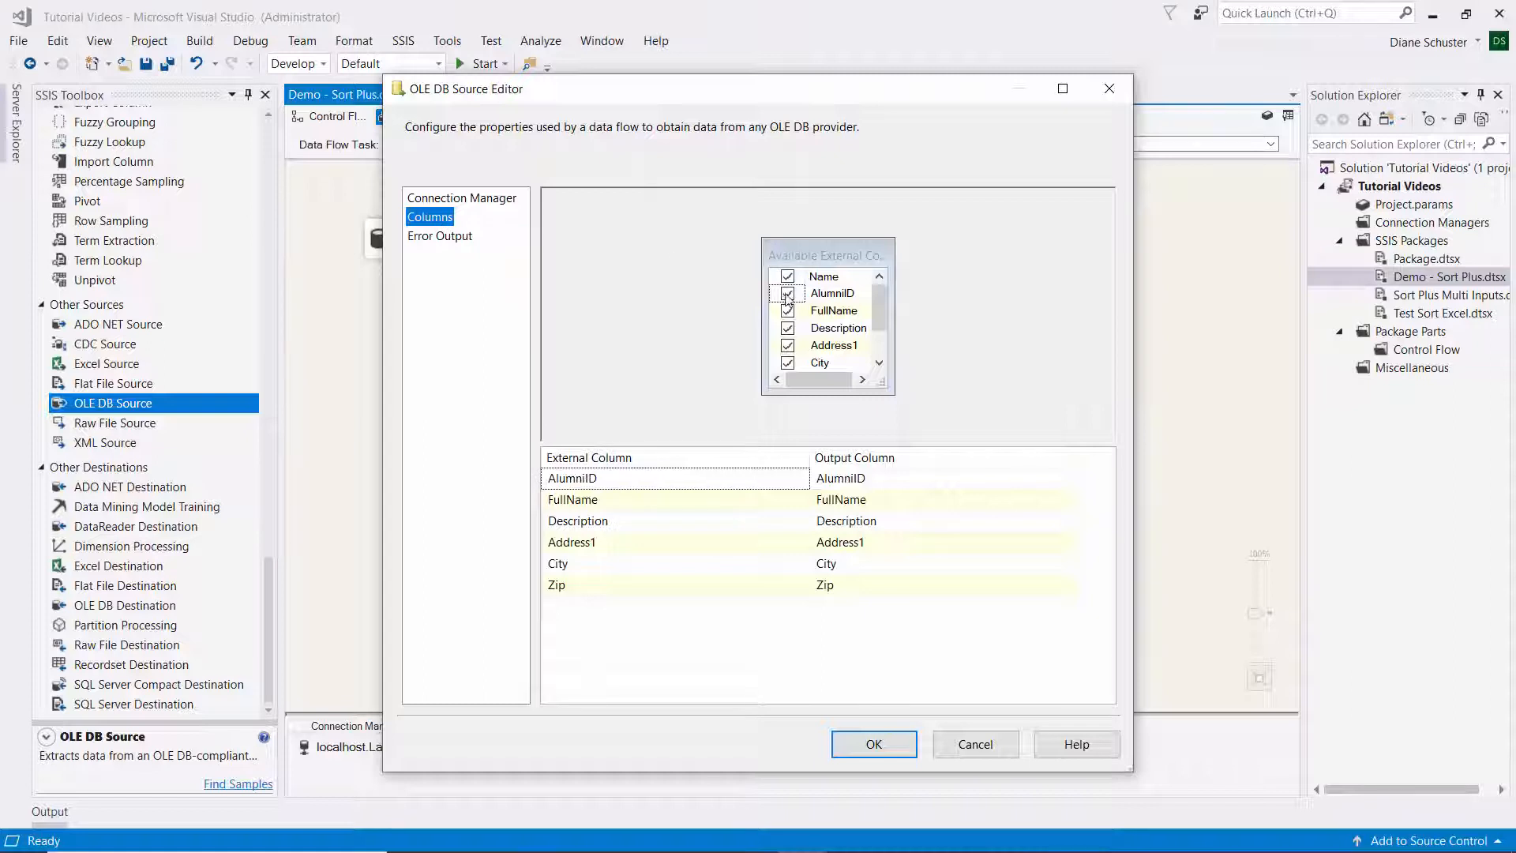
{"action": "left_click", "coordinate": [788, 293]}
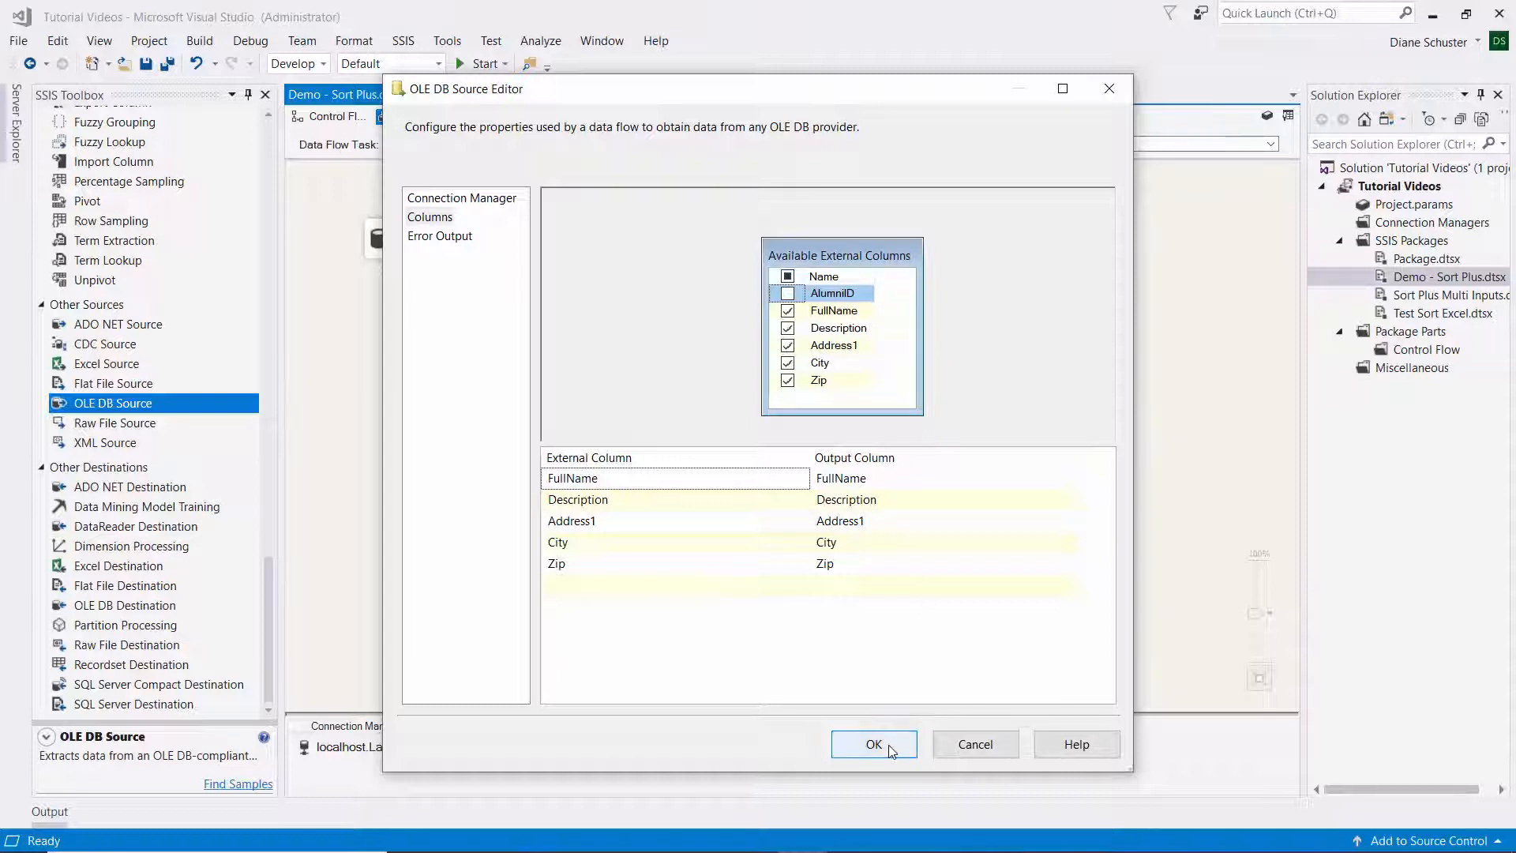
{"action": "left_click", "coordinate": [872, 744]}
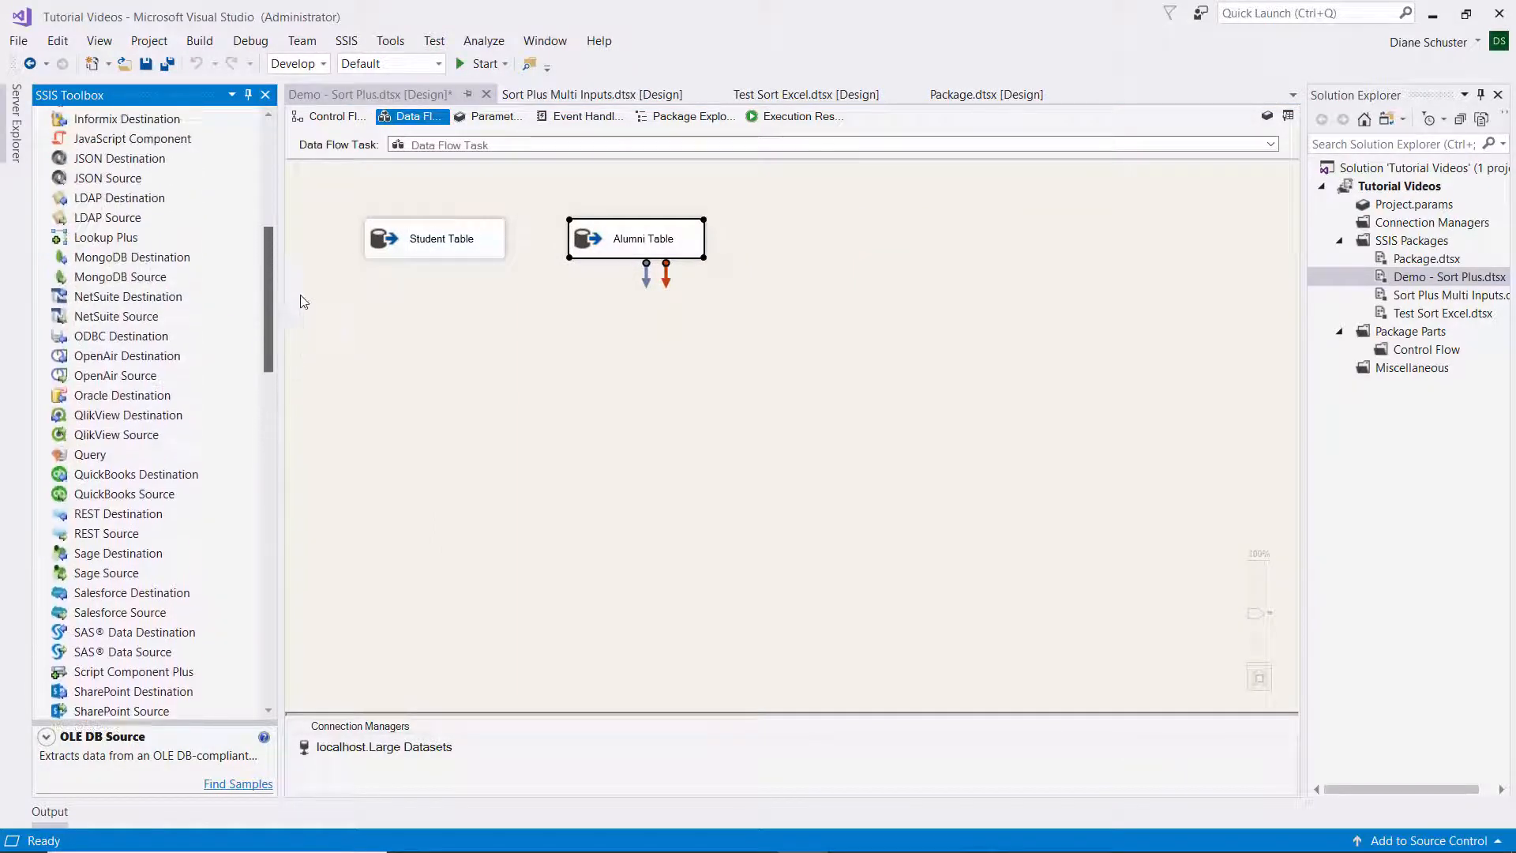
Add a Sort Plus component fed by the sources and rename it Sort 2 tables.
{"action": "scroll", "scroll_direction": "up", "scroll_amount": 3}
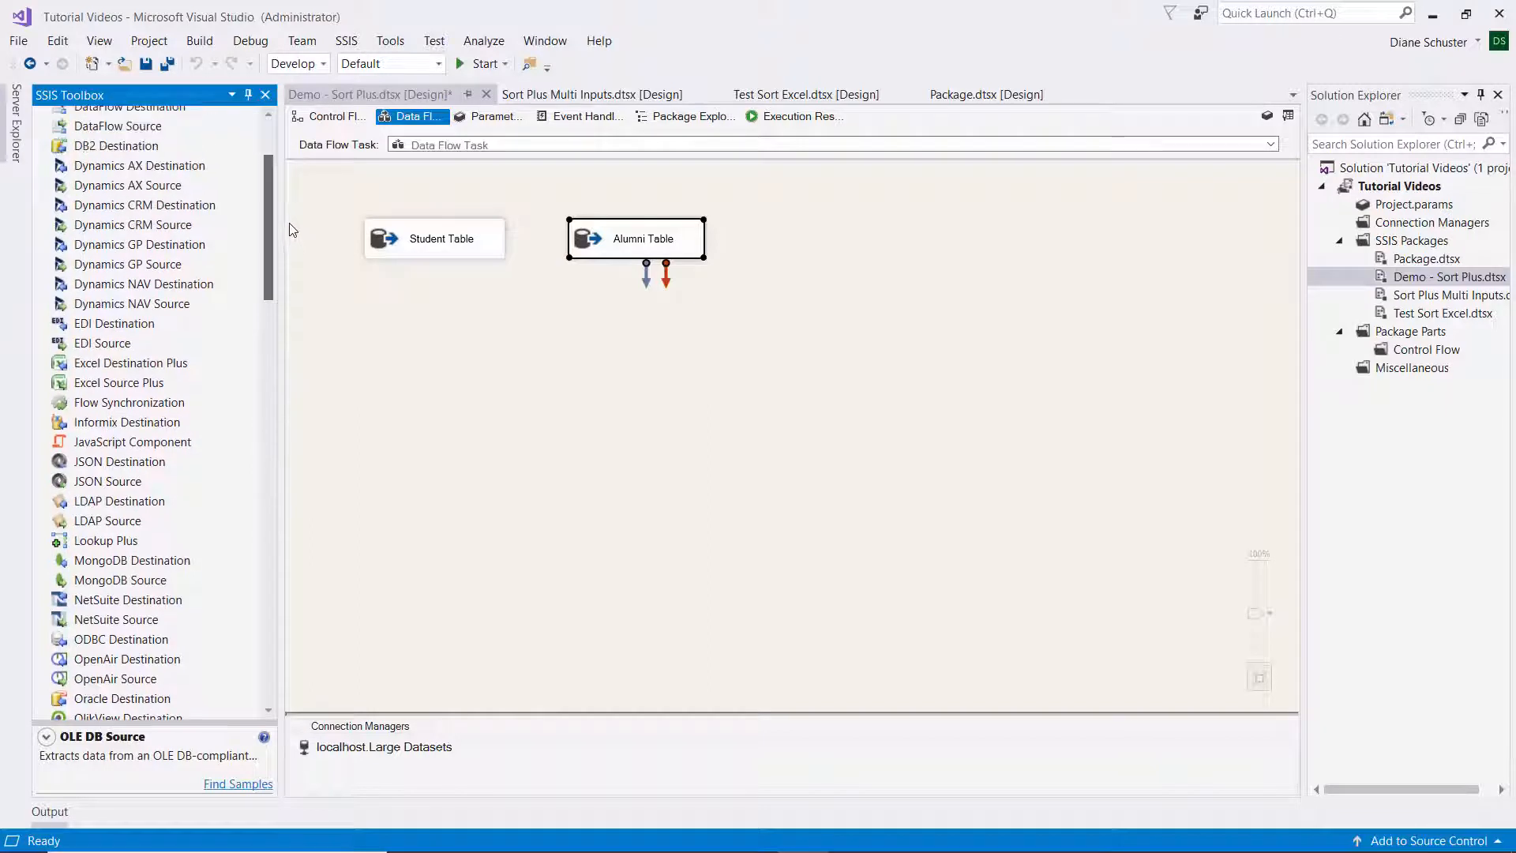
{"action": "scroll", "scroll_direction": "down", "scroll_amount": 3}
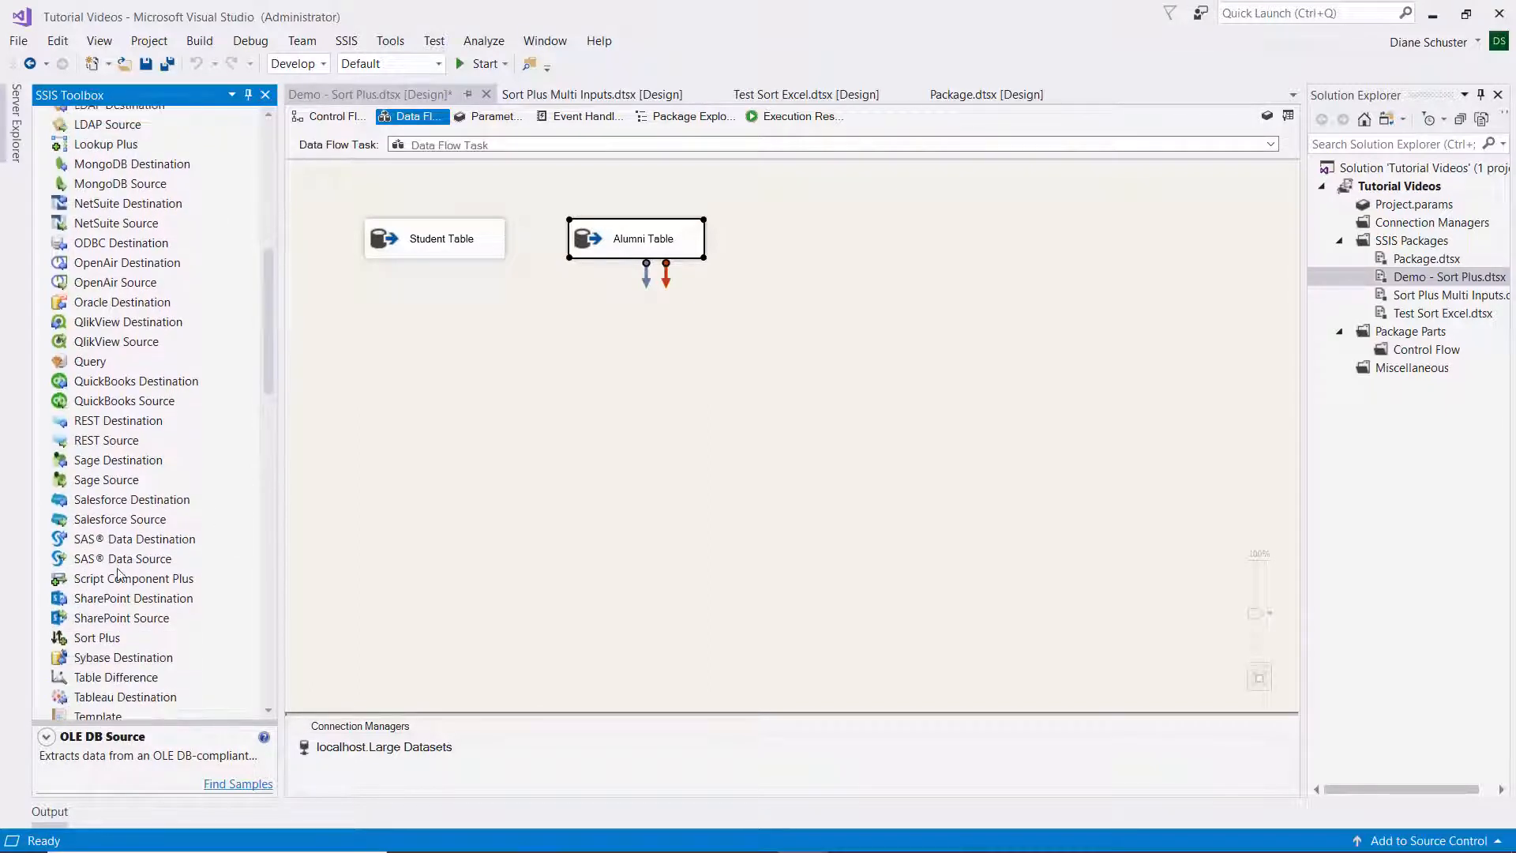
{"action": "left_click", "coordinate": [96, 637]}
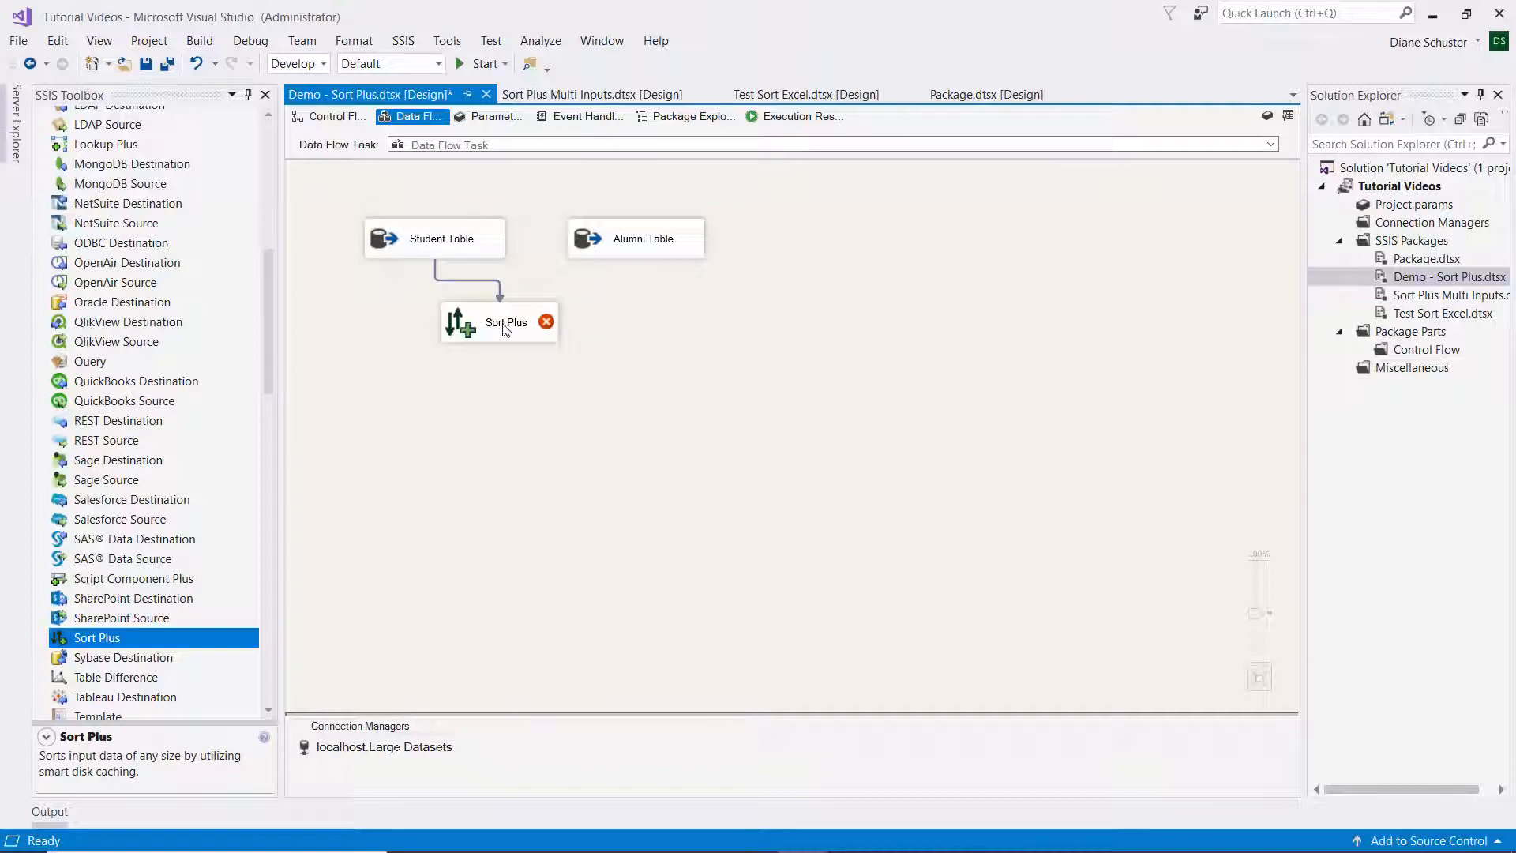
{"action": "left_click", "coordinate": [498, 322]}
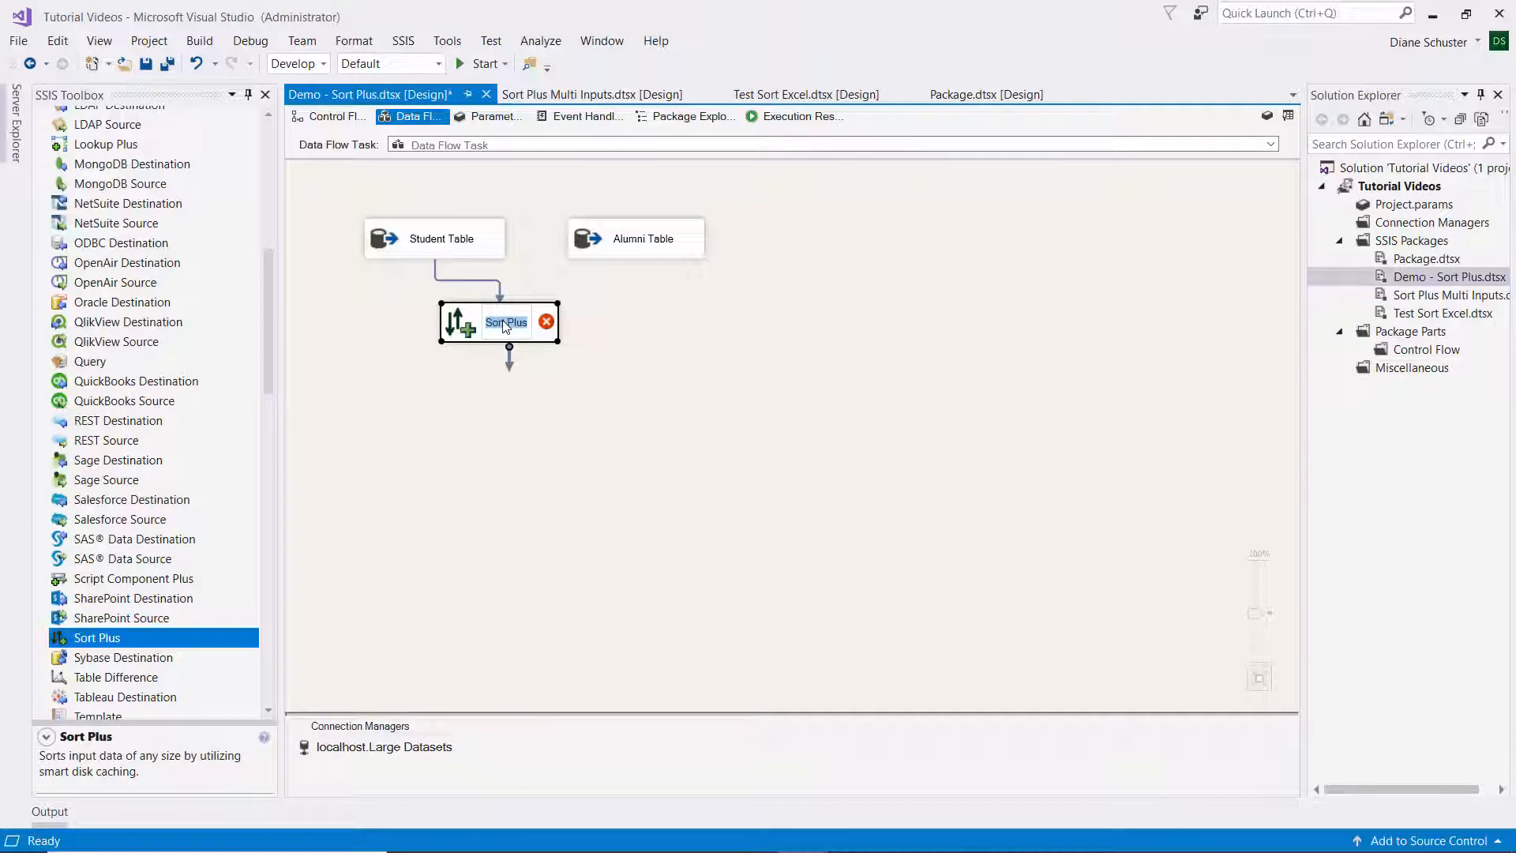
{"action": "mouse_move", "coordinate": [503, 322]}
{"action": "type", "text": "Table"}
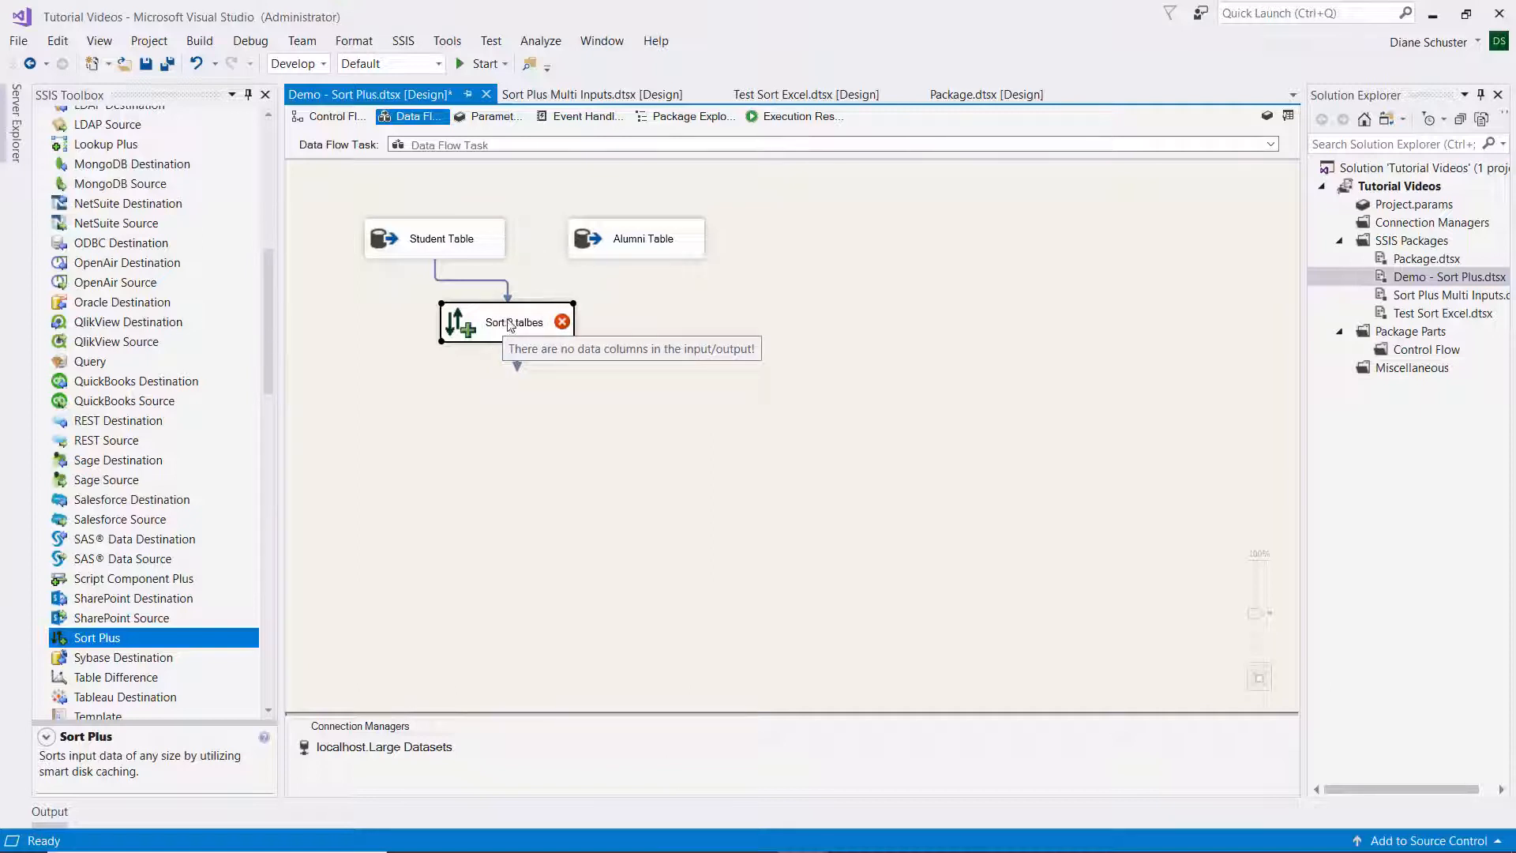
{"action": "mouse_move", "coordinate": [522, 323]}
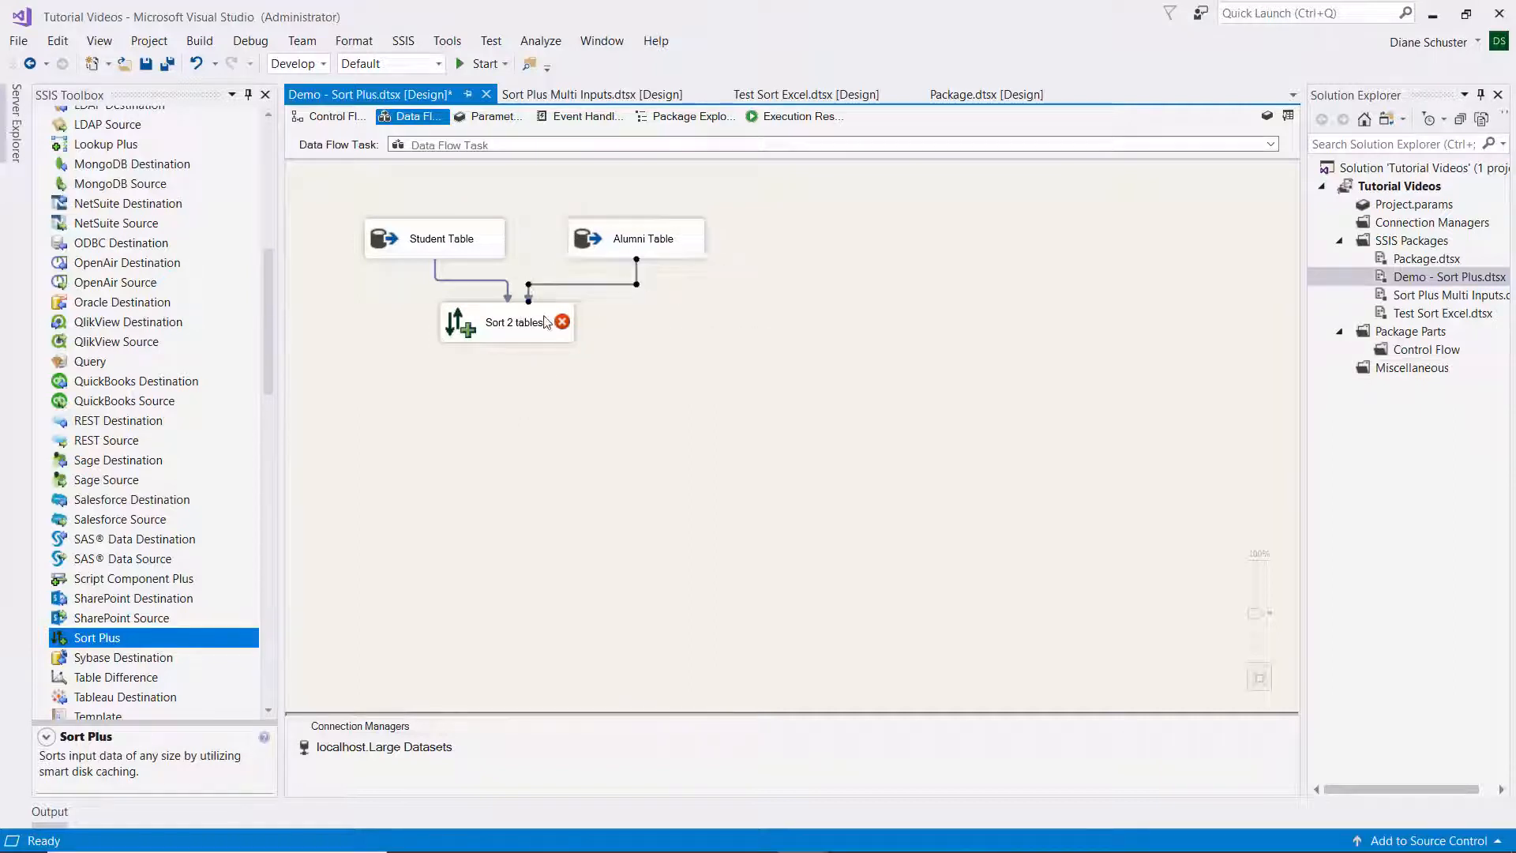
{"action": "mouse_move", "coordinate": [541, 322]}
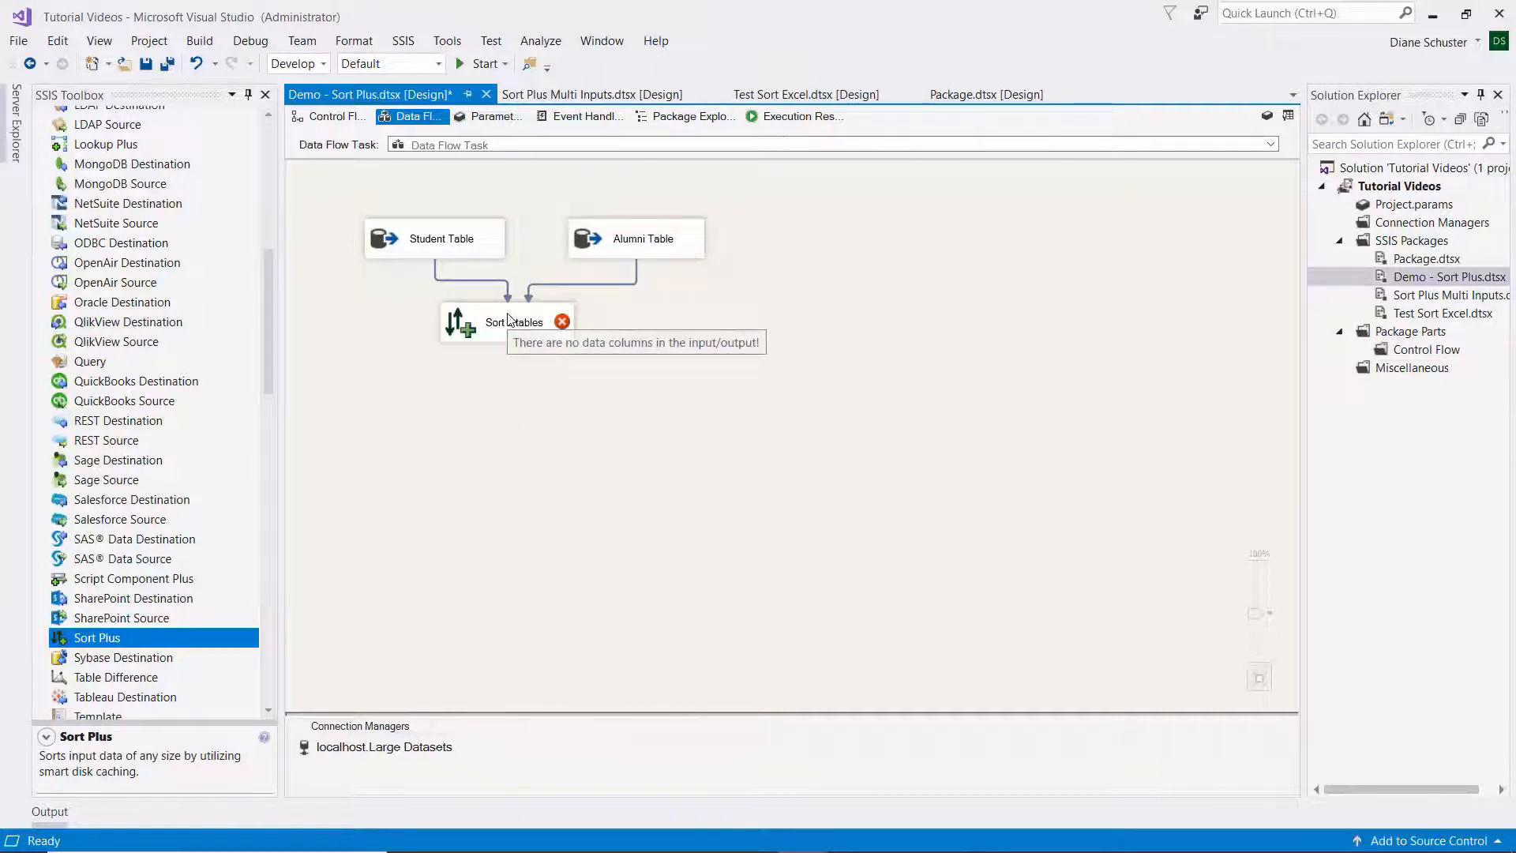
Configure Sort 2 tables to sort by City ascending, then Zip descending.
{"action": "double_click", "coordinate": [488, 322]}
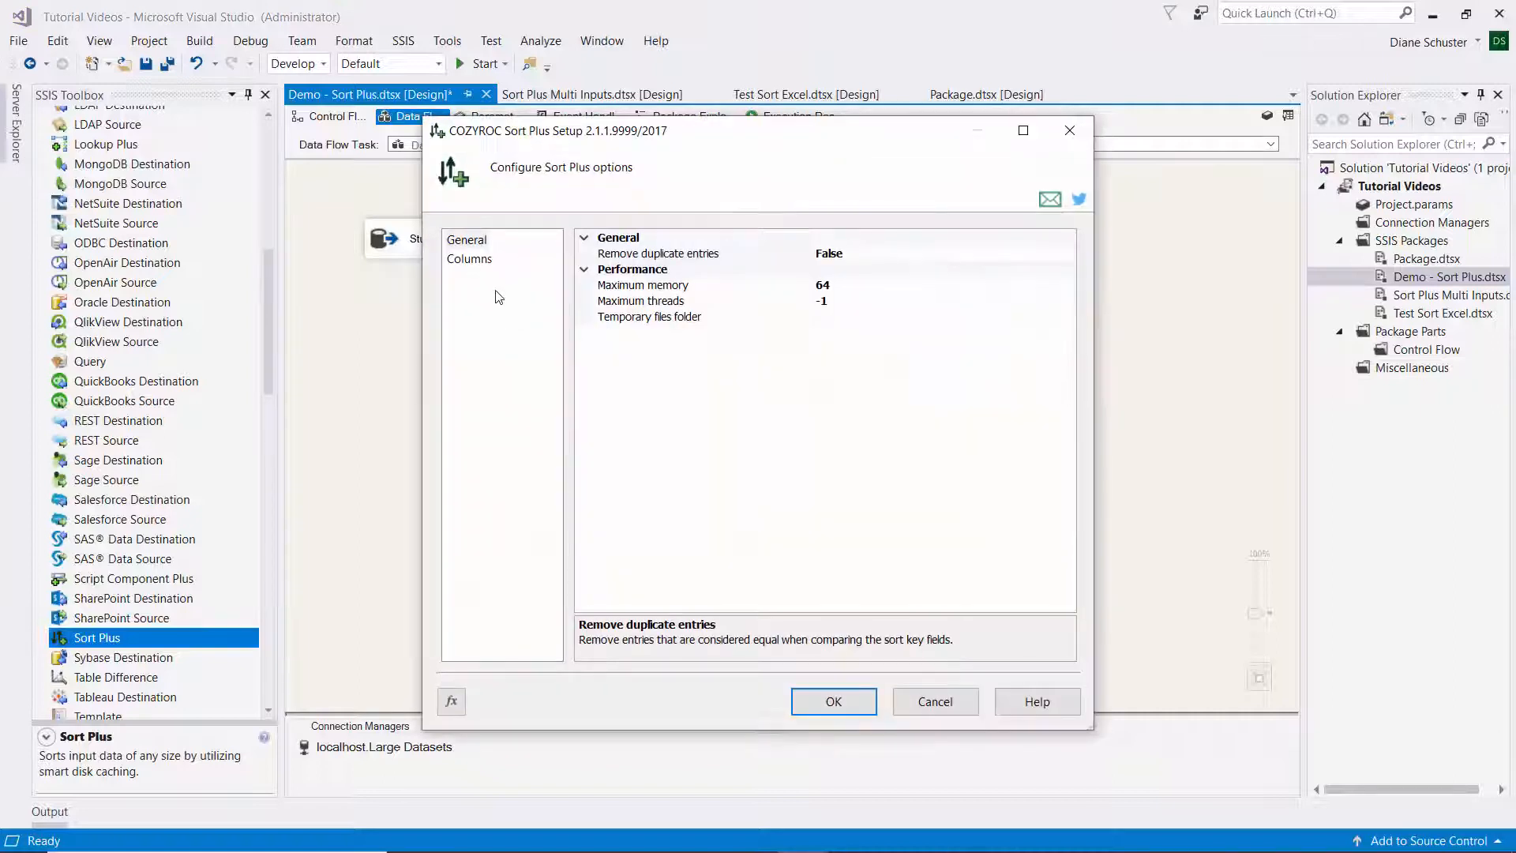
{"action": "left_click", "coordinate": [469, 259]}
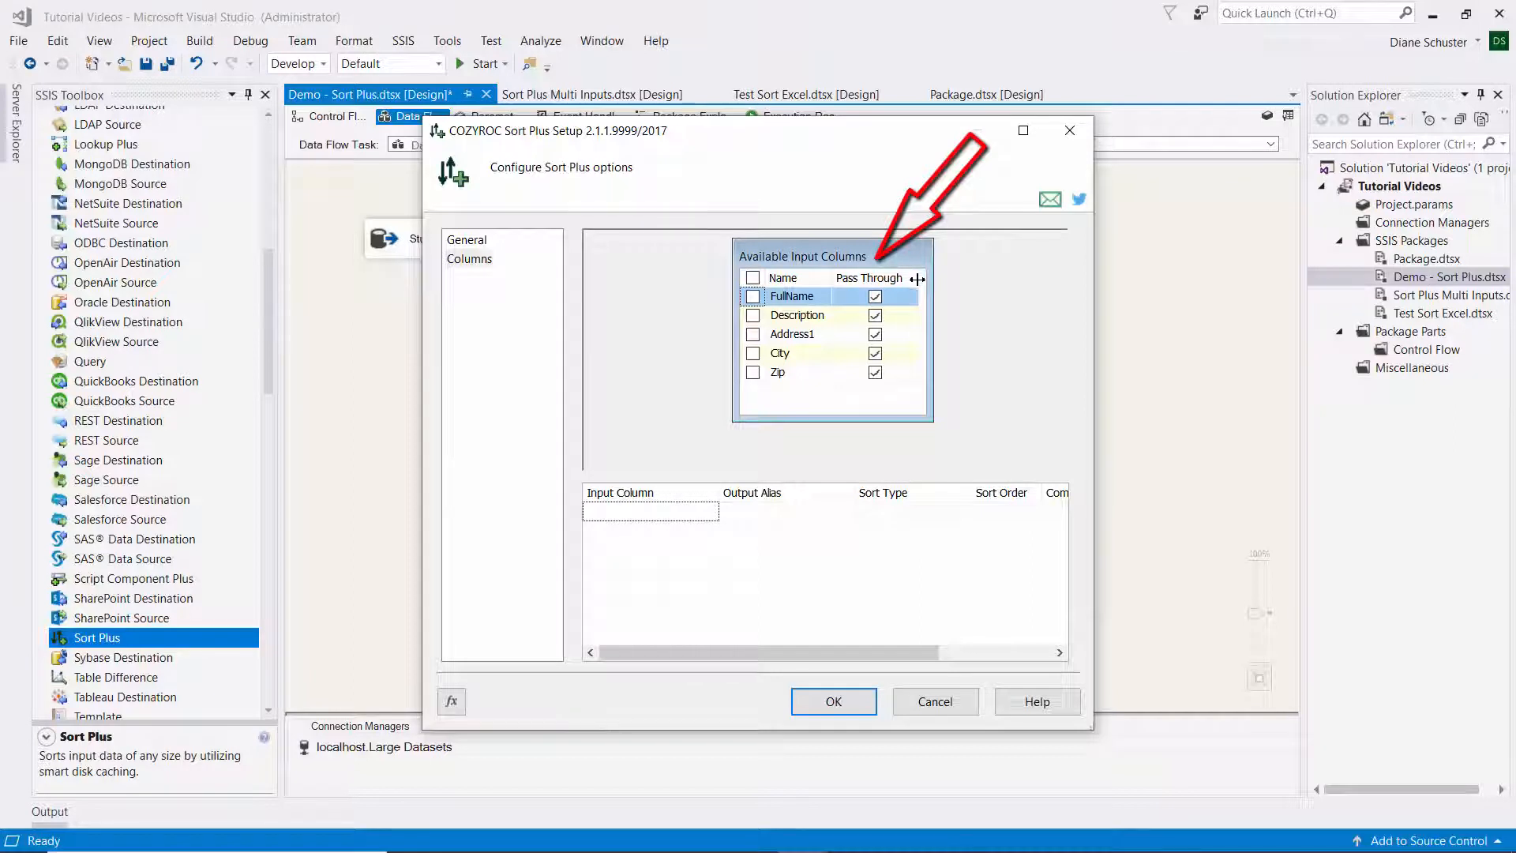
{"action": "mouse_move", "coordinate": [965, 322]}
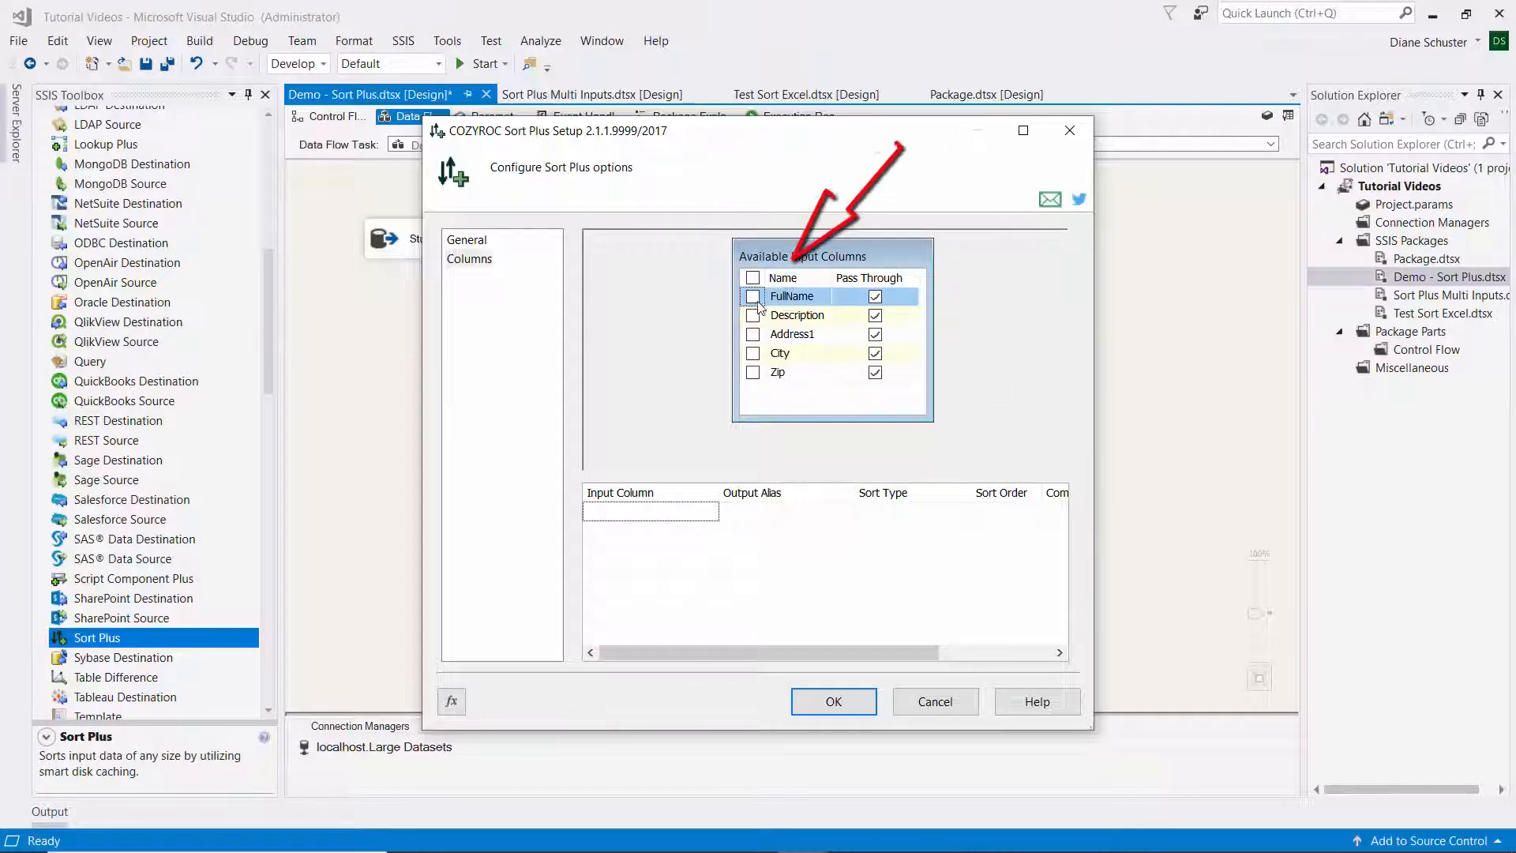
{"action": "mouse_move", "coordinate": [757, 358]}
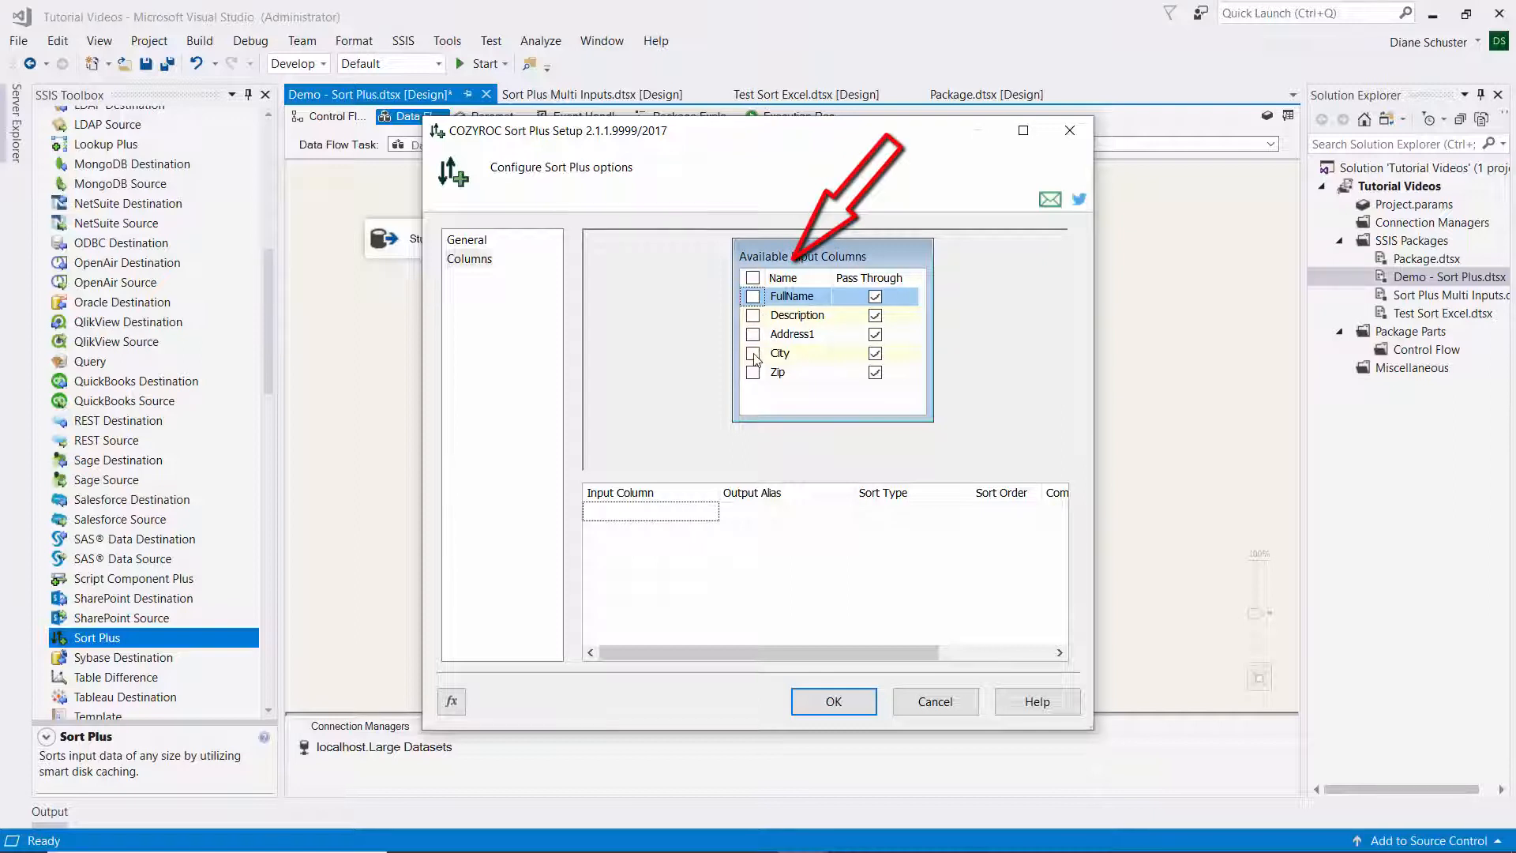
{"action": "left_click", "coordinate": [755, 353]}
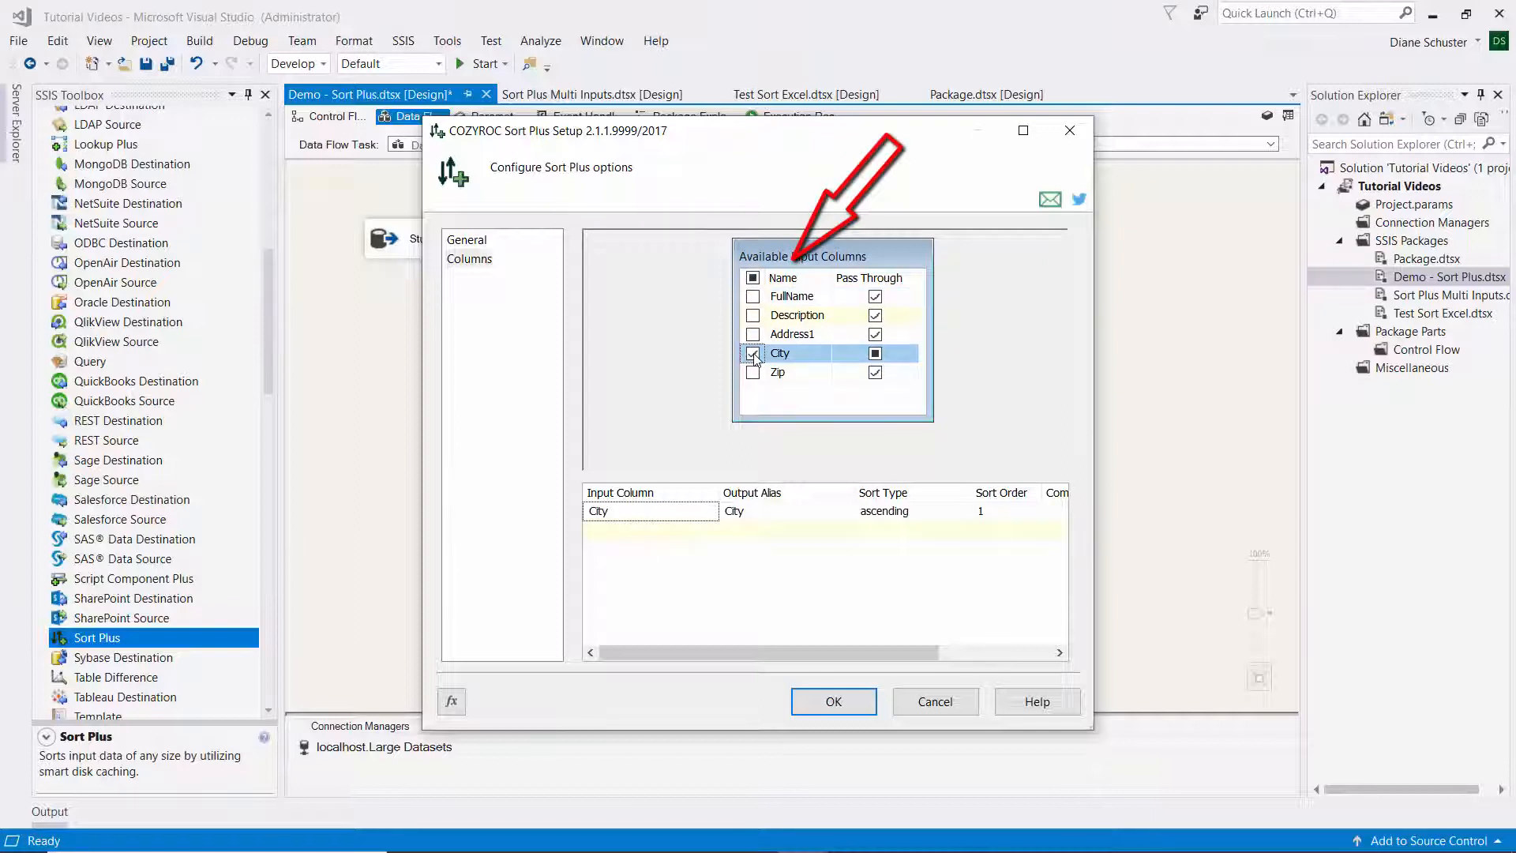
{"action": "left_click", "coordinate": [754, 353]}
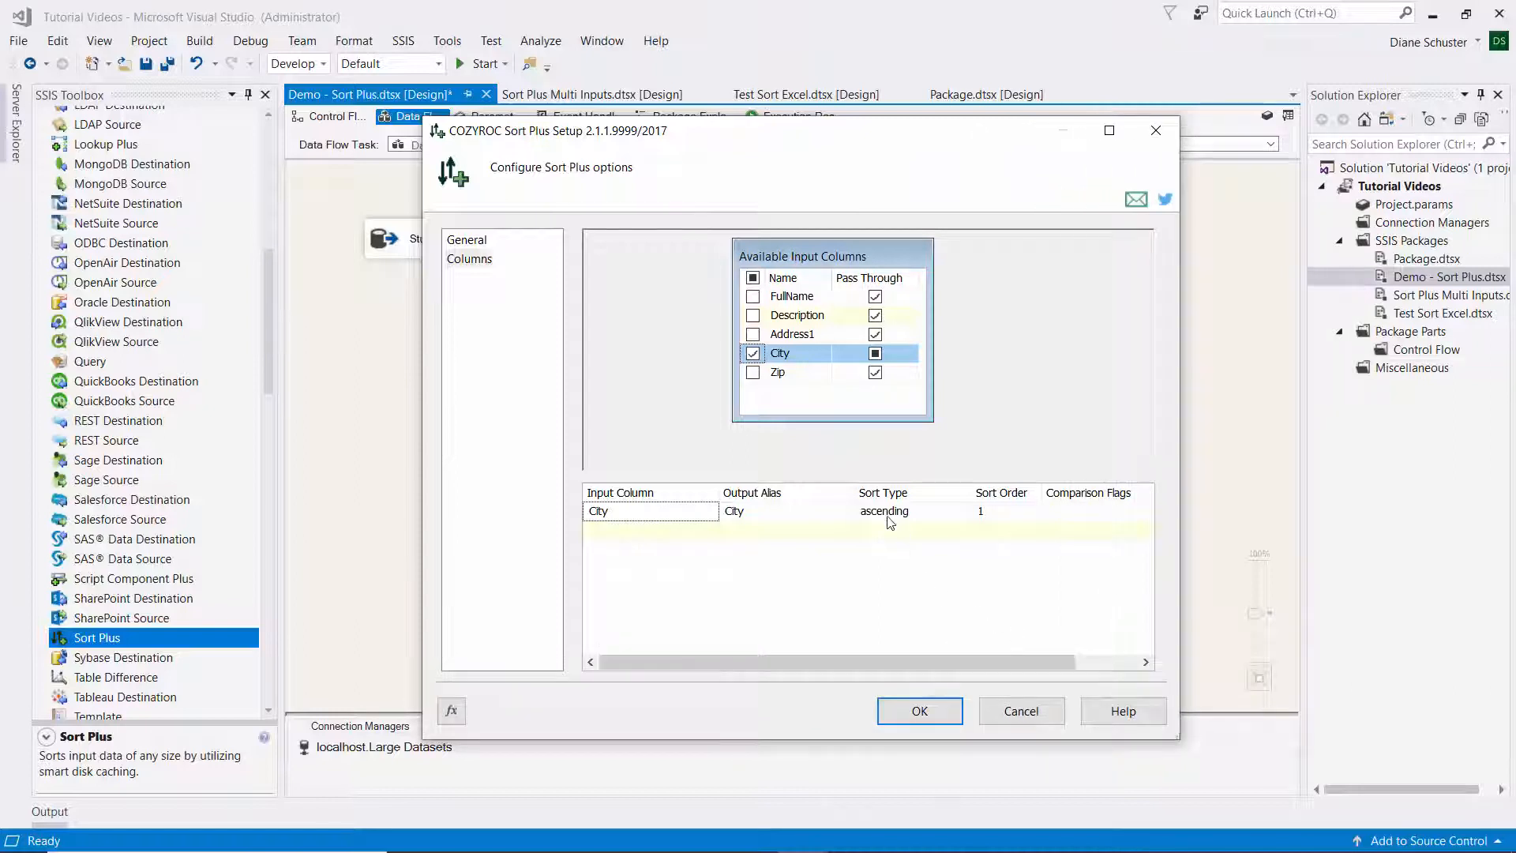
{"action": "mouse_move", "coordinate": [757, 377]}
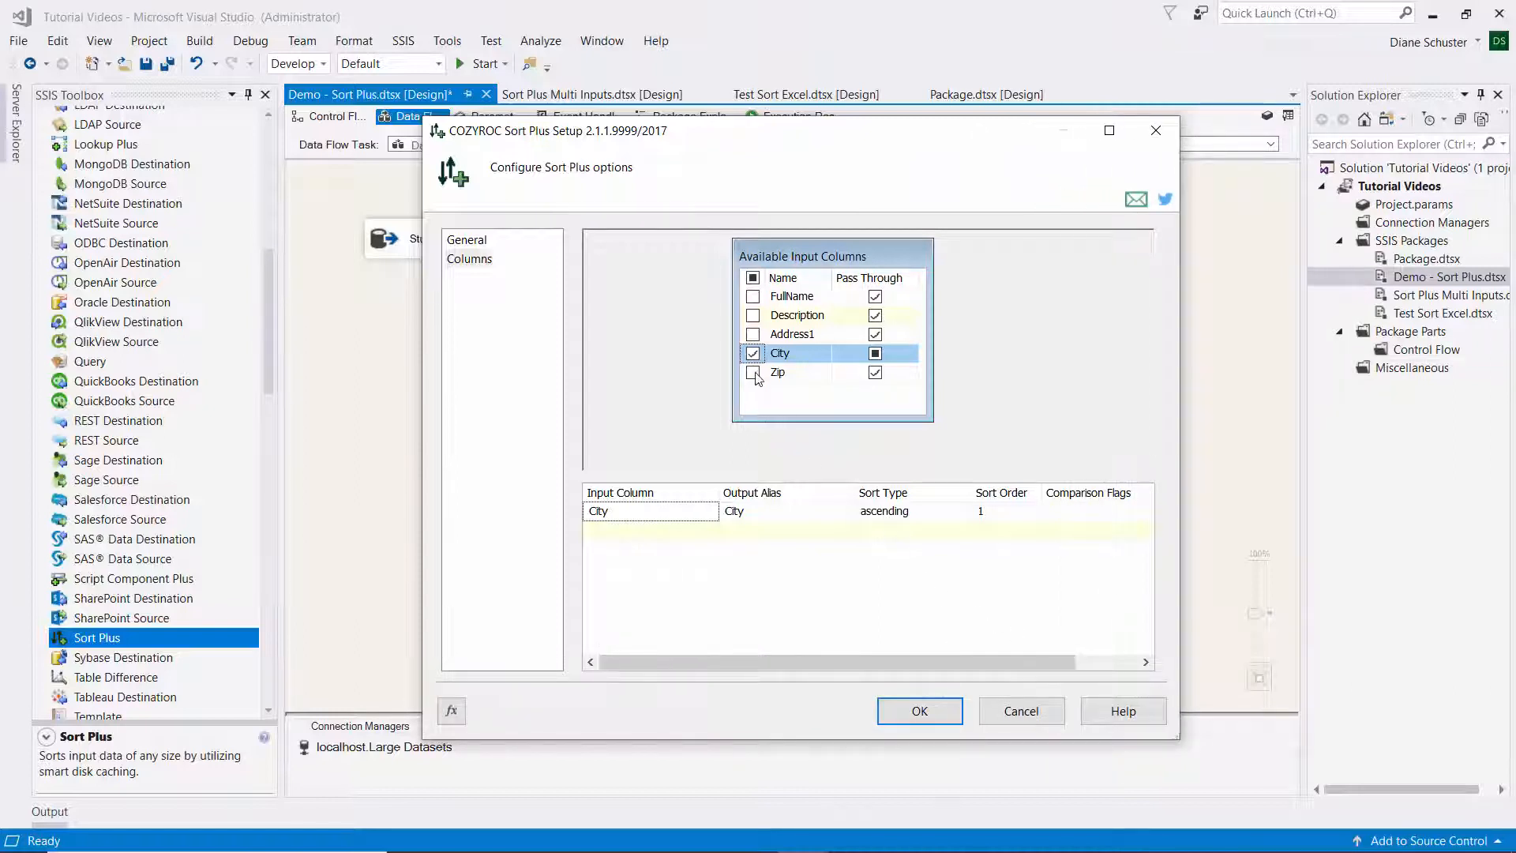
{"action": "left_click", "coordinate": [753, 372]}
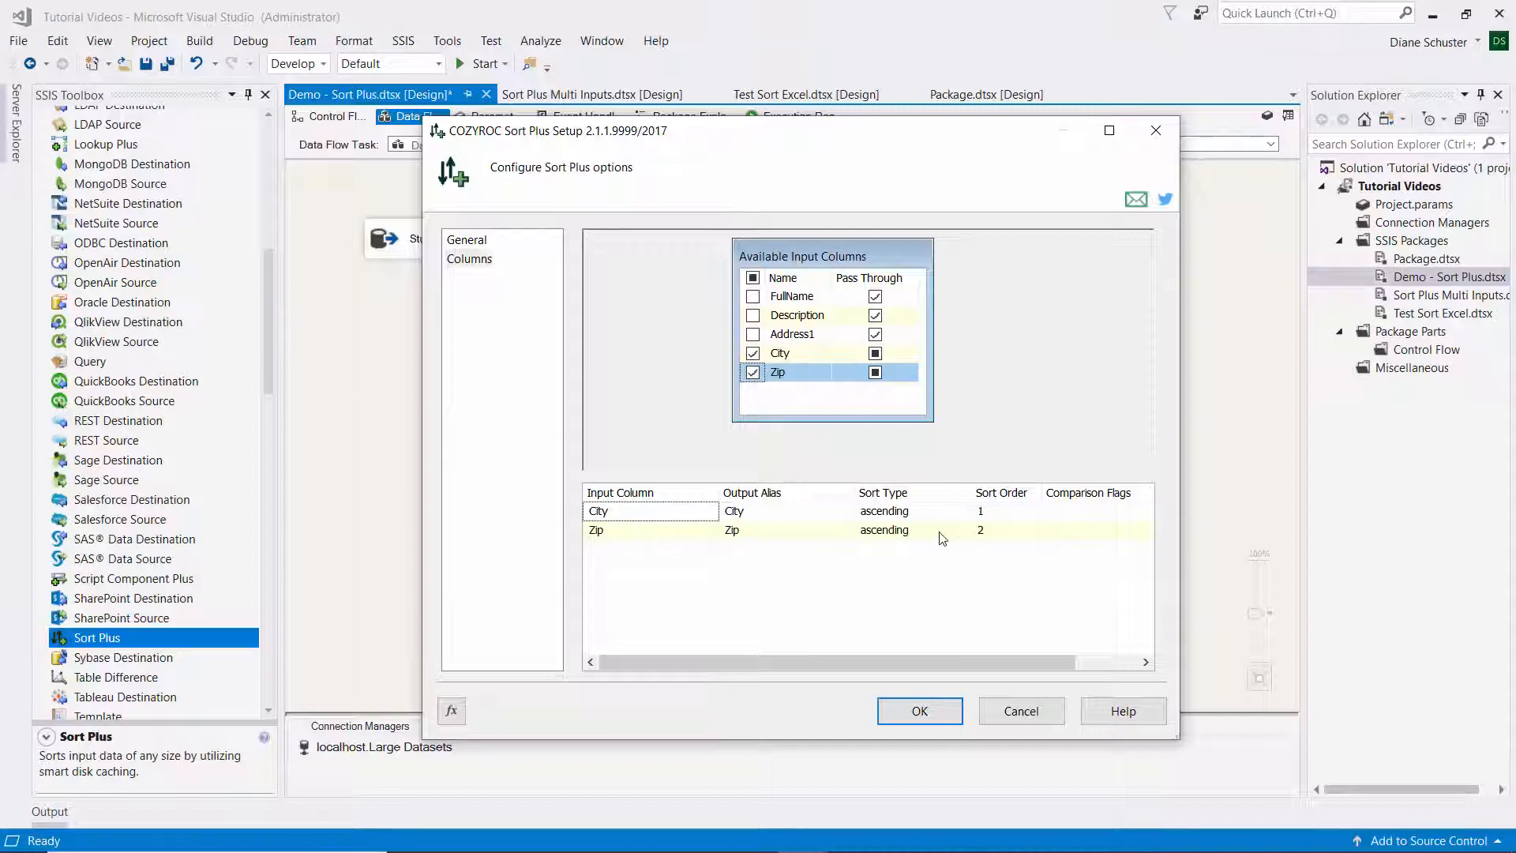
{"action": "left_click", "coordinate": [961, 530]}
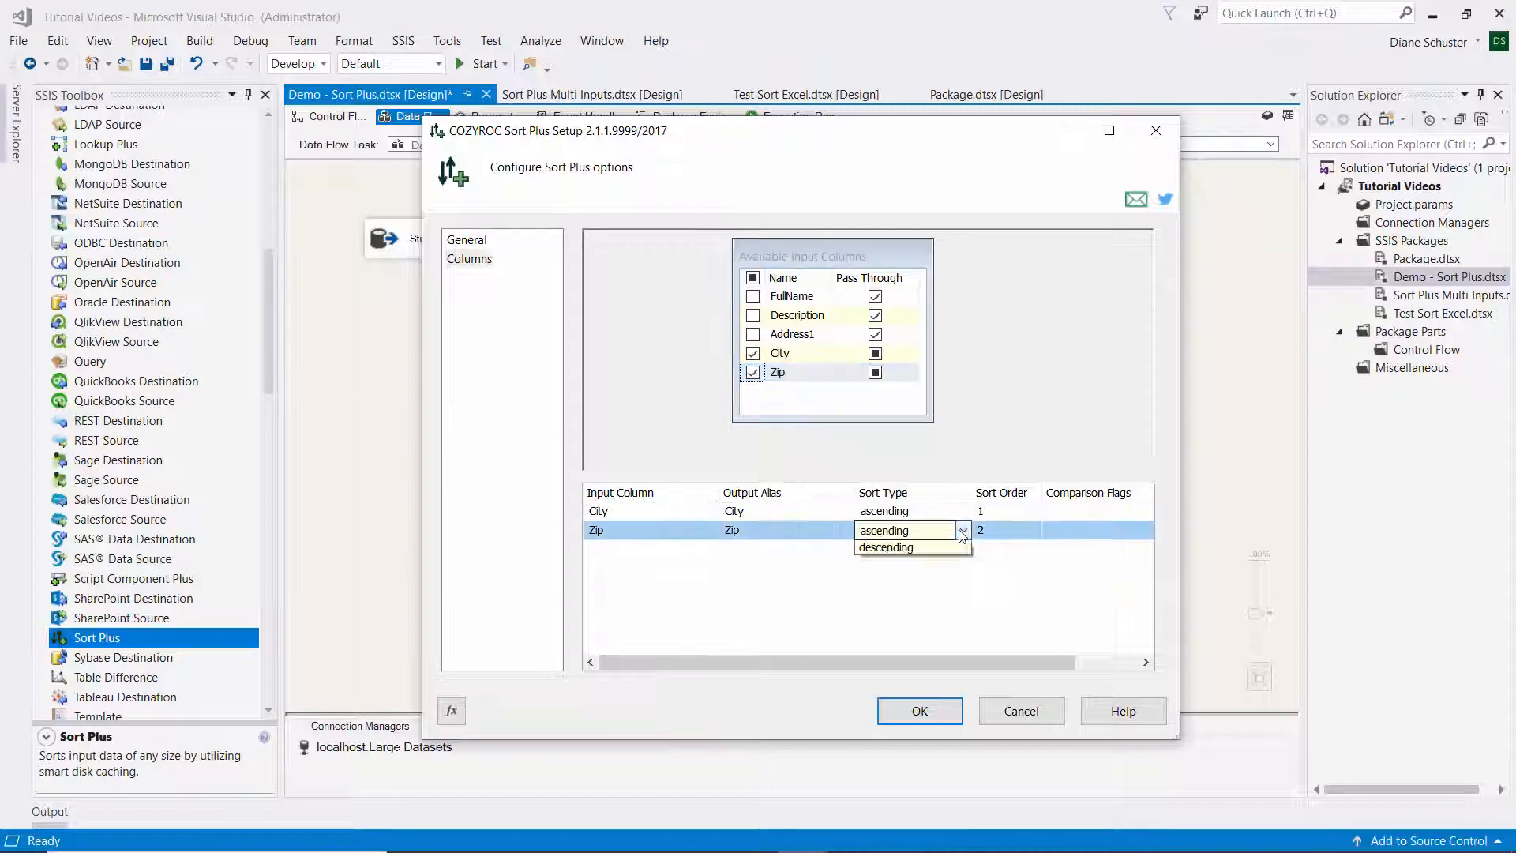
{"action": "left_click", "coordinate": [884, 547]}
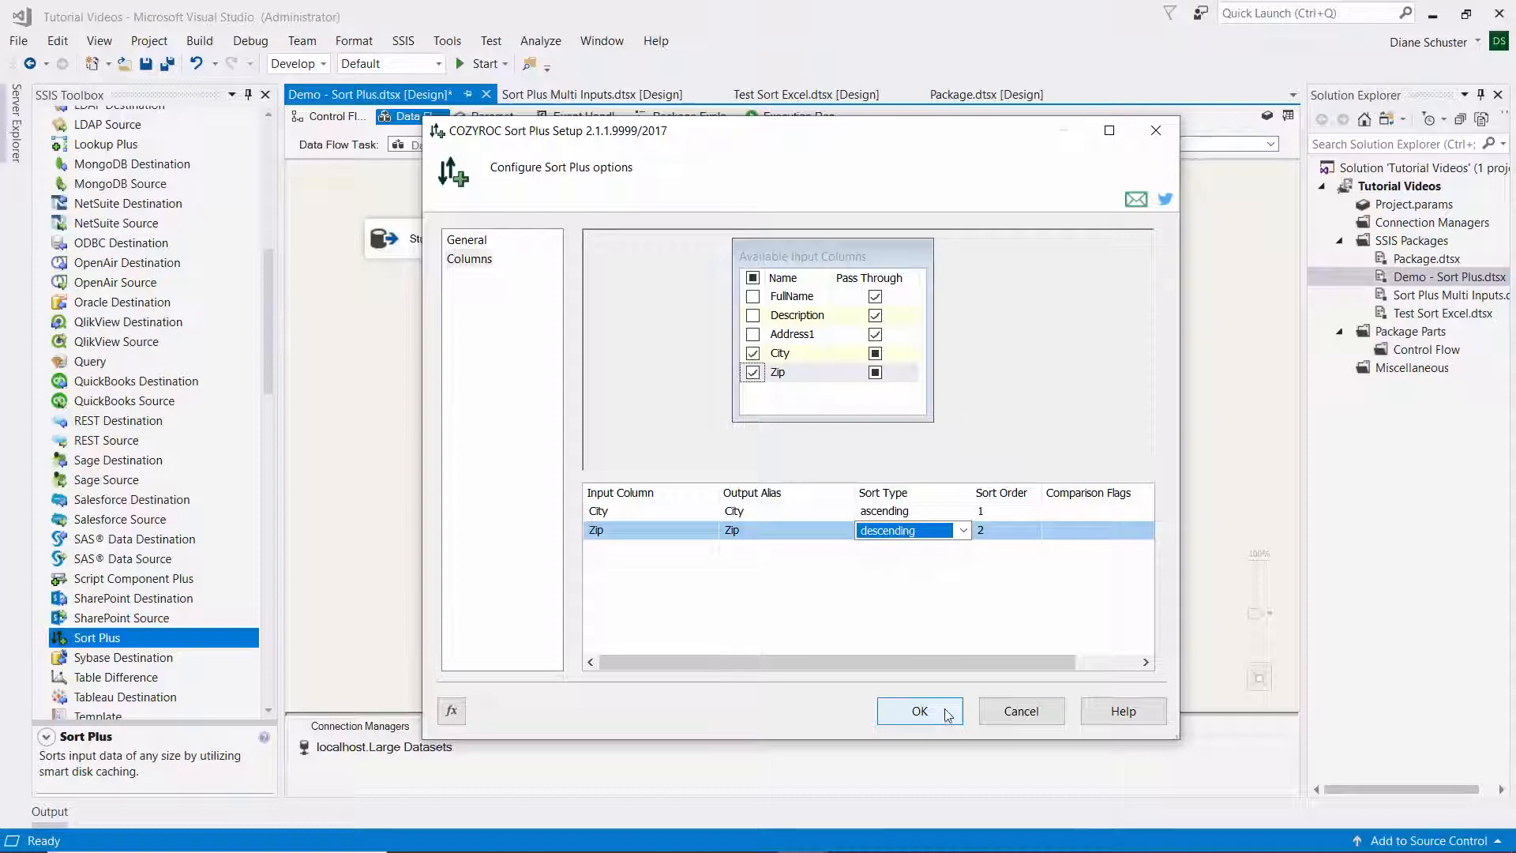
{"action": "left_click", "coordinate": [919, 711]}
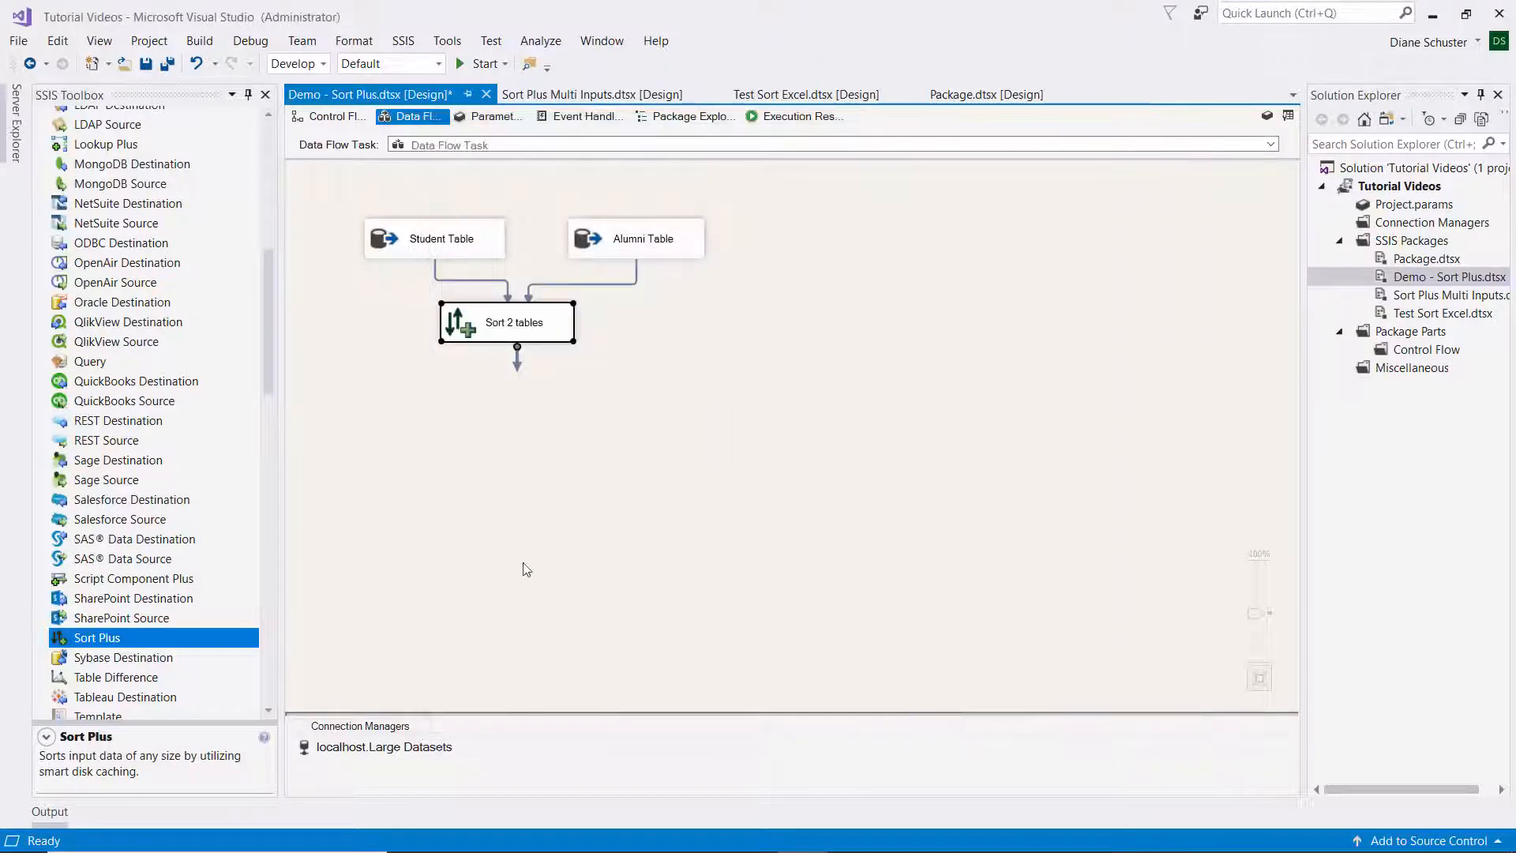
Add an OLE DB Destination named Combined Table fed by Sort 2 tables, and open its editor.
{"action": "scroll", "scroll_direction": "up", "scroll_amount": 3}
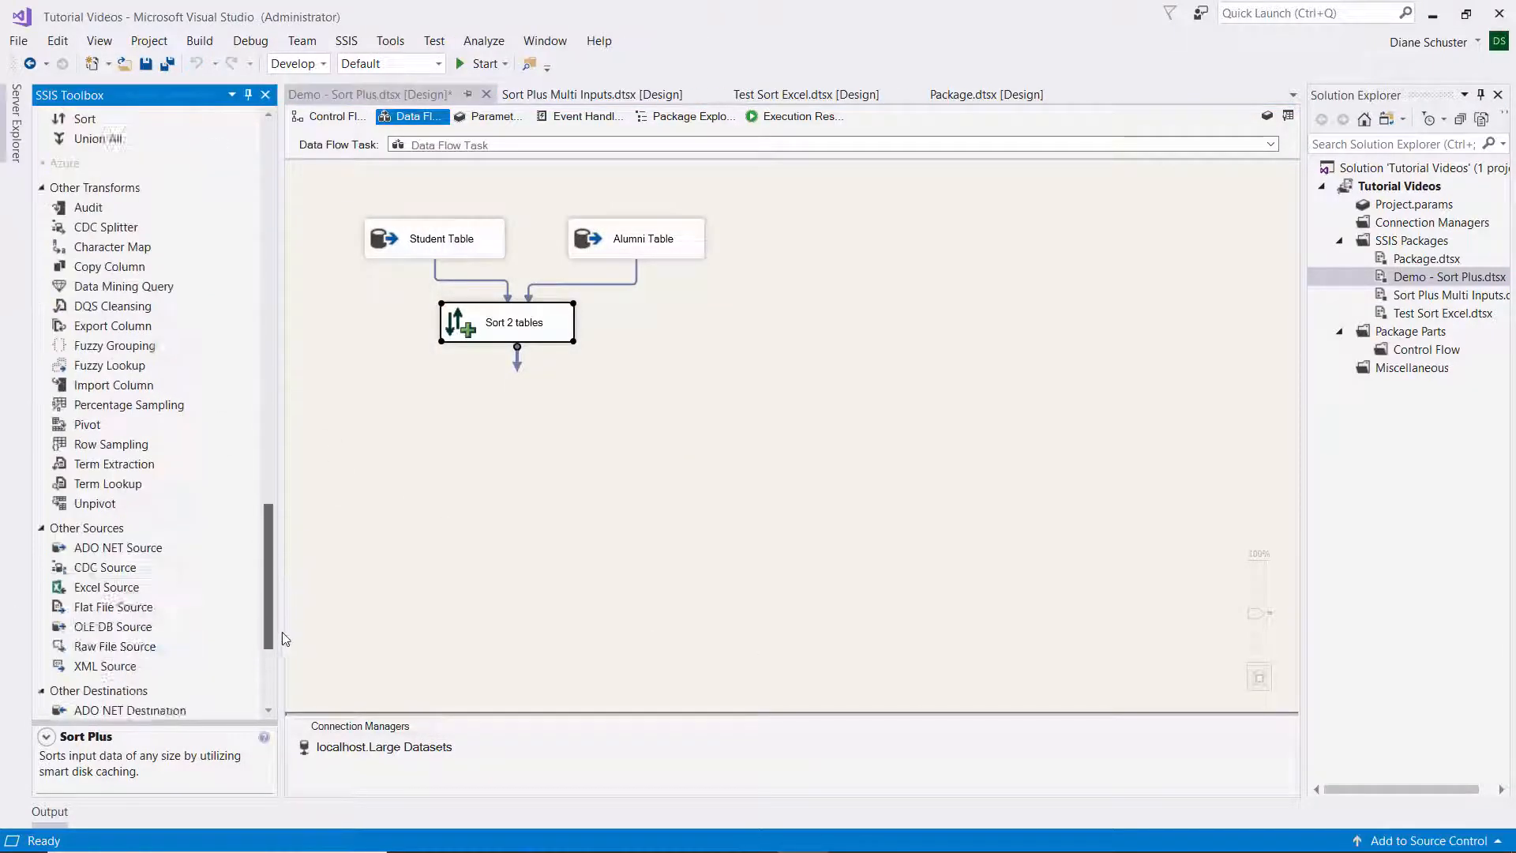
{"action": "scroll", "scroll_direction": "down", "scroll_amount": 3}
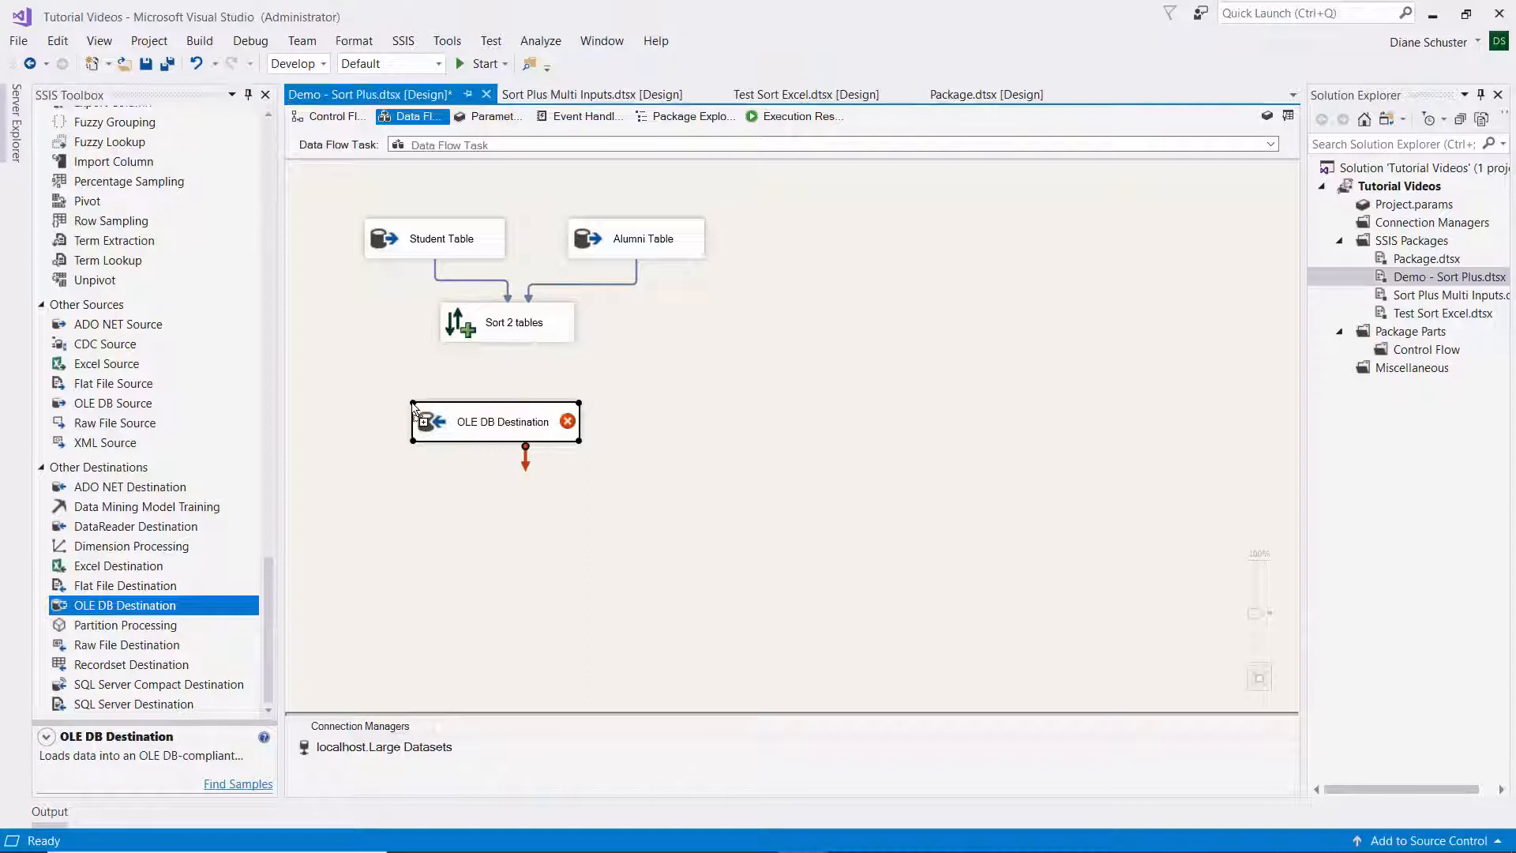
{"action": "double_click", "coordinate": [502, 422]}
{"action": "type", "text": "Combined Table"}
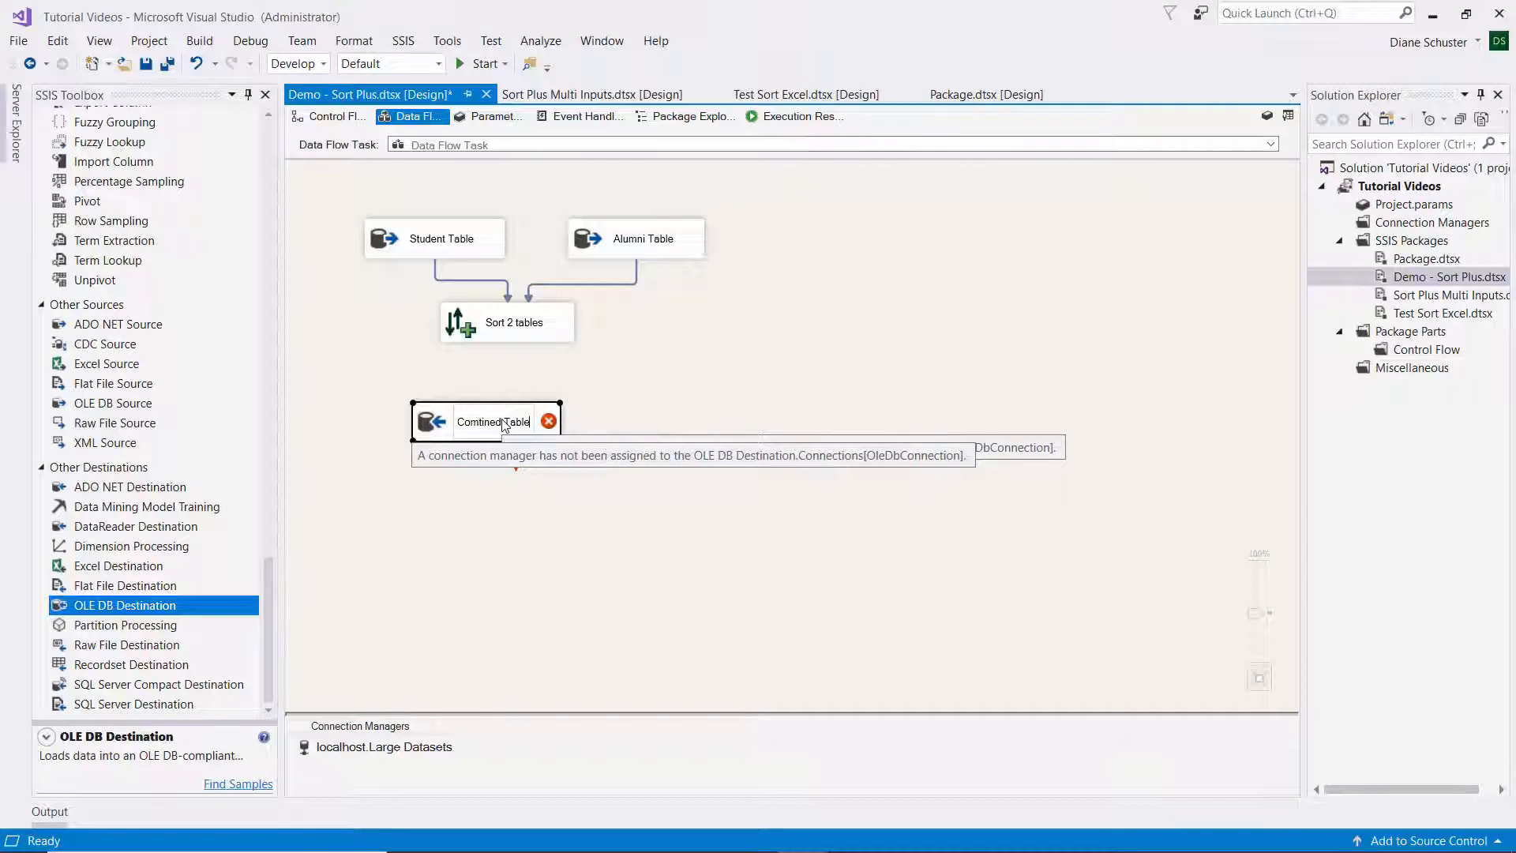
{"action": "mouse_move", "coordinate": [526, 387]}
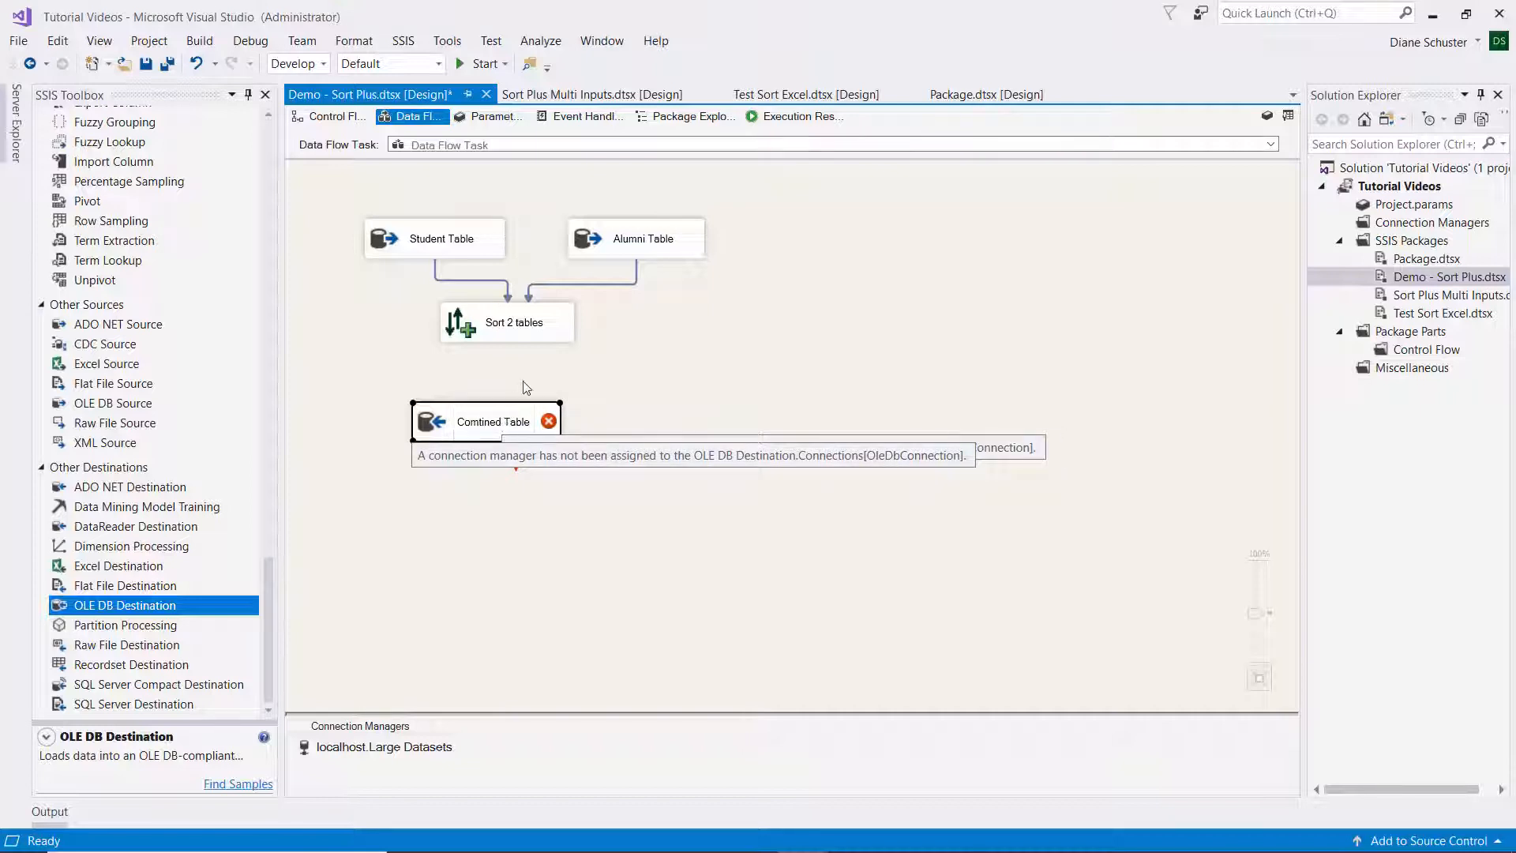
{"action": "left_click", "coordinate": [507, 322]}
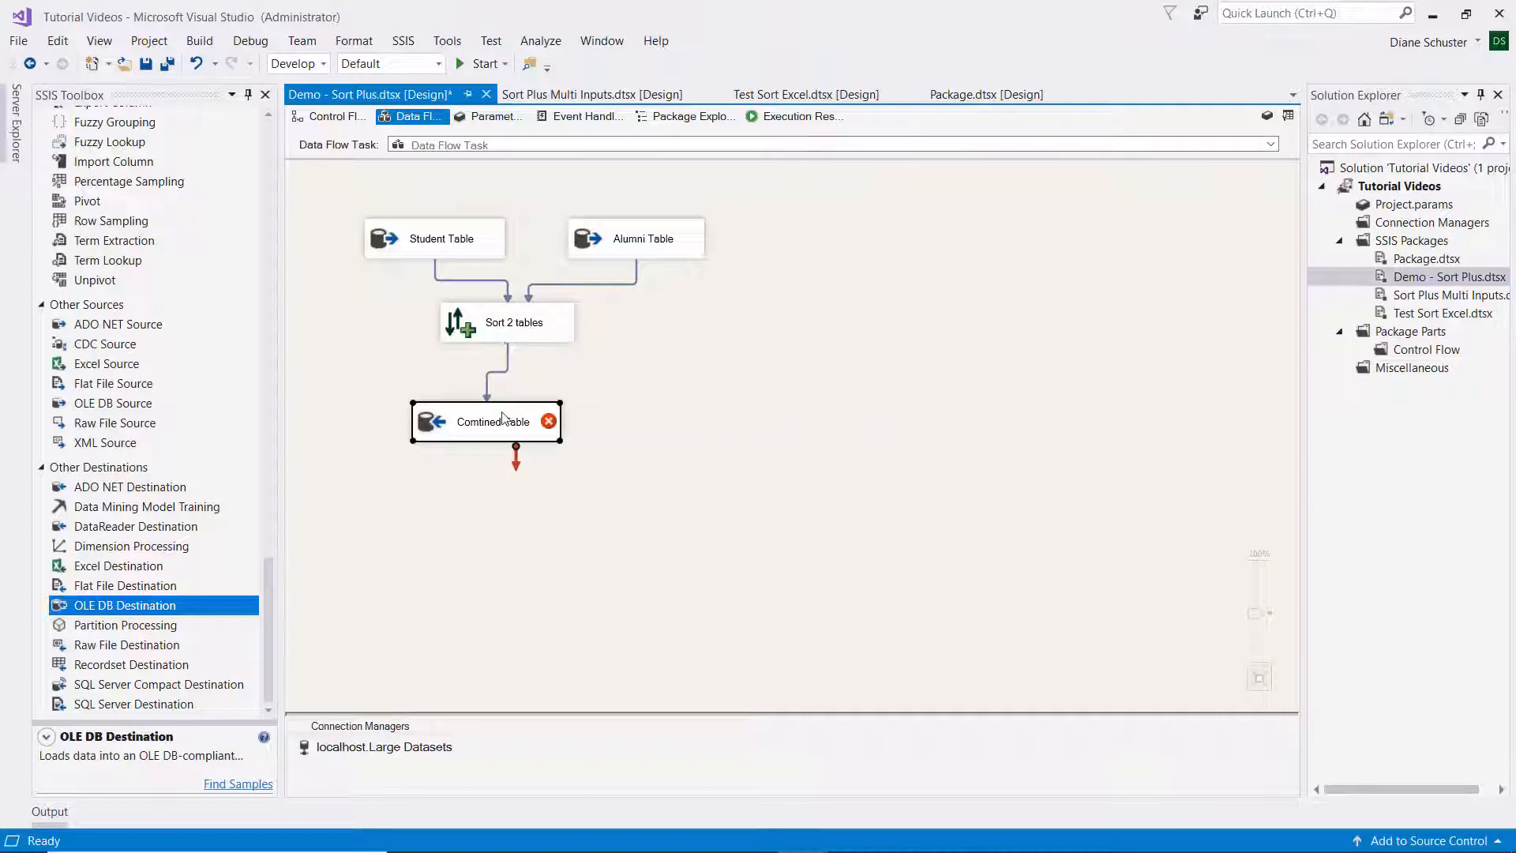
{"action": "double_click", "coordinate": [485, 421]}
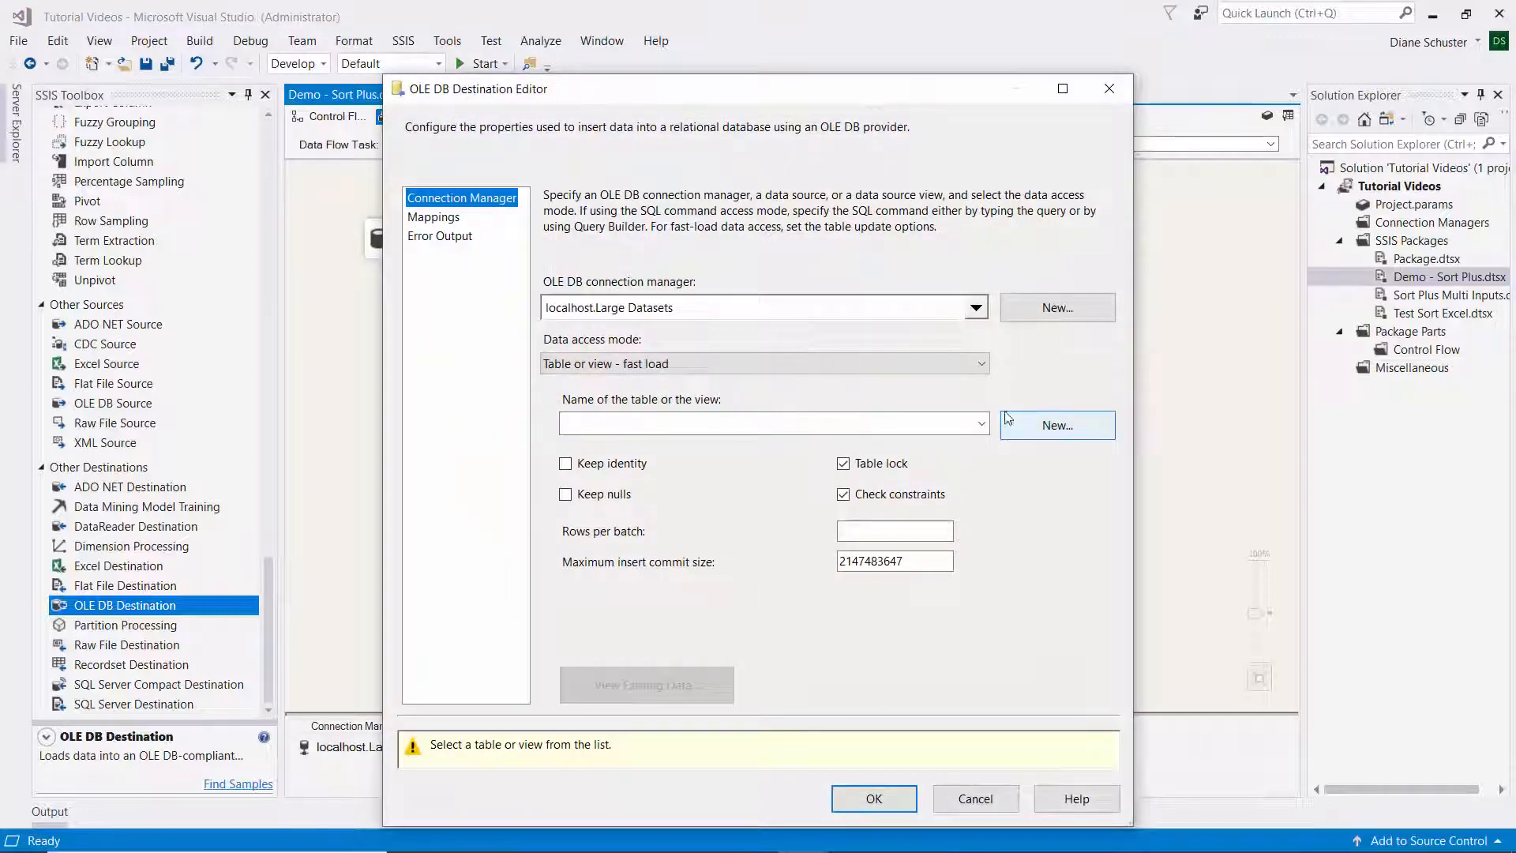
Set Combined Table to write to [dbo].[Combined] and check the column mappings.
{"action": "left_click", "coordinate": [977, 423]}
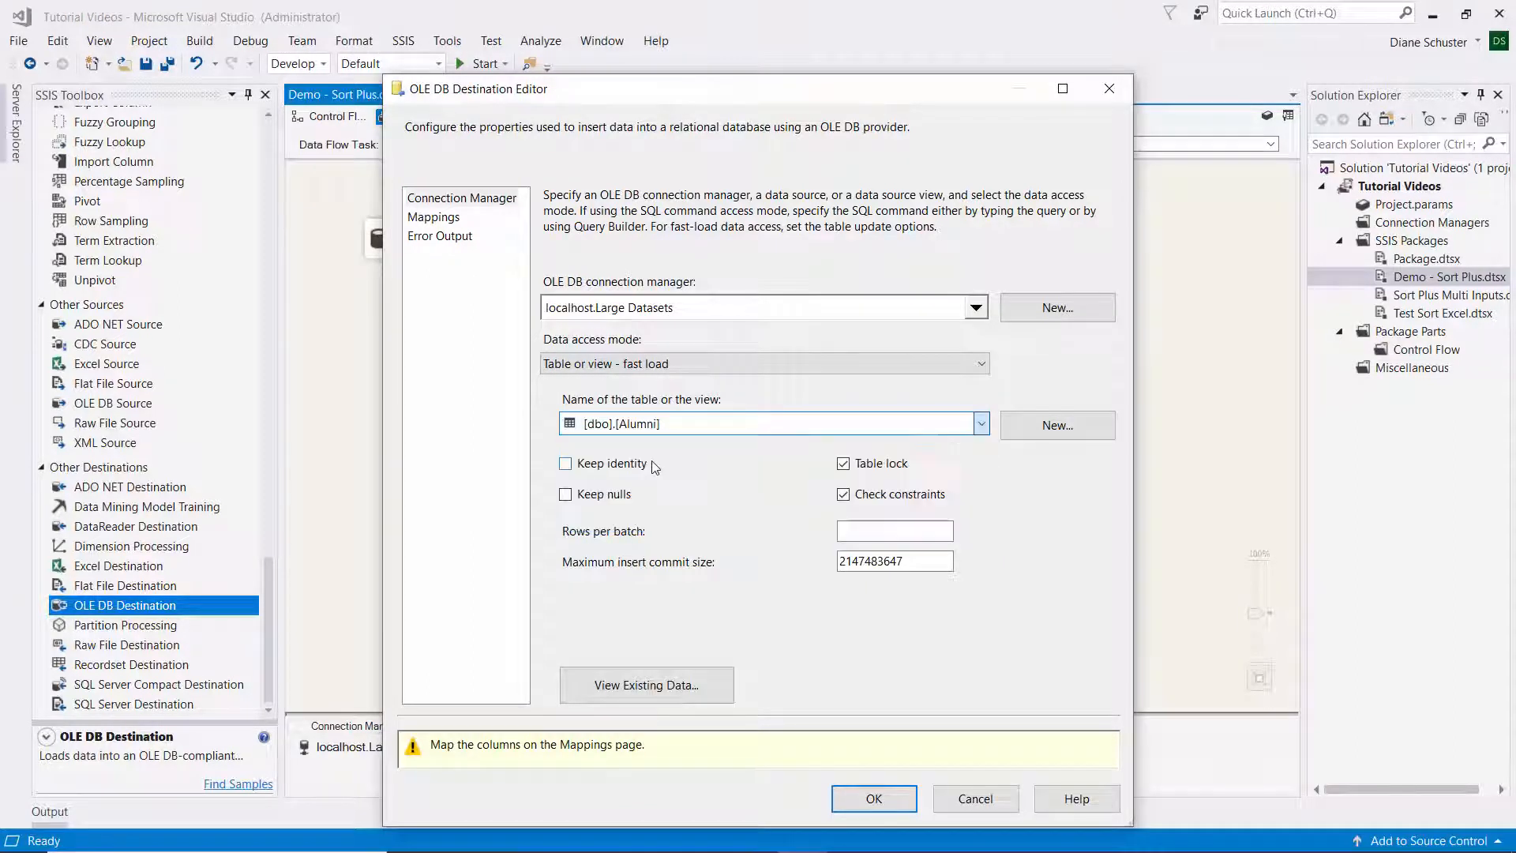
{"action": "left_click", "coordinate": [979, 424]}
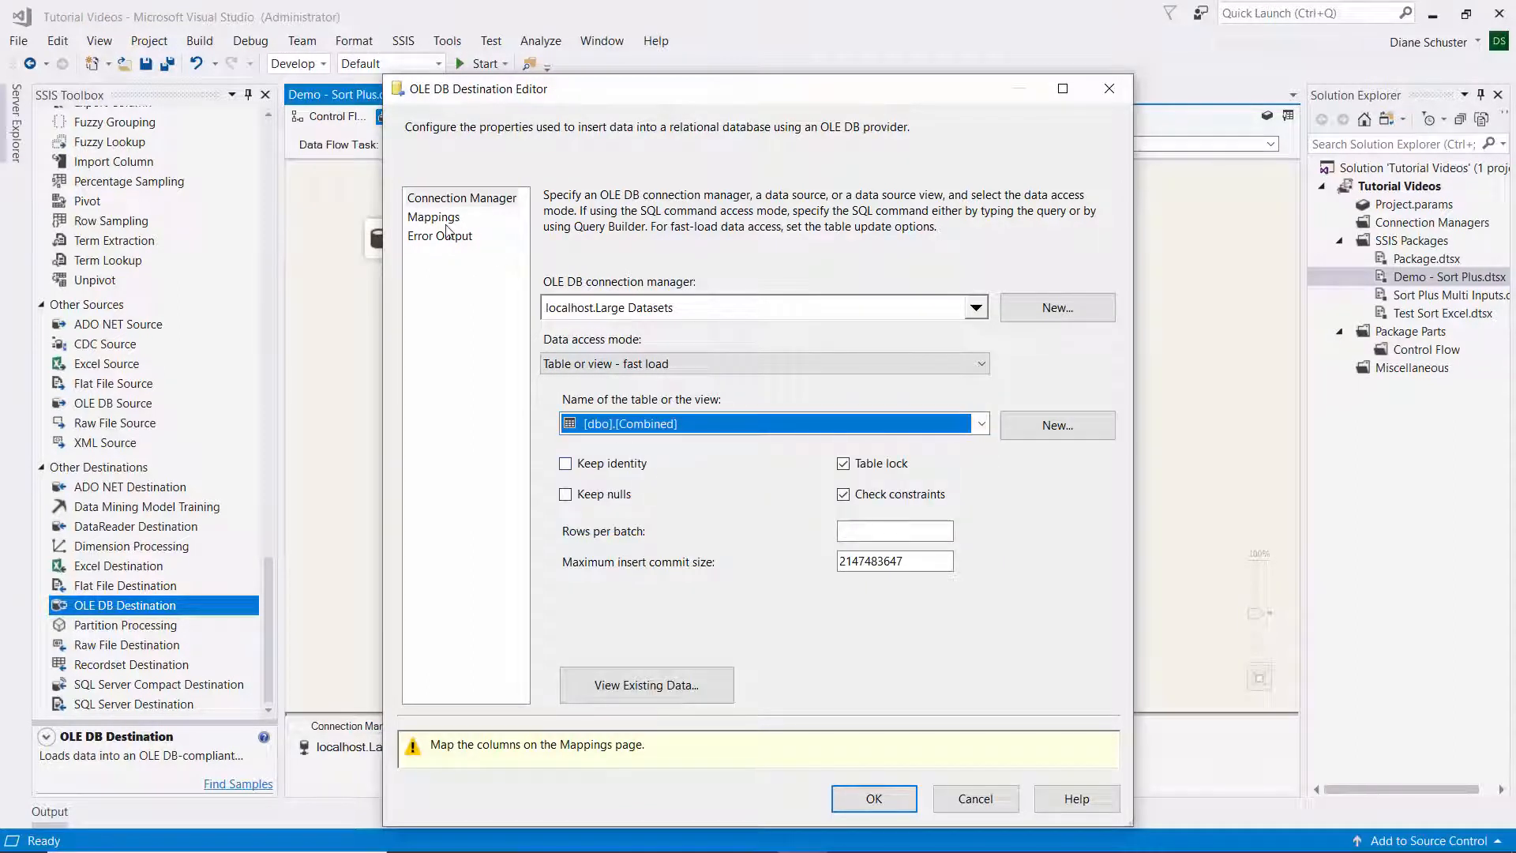
{"action": "left_click", "coordinate": [434, 217]}
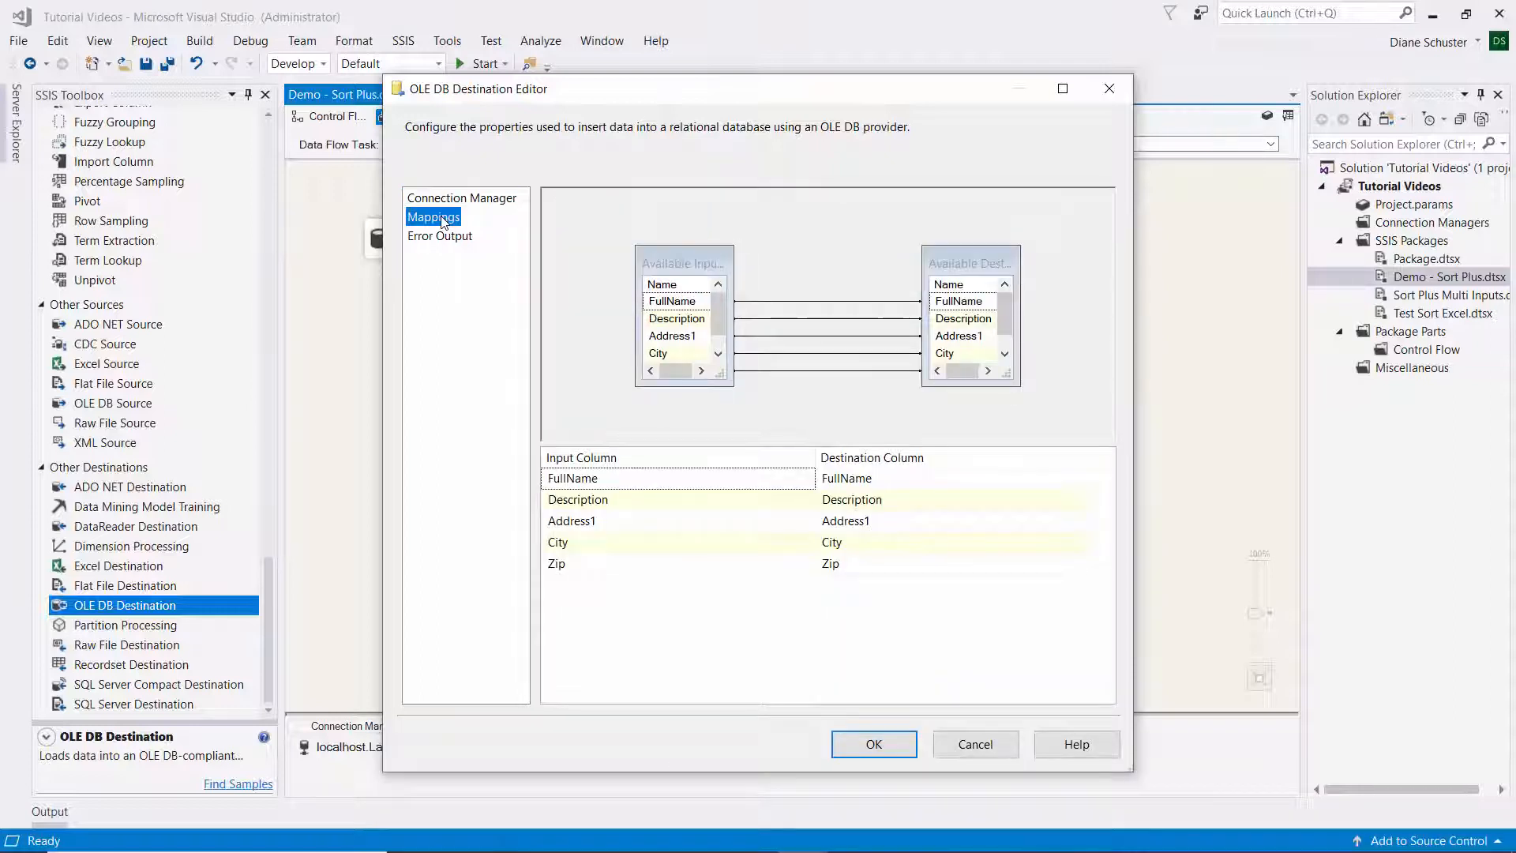
{"action": "left_click", "coordinate": [872, 744]}
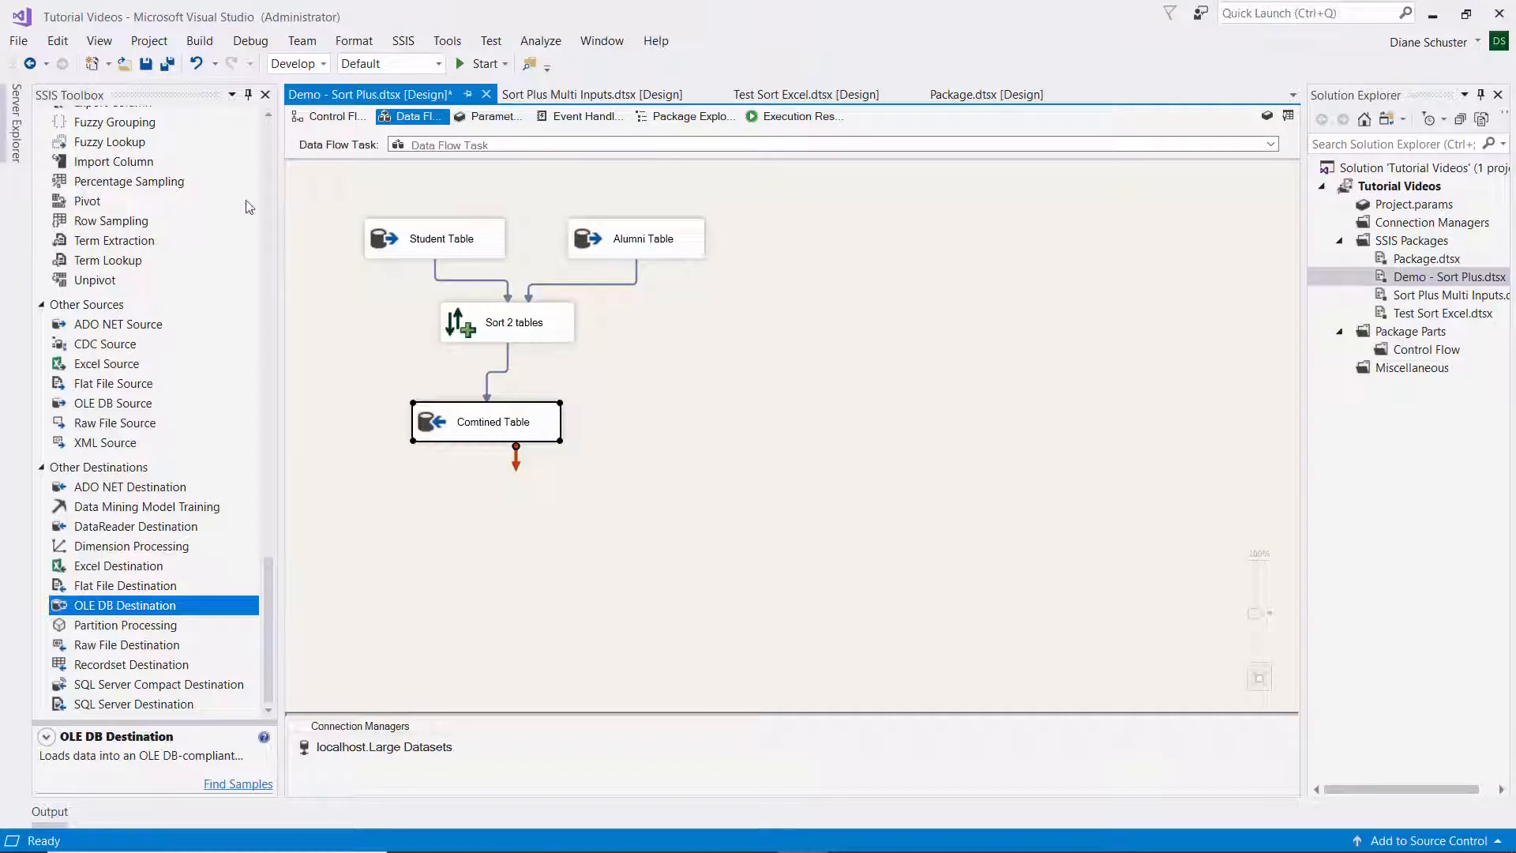
Save the Demo - Sort Plus package and execute it.
{"action": "left_click", "coordinate": [145, 64]}
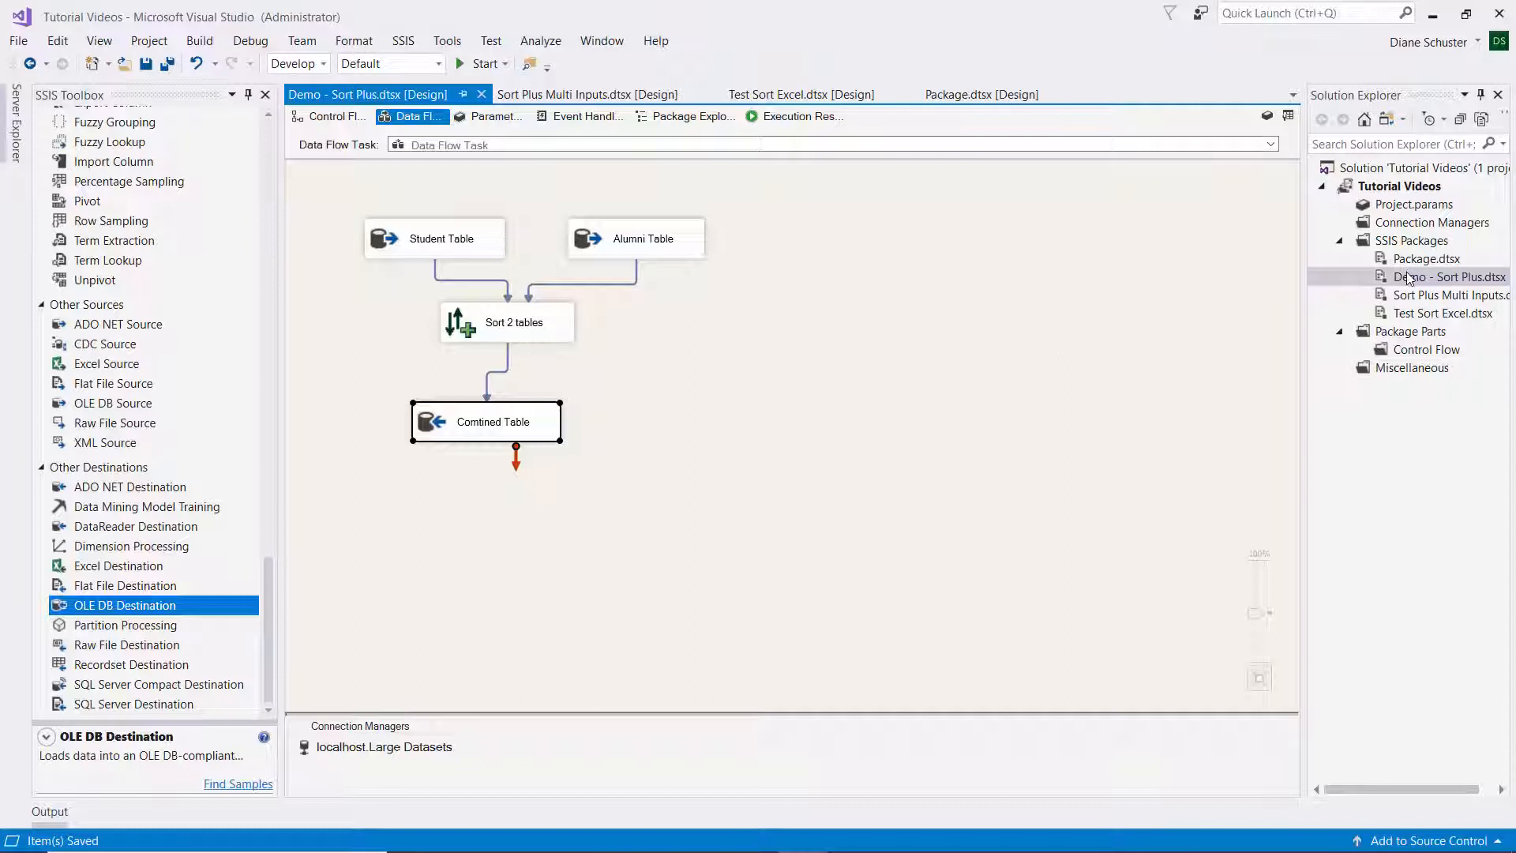
{"action": "right_click", "coordinate": [1445, 276]}
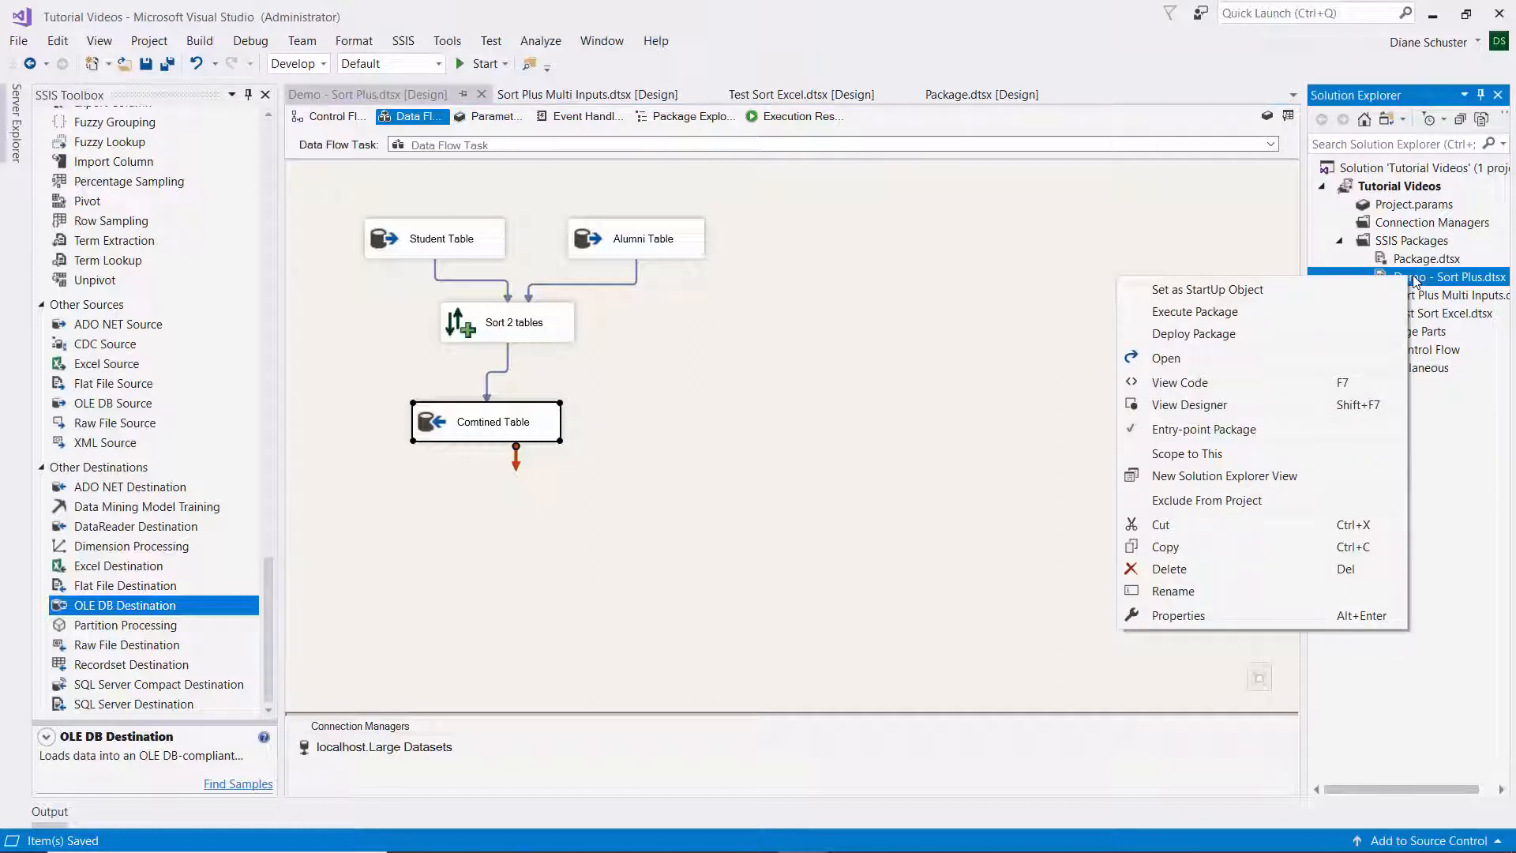
{"action": "mouse_move", "coordinate": [1311, 357]}
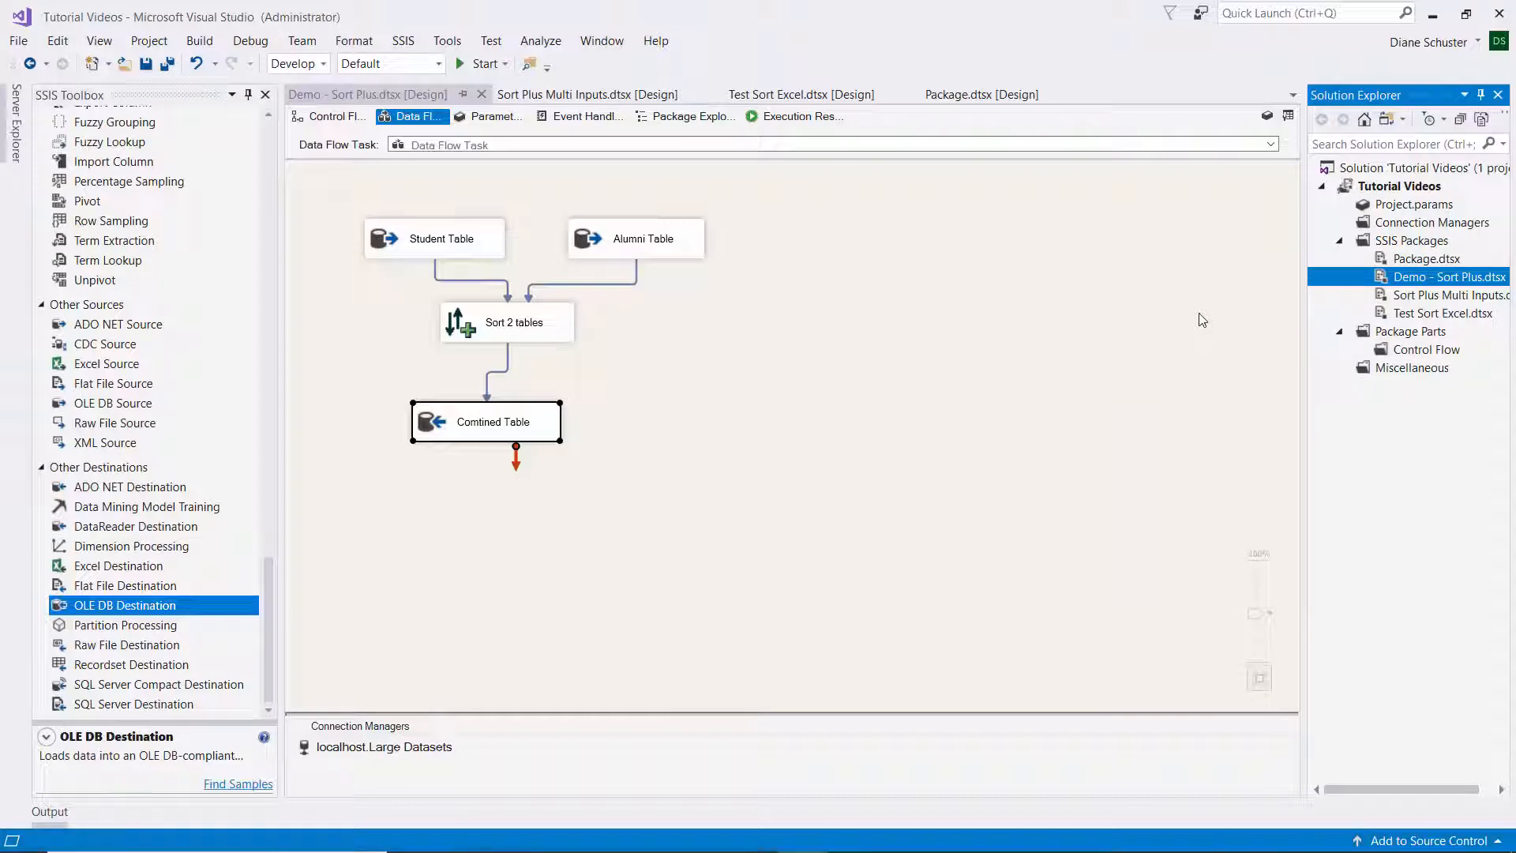
{"action": "left_click", "coordinate": [483, 64]}
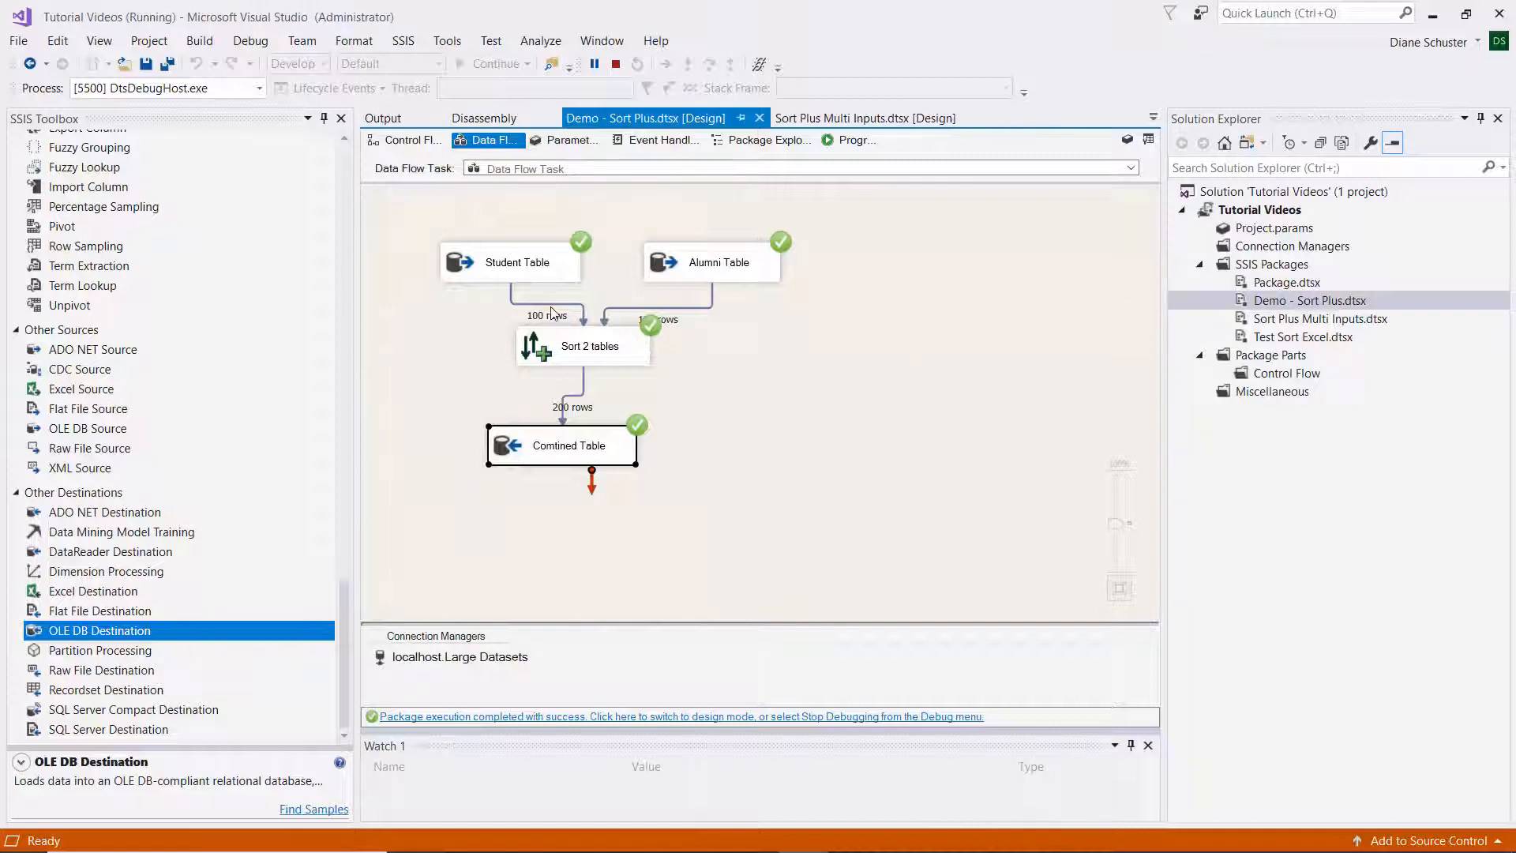
{"action": "mouse_move", "coordinate": [706, 328]}
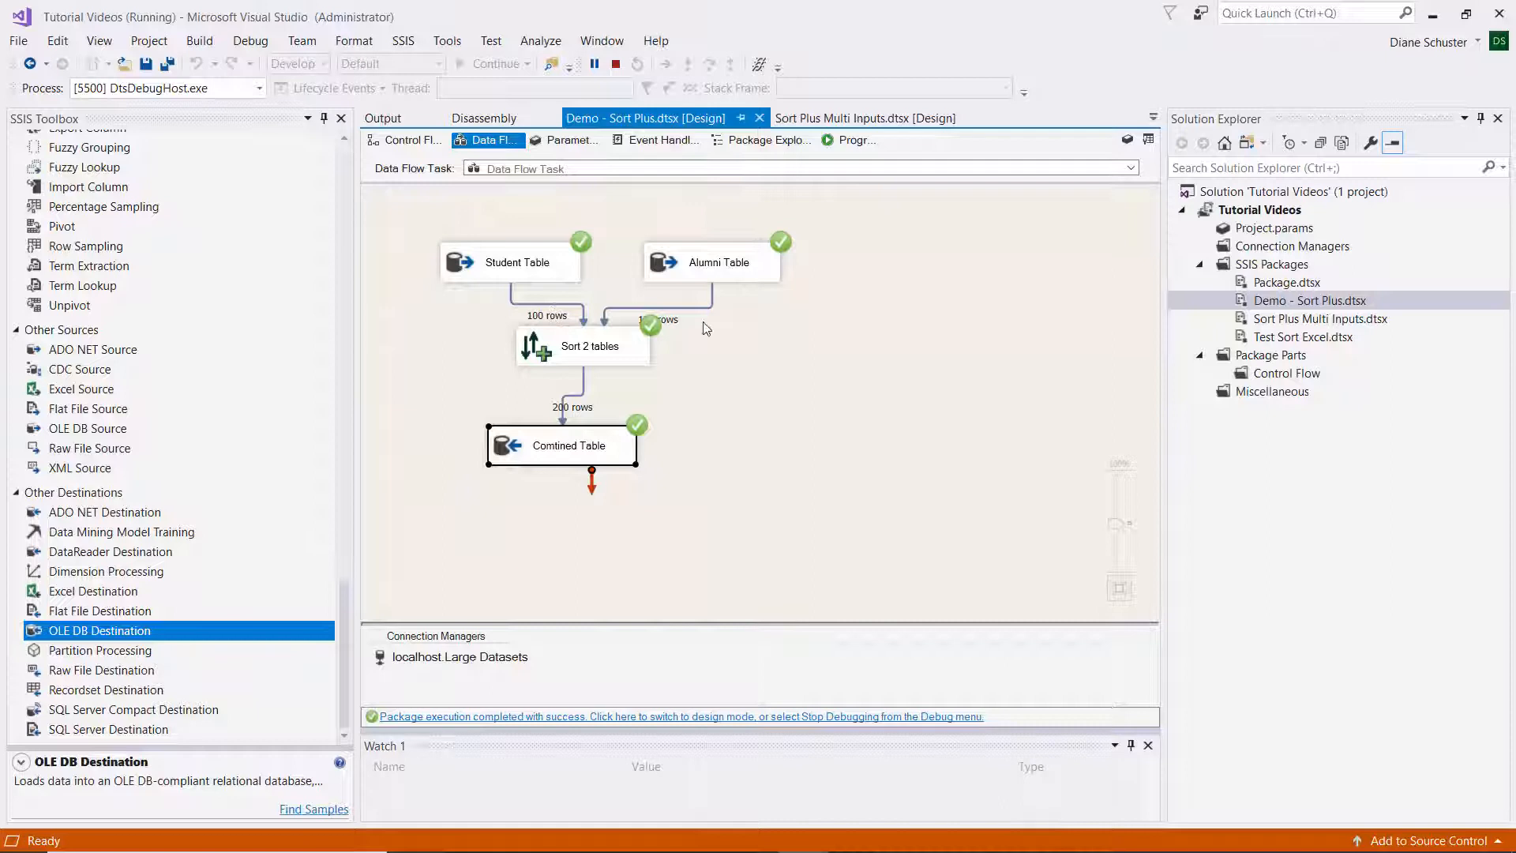
{"action": "mouse_move", "coordinate": [744, 349]}
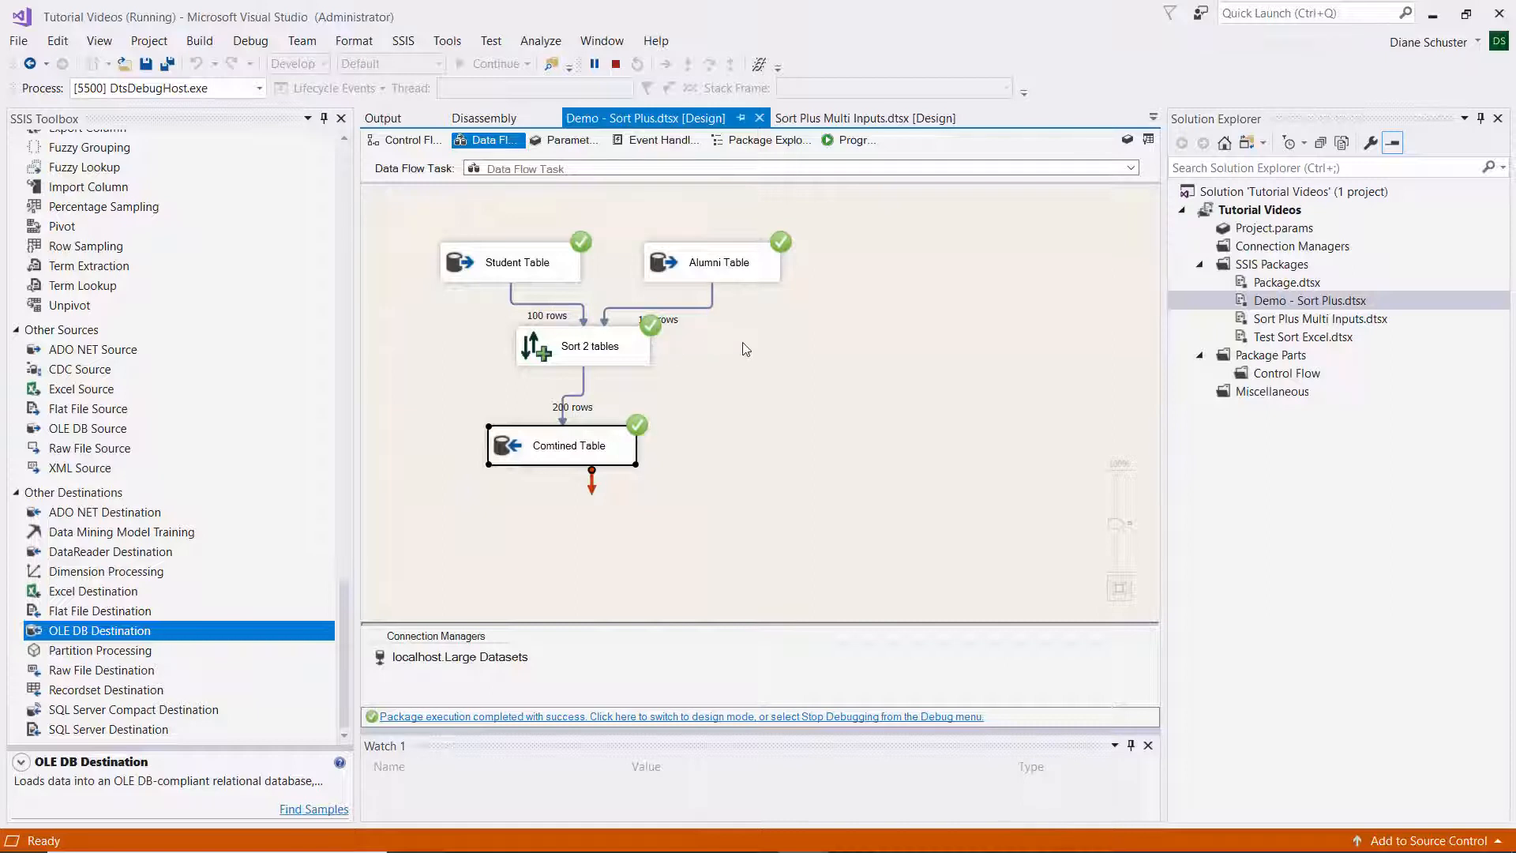
{"action": "mouse_move", "coordinate": [740, 307]}
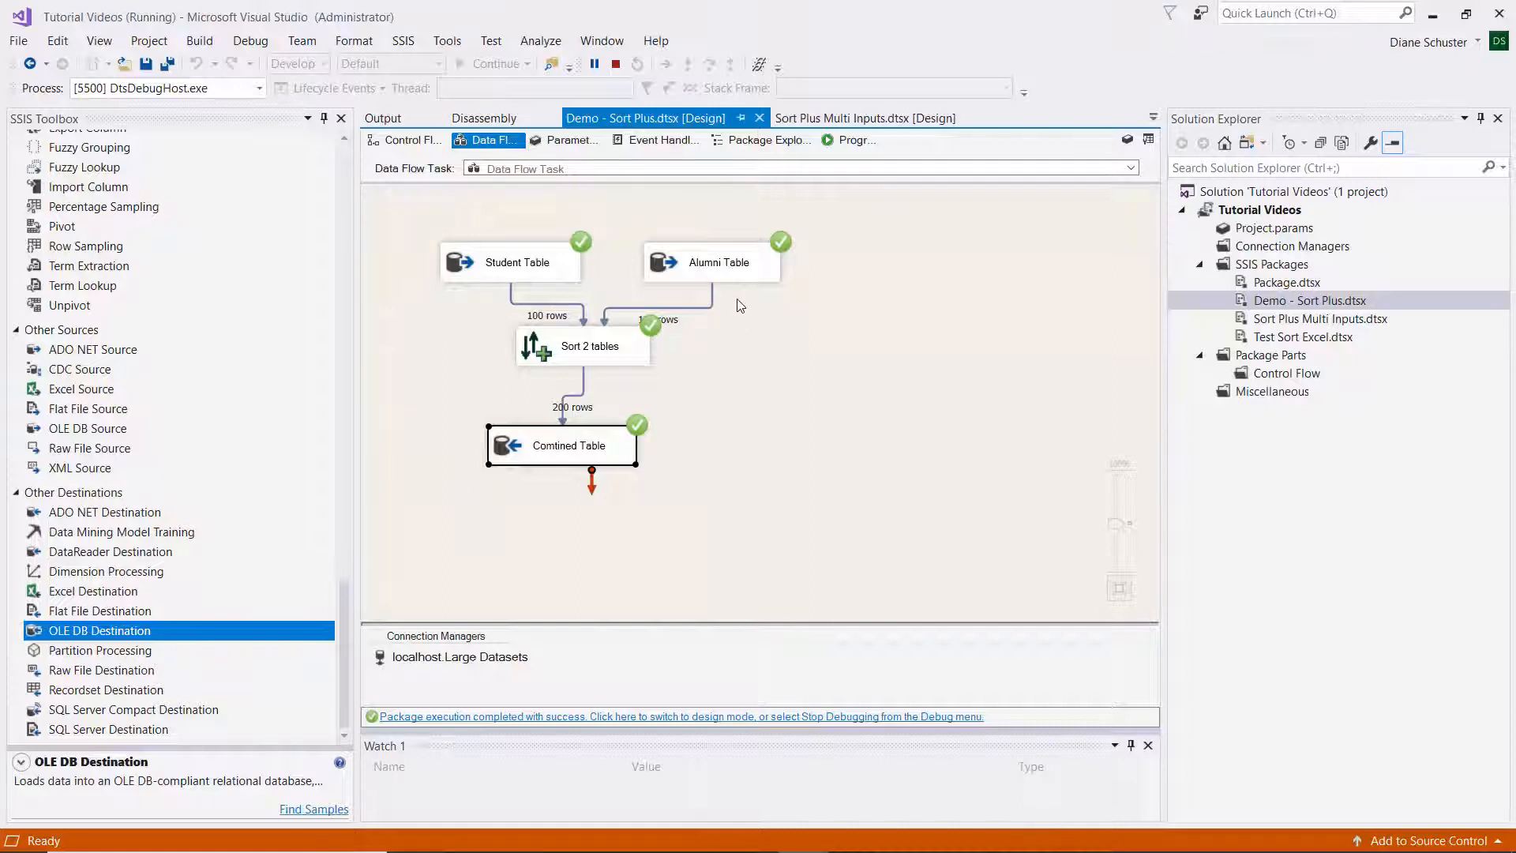
{"action": "mouse_move", "coordinate": [598, 398]}
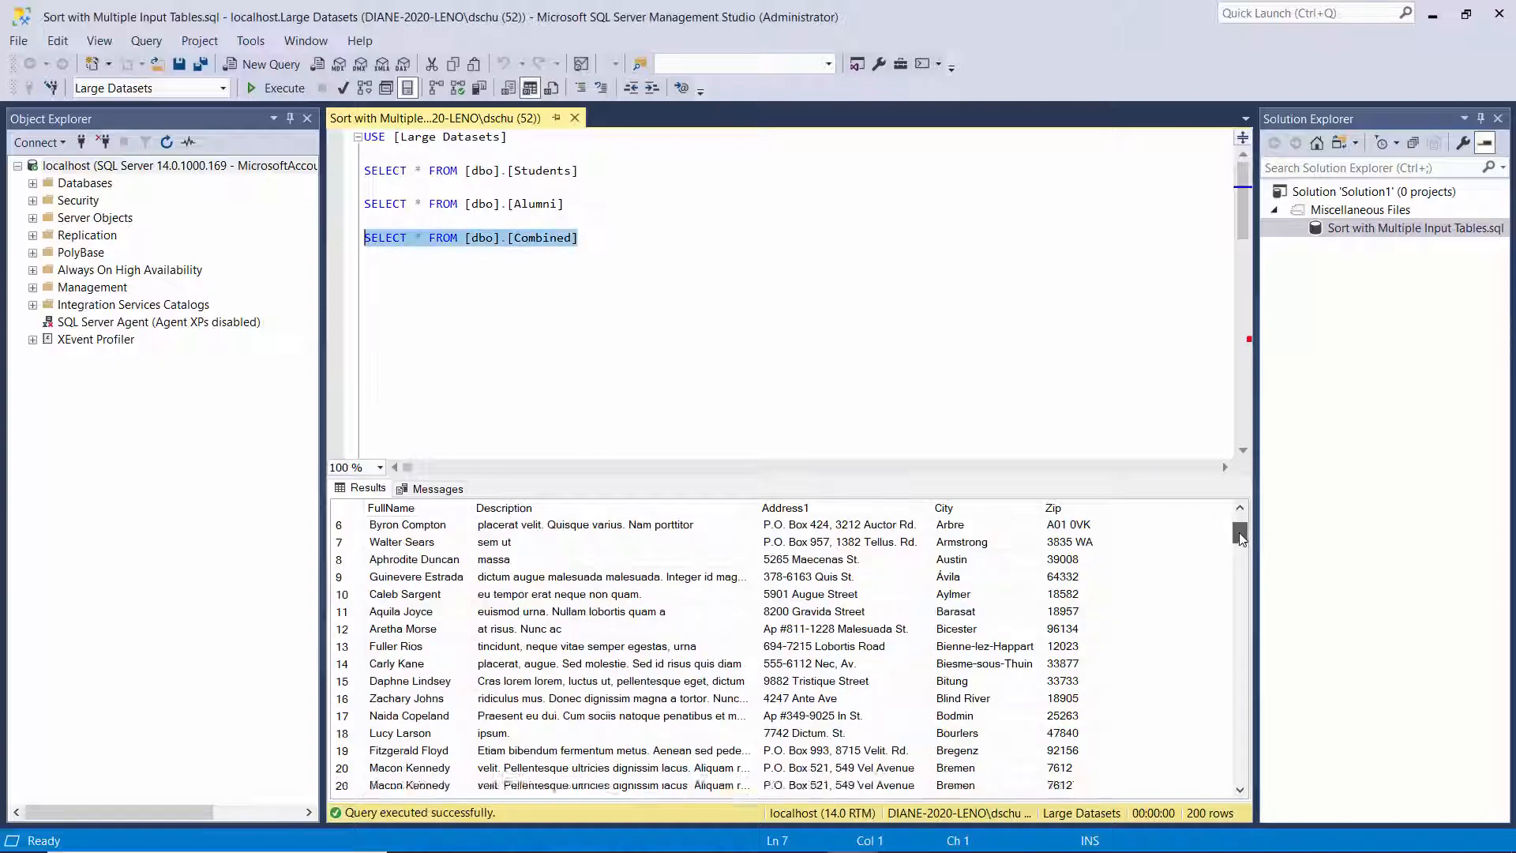
Scroll the Combined query results down to row 200, checking the City ordering.
{"action": "scroll", "scroll_direction": "down", "scroll_amount": 3}
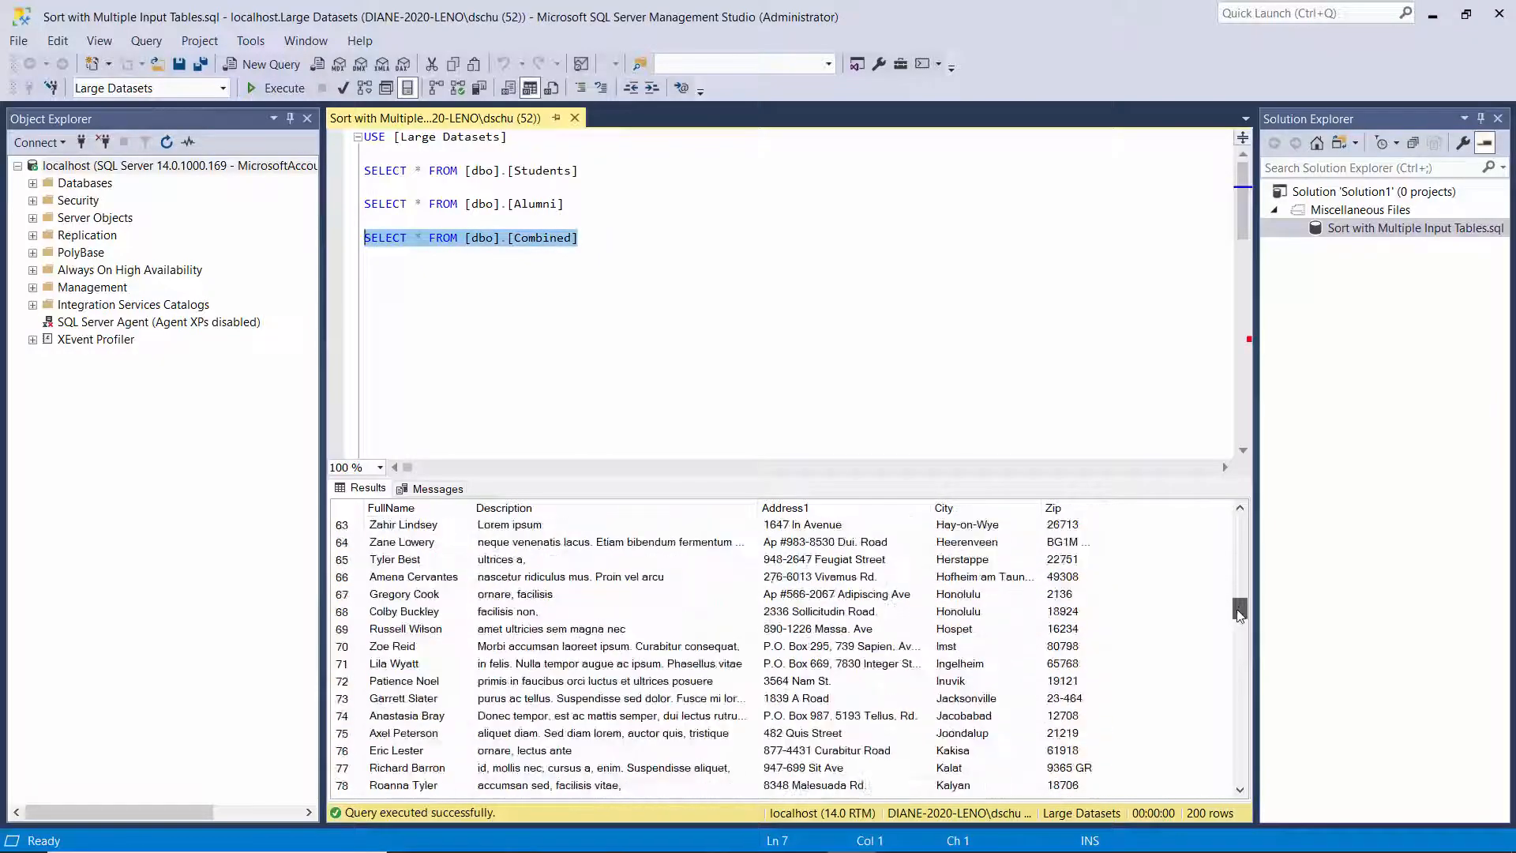
{"action": "scroll", "scroll_direction": "down", "scroll_amount": 3}
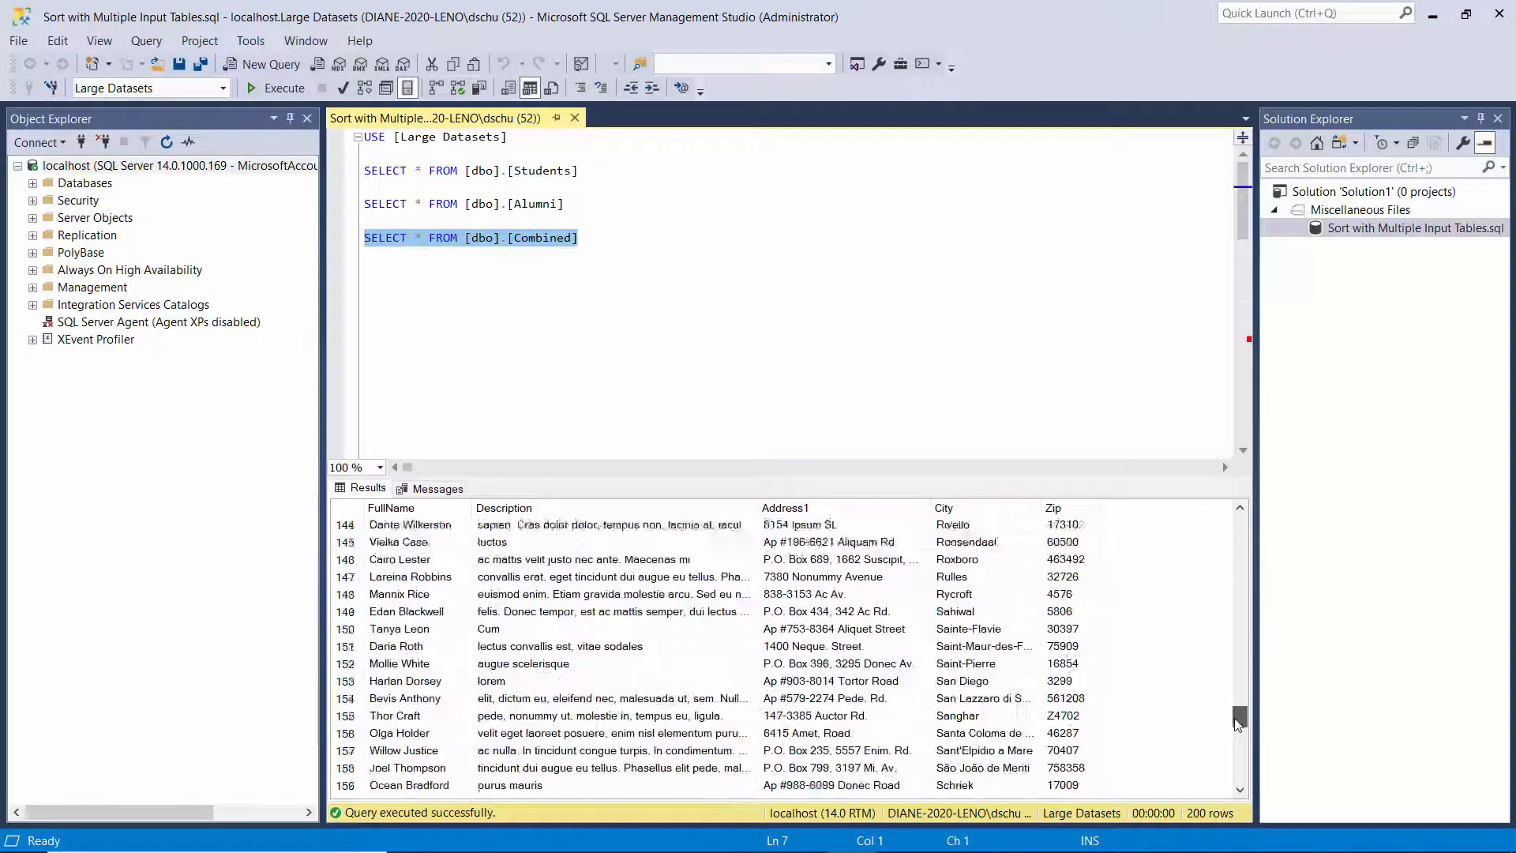
{"action": "scroll", "scroll_direction": "down", "scroll_amount": 3}
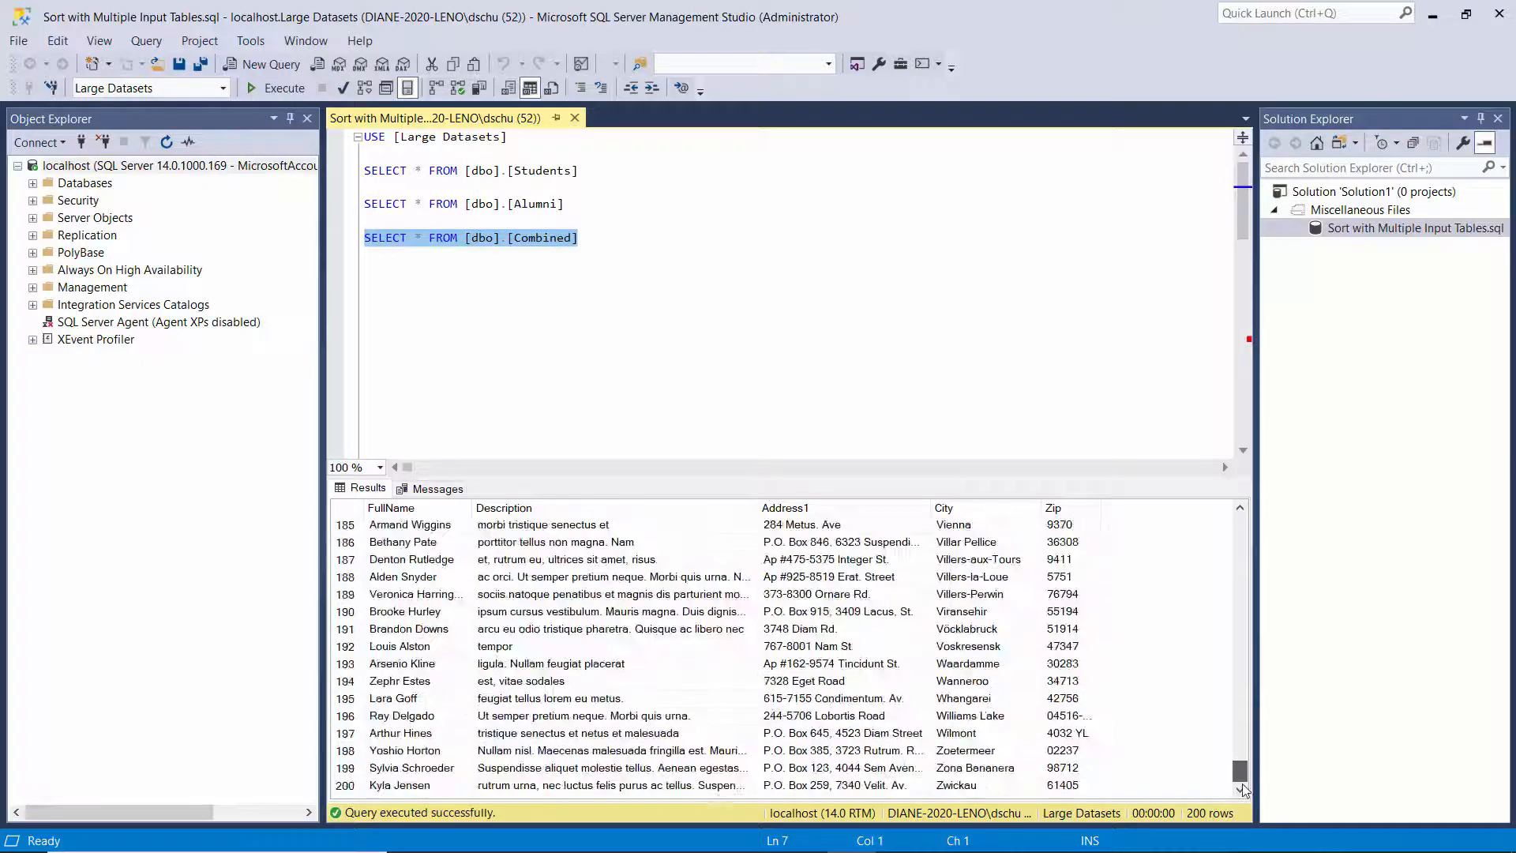